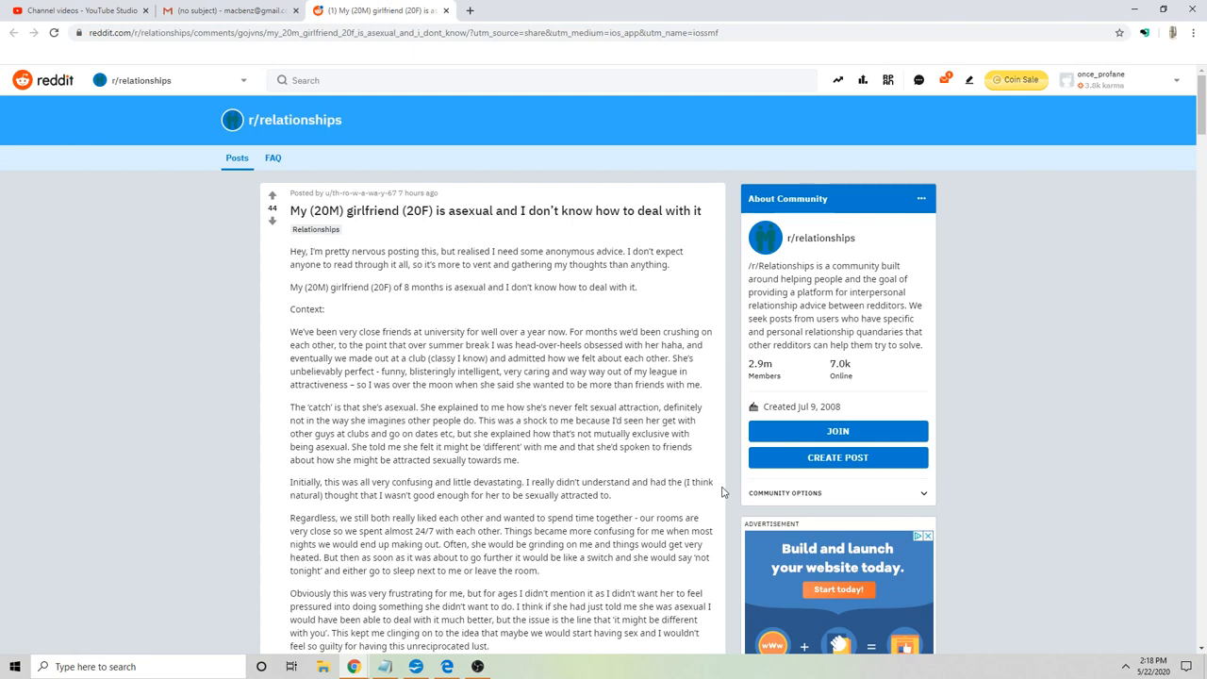
- Scroll through the opening paragraphs of the r/relationships asexual-girlfriend post
{"action": "scroll", "scroll_direction": "down", "scroll_amount": 3}
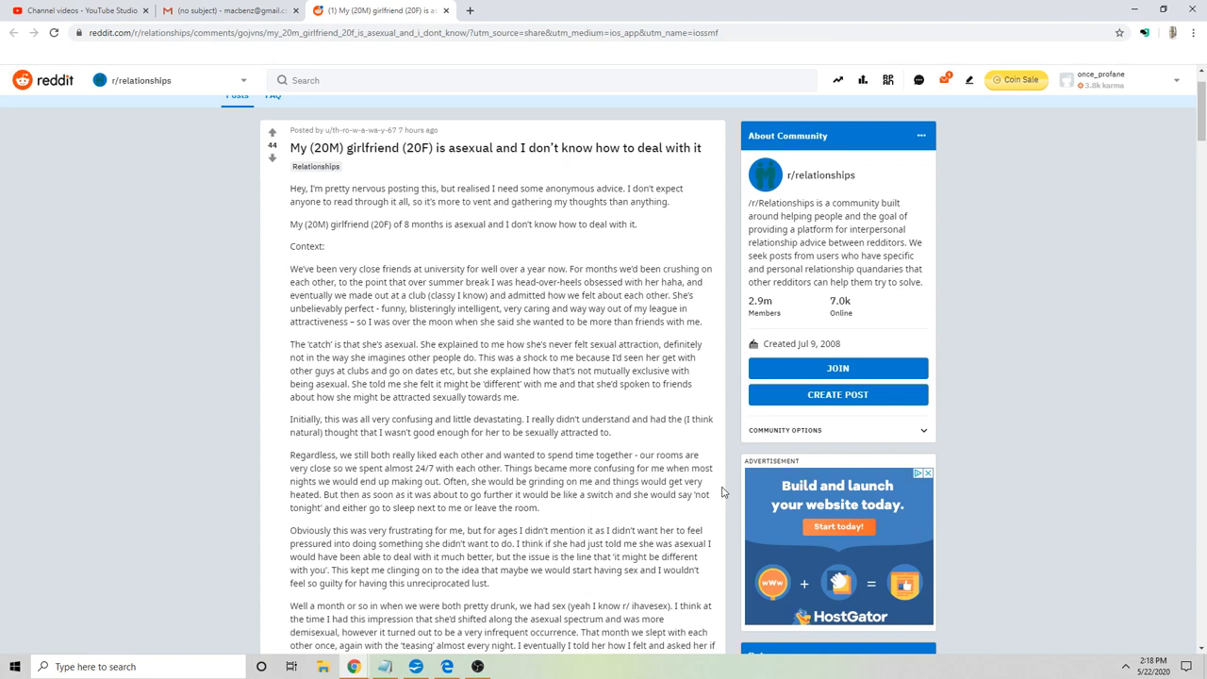
{"action": "scroll", "scroll_direction": "down", "scroll_amount": 3}
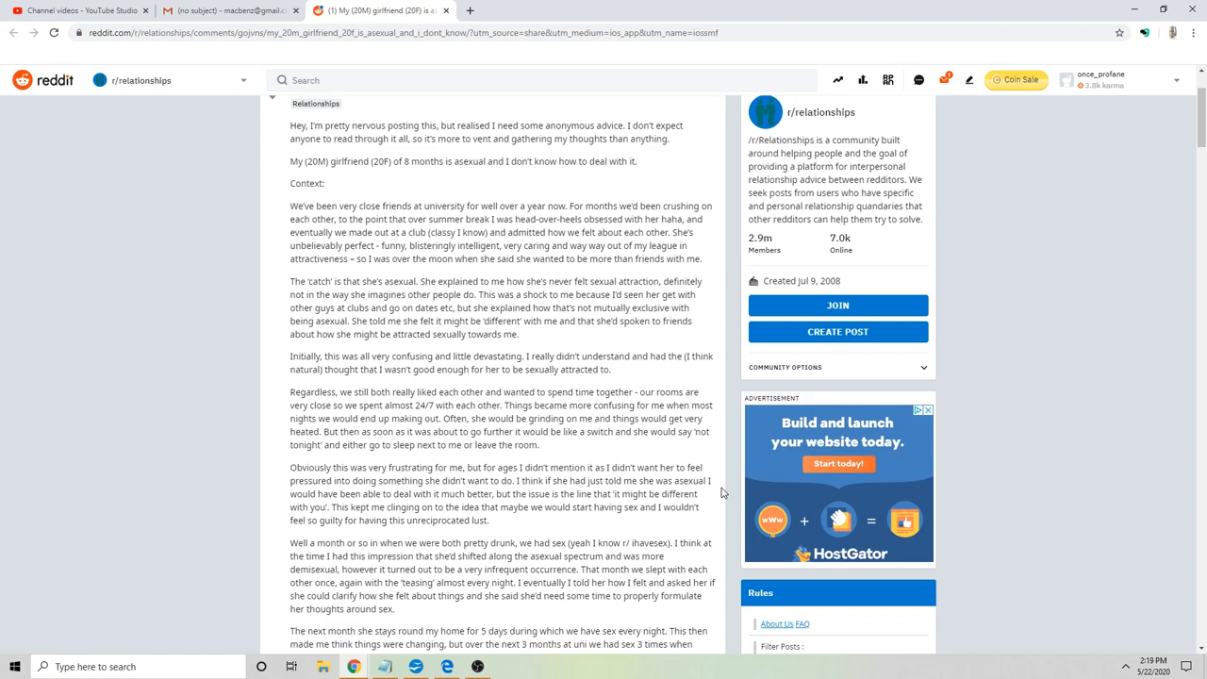
- Scroll through the remaining paragraphs down to the TL;DR and closing question
{"action": "scroll", "scroll_direction": "down", "scroll_amount": 3}
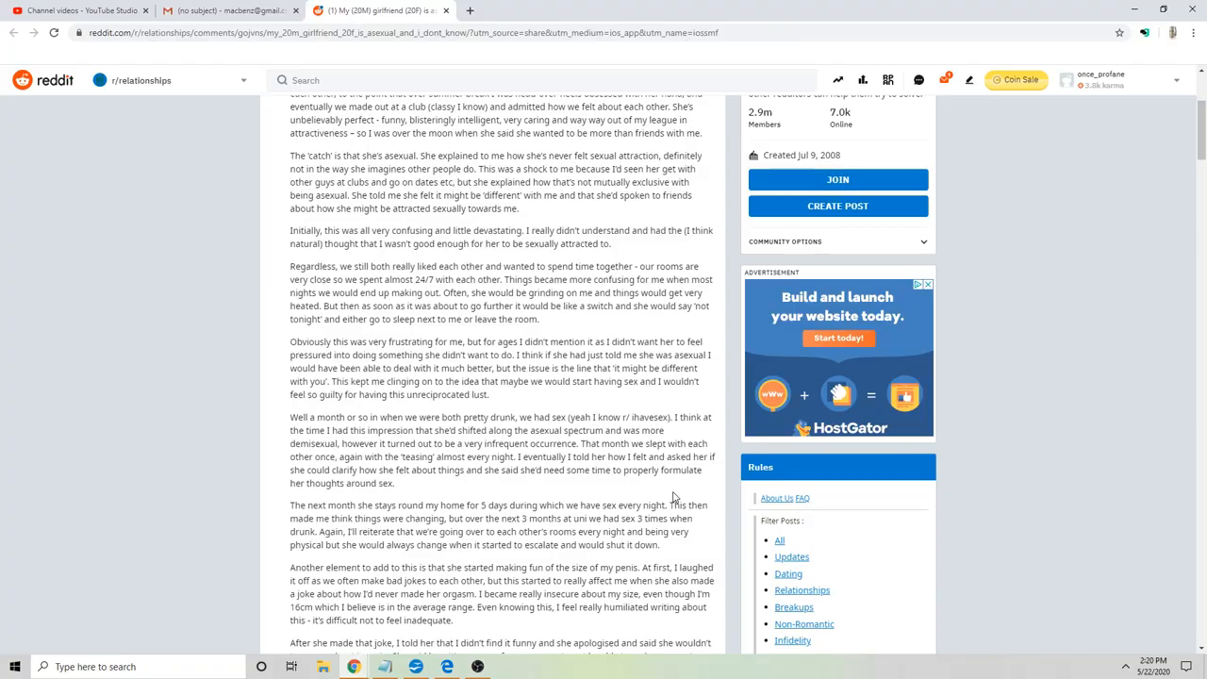
{"action": "scroll", "scroll_direction": "down", "scroll_amount": 3}
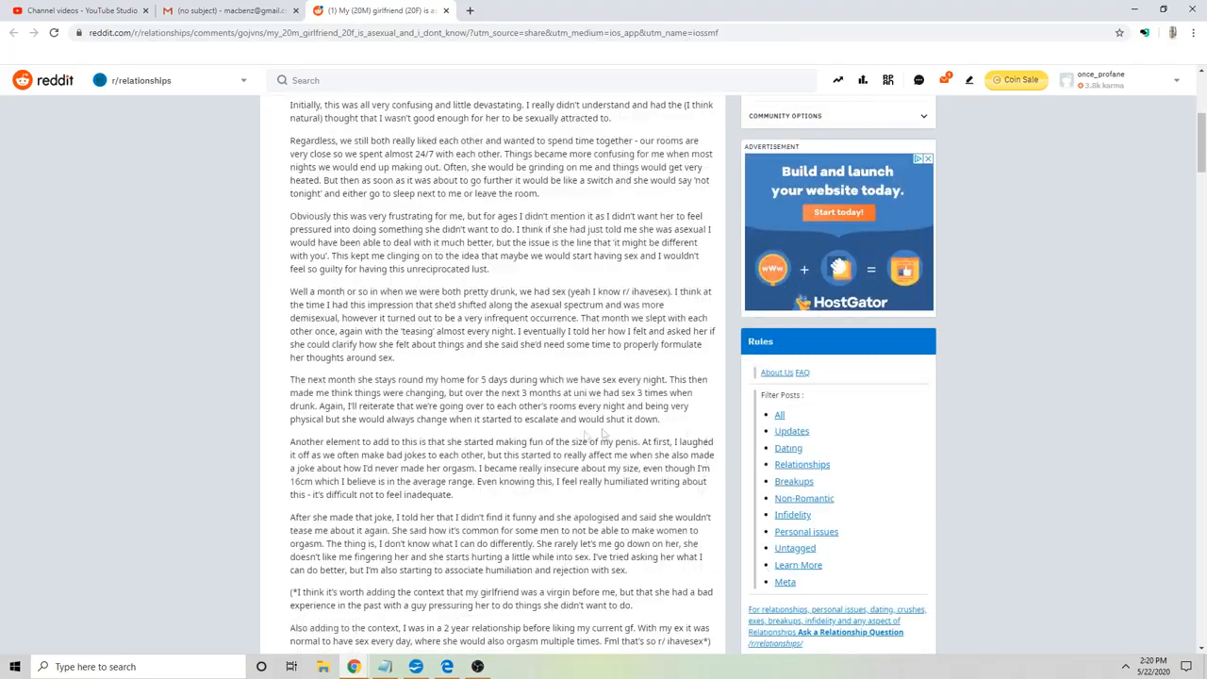
{"action": "scroll", "scroll_direction": "down", "scroll_amount": 3}
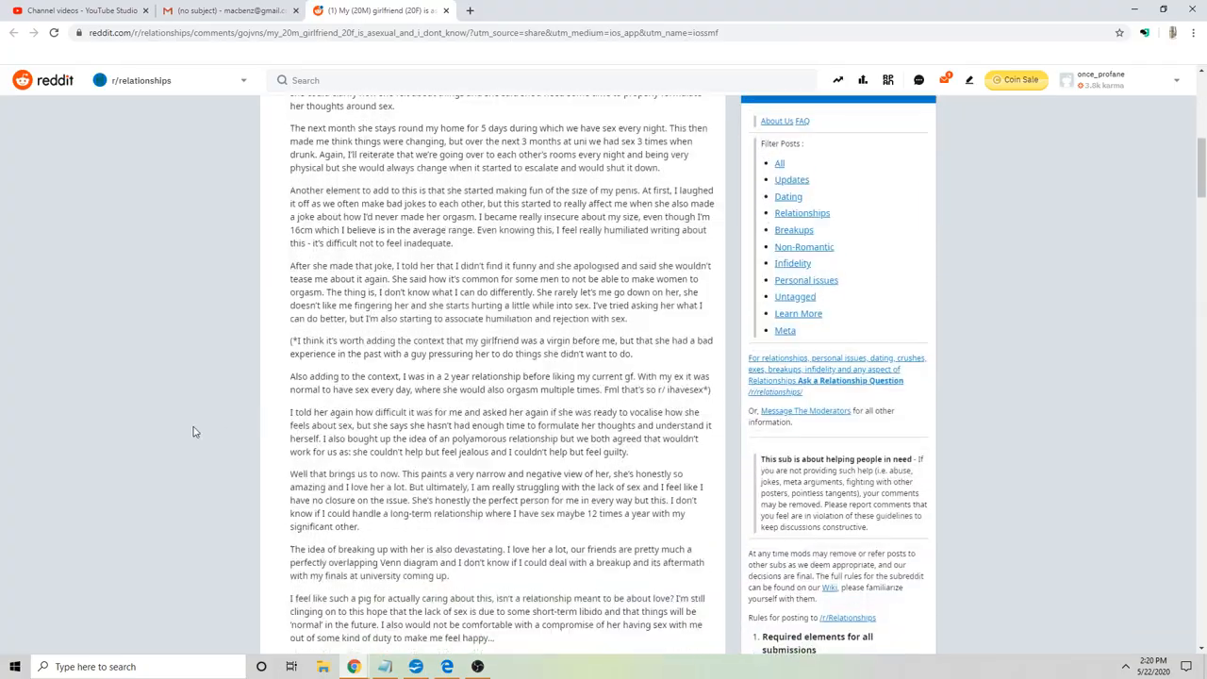
{"action": "scroll", "scroll_direction": "down", "scroll_amount": 3}
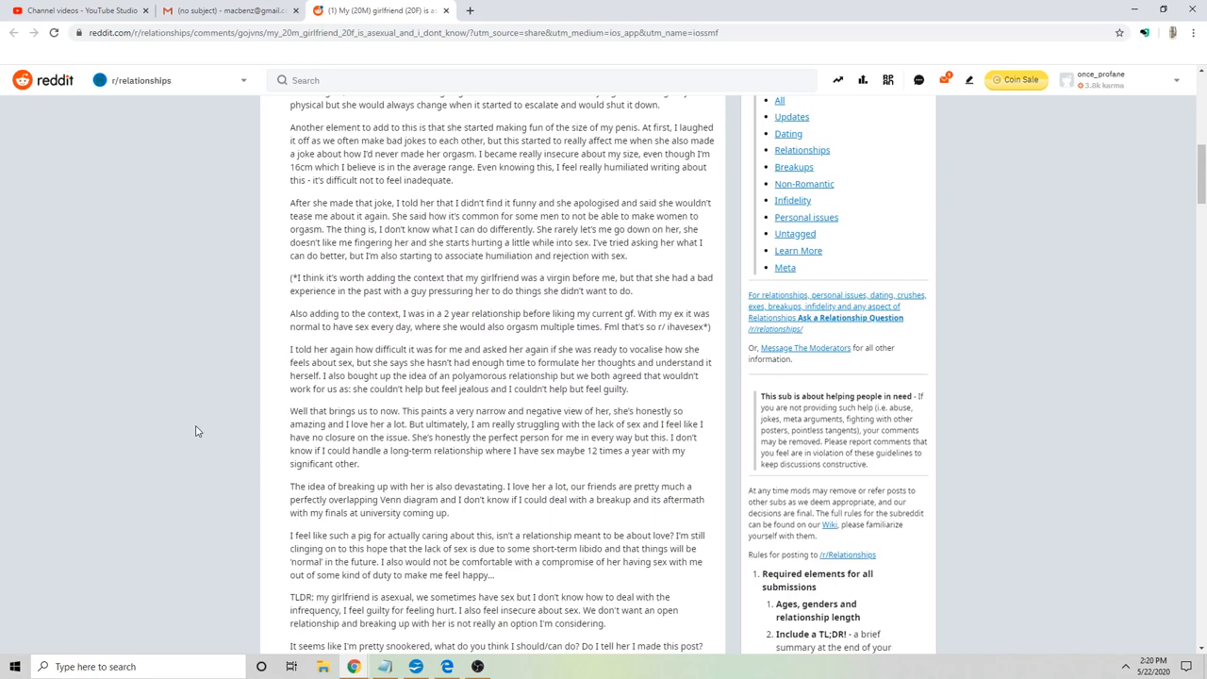
{"action": "scroll", "scroll_direction": "down", "scroll_amount": 3}
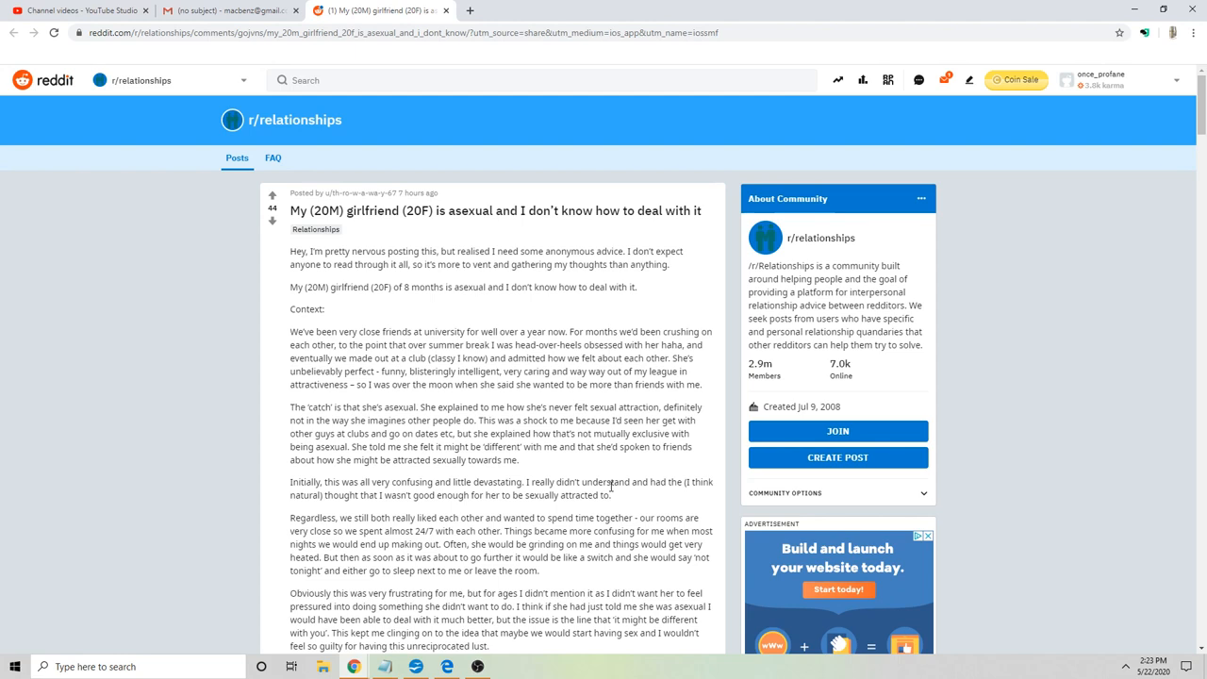
{"action": "mouse_move", "coordinate": [332, 396]}
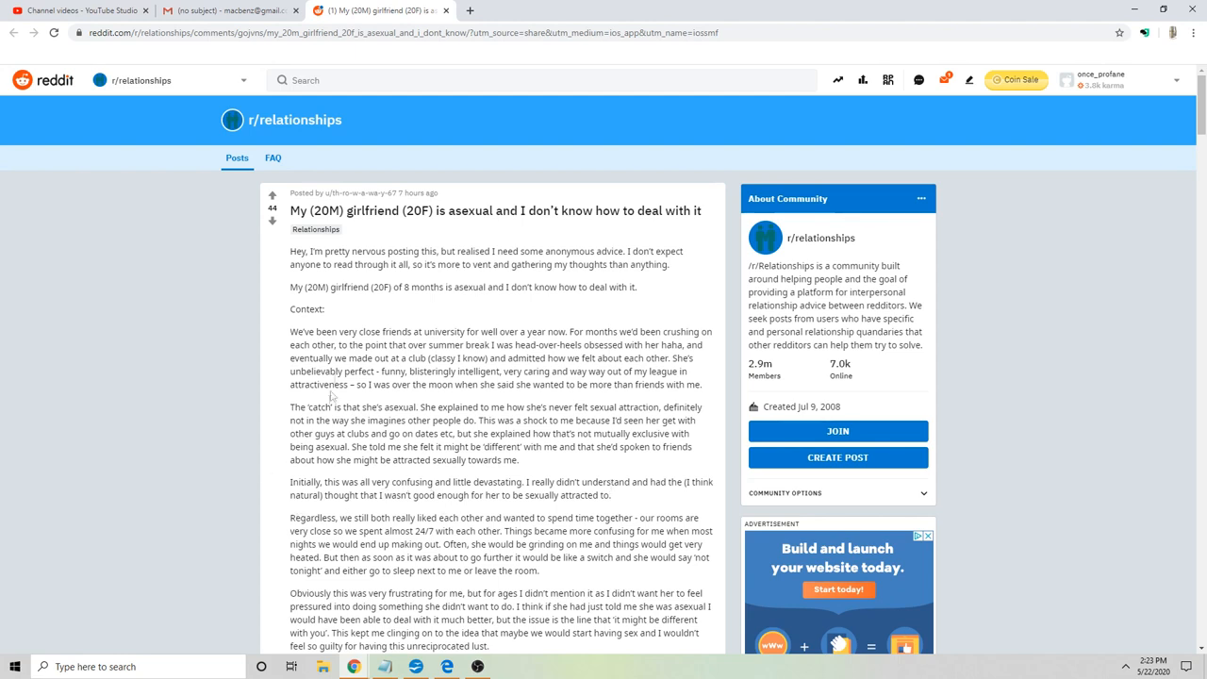
{"action": "mouse_move", "coordinate": [438, 251]}
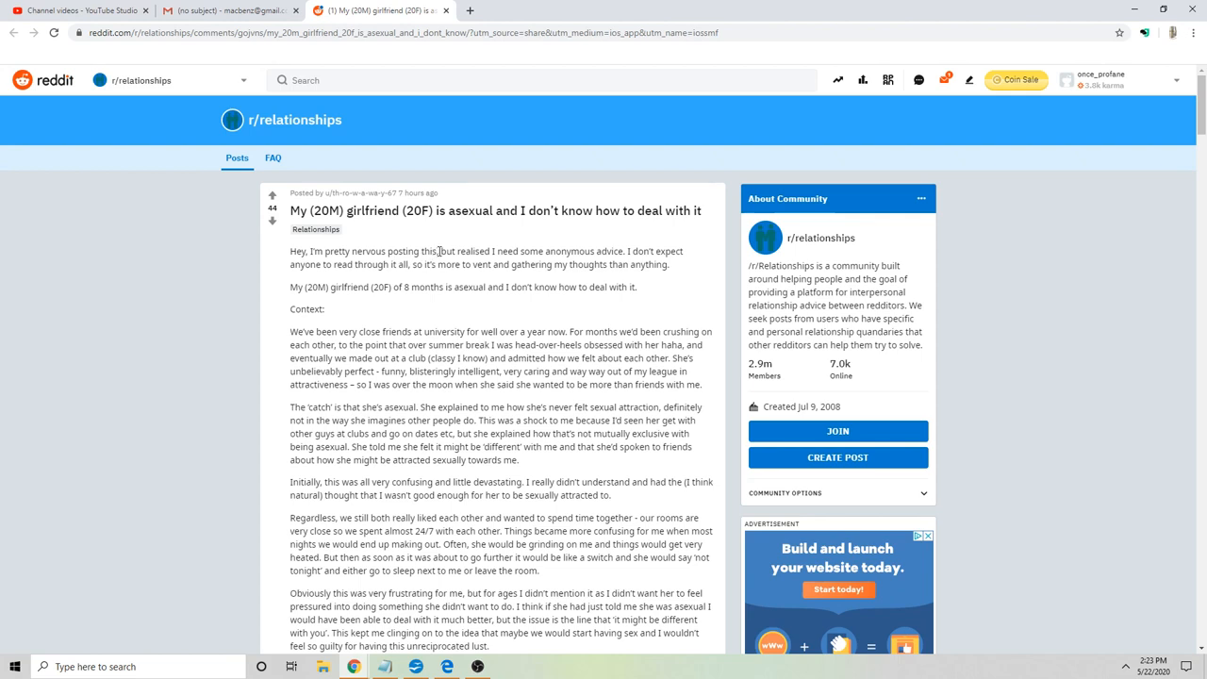
{"action": "left_click_drag", "start_coordinate": [291, 251], "coordinate": [441, 251]}
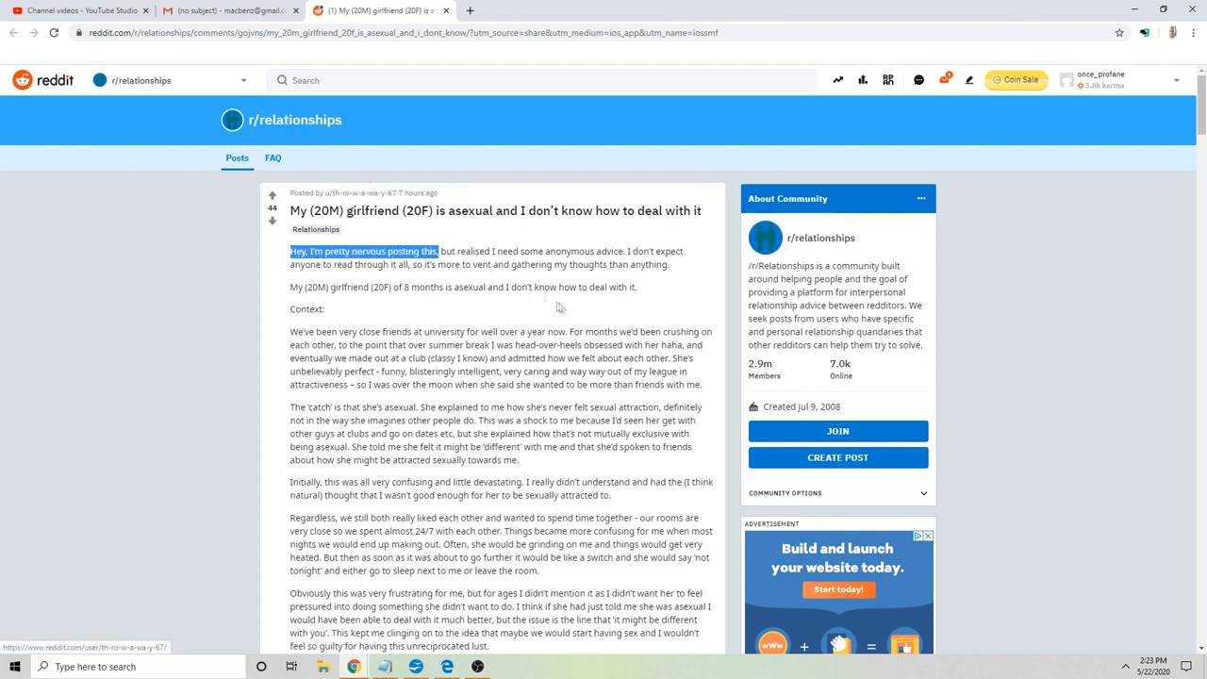
{"action": "left_click", "coordinate": [567, 304]}
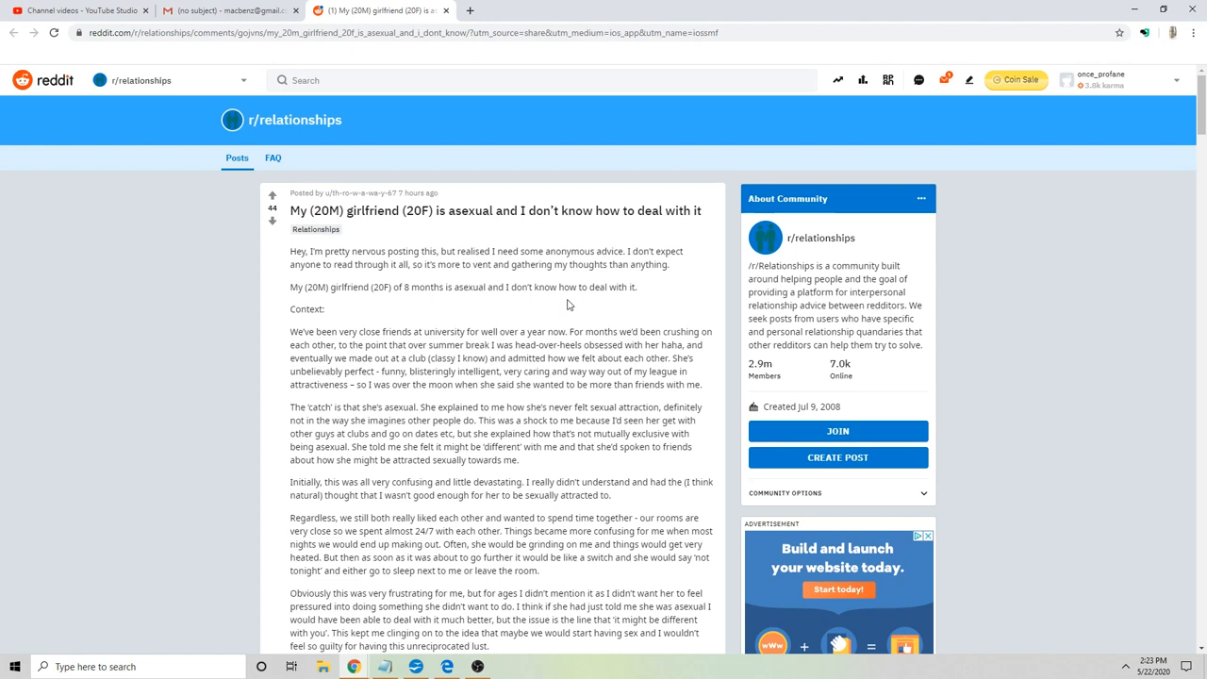
{"action": "double_click", "coordinate": [474, 287]}
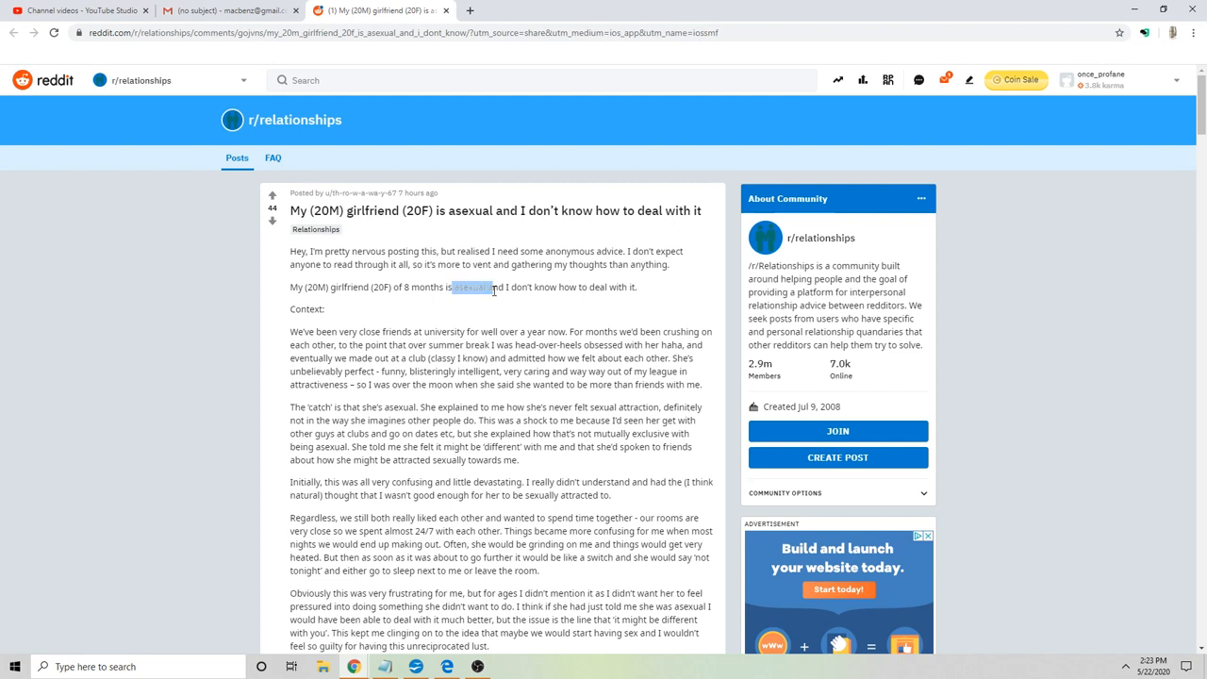
{"action": "left_click", "coordinate": [649, 298]}
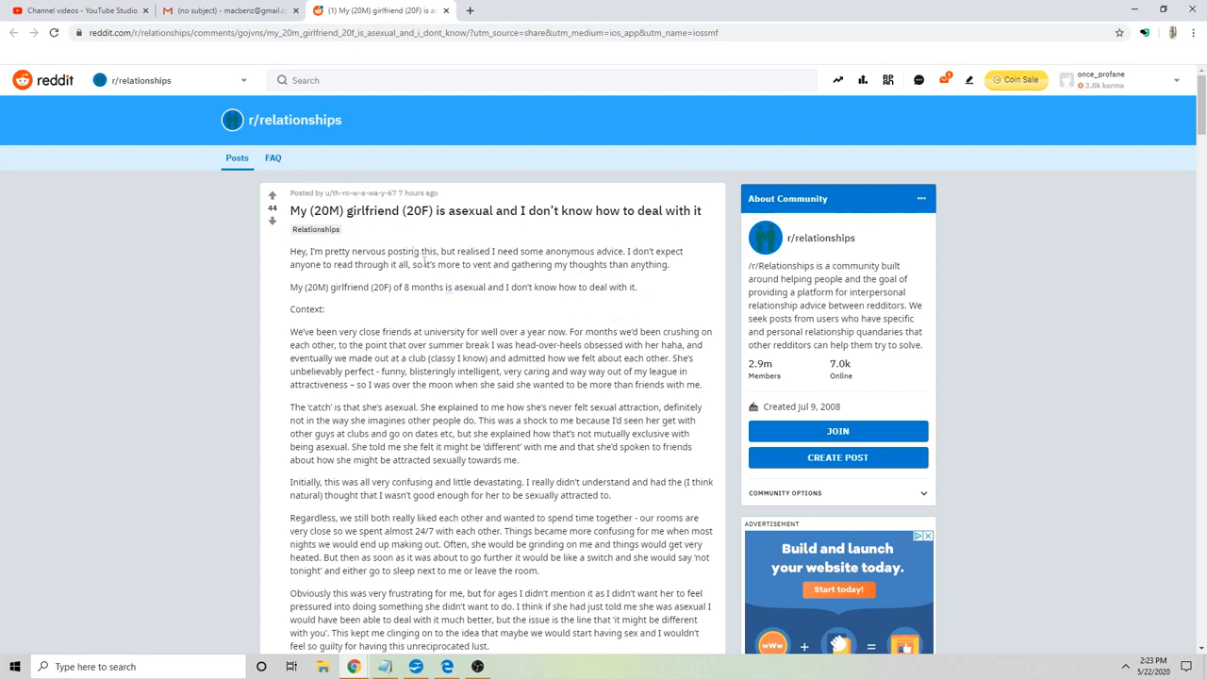
{"action": "mouse_move", "coordinate": [582, 342]}
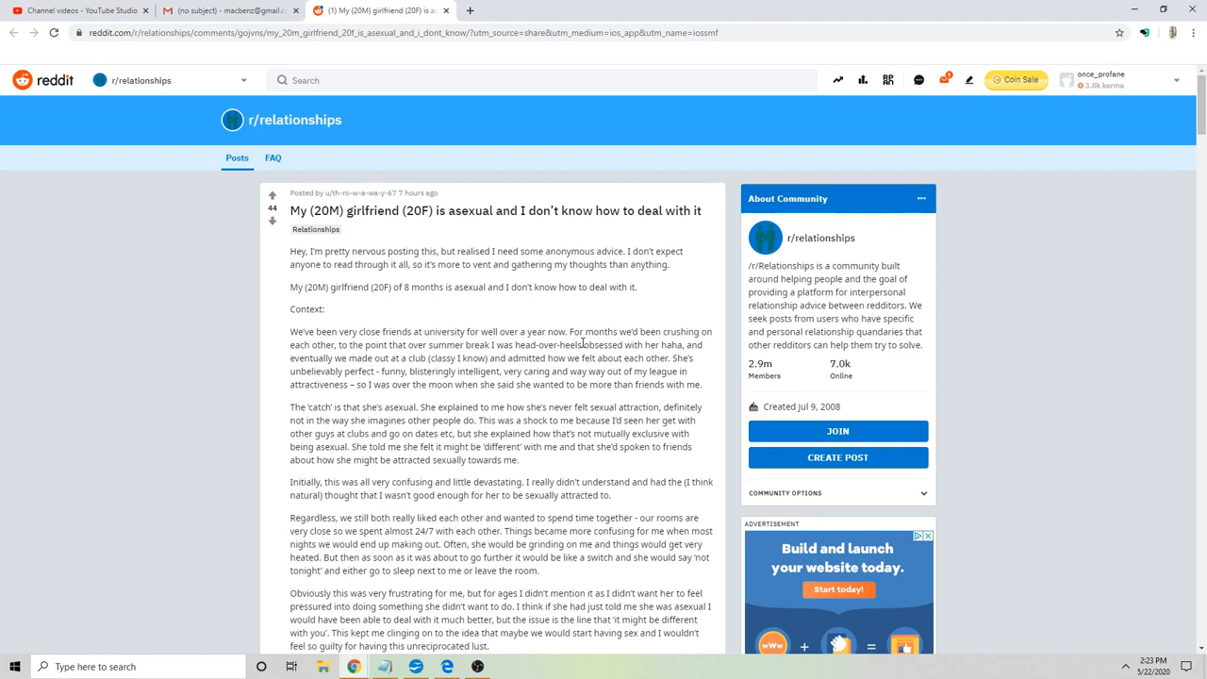
{"action": "mouse_move", "coordinate": [545, 363]}
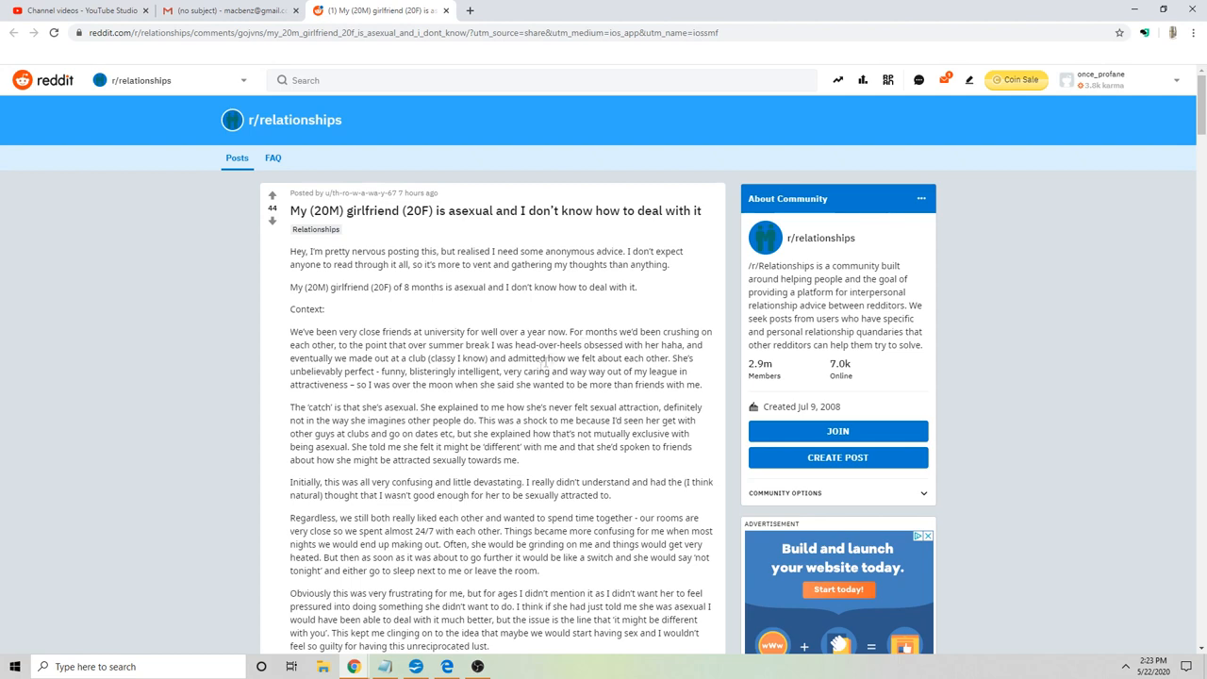
{"action": "mouse_move", "coordinate": [702, 328]}
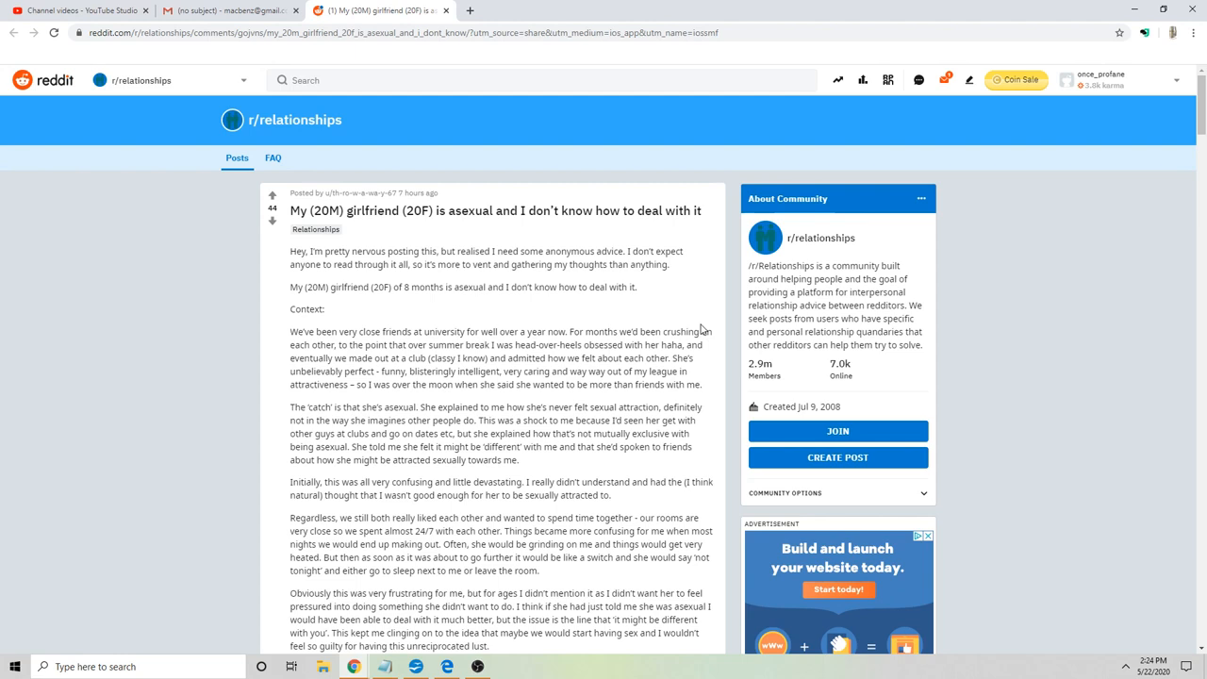
{"action": "mouse_move", "coordinate": [382, 354]}
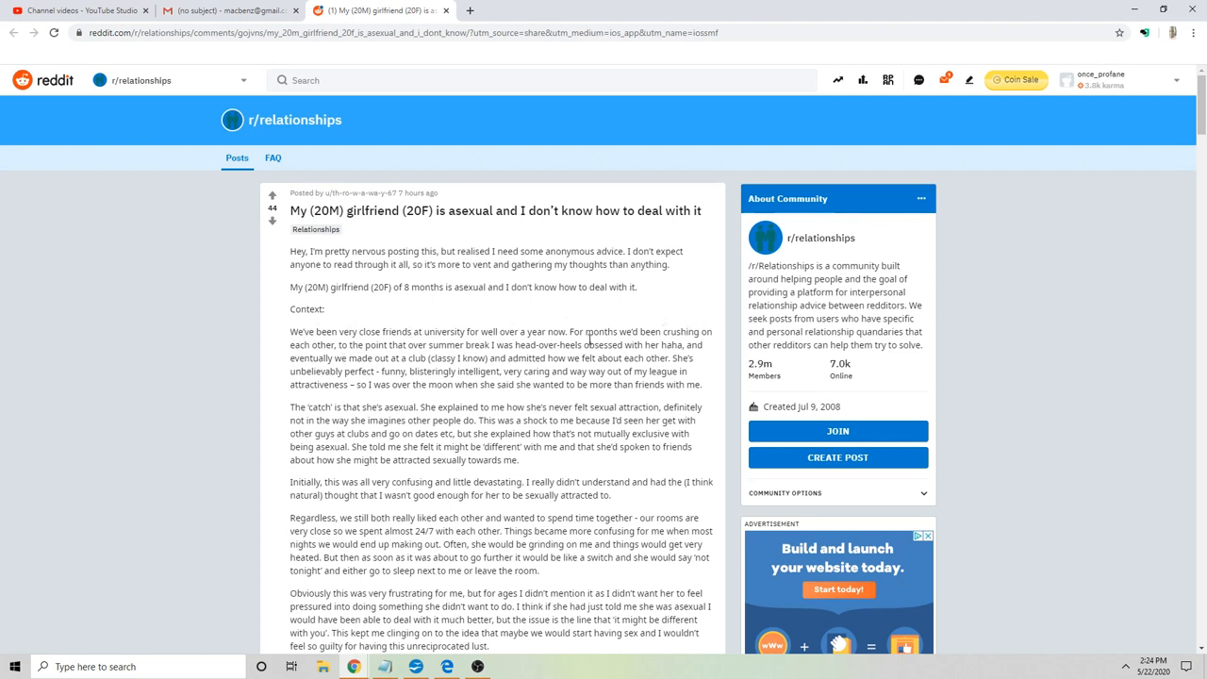
{"action": "left_click_drag", "start_coordinate": [290, 331], "coordinate": [703, 384]}
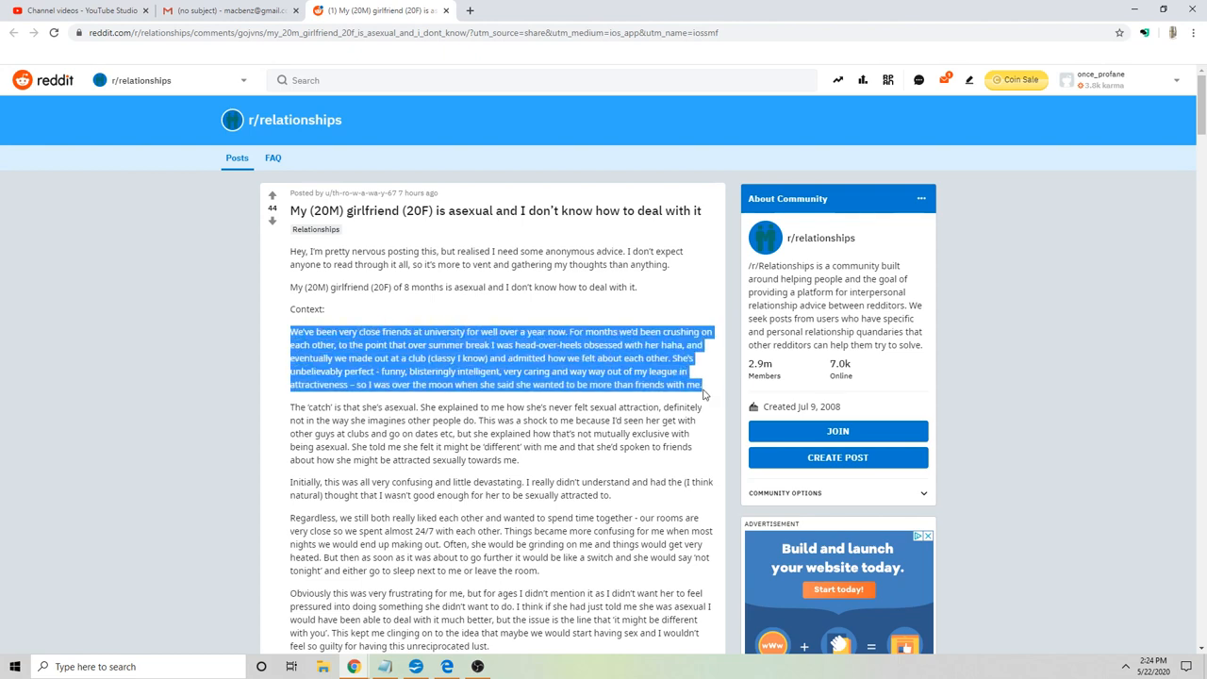
{"action": "mouse_move", "coordinate": [658, 289]}
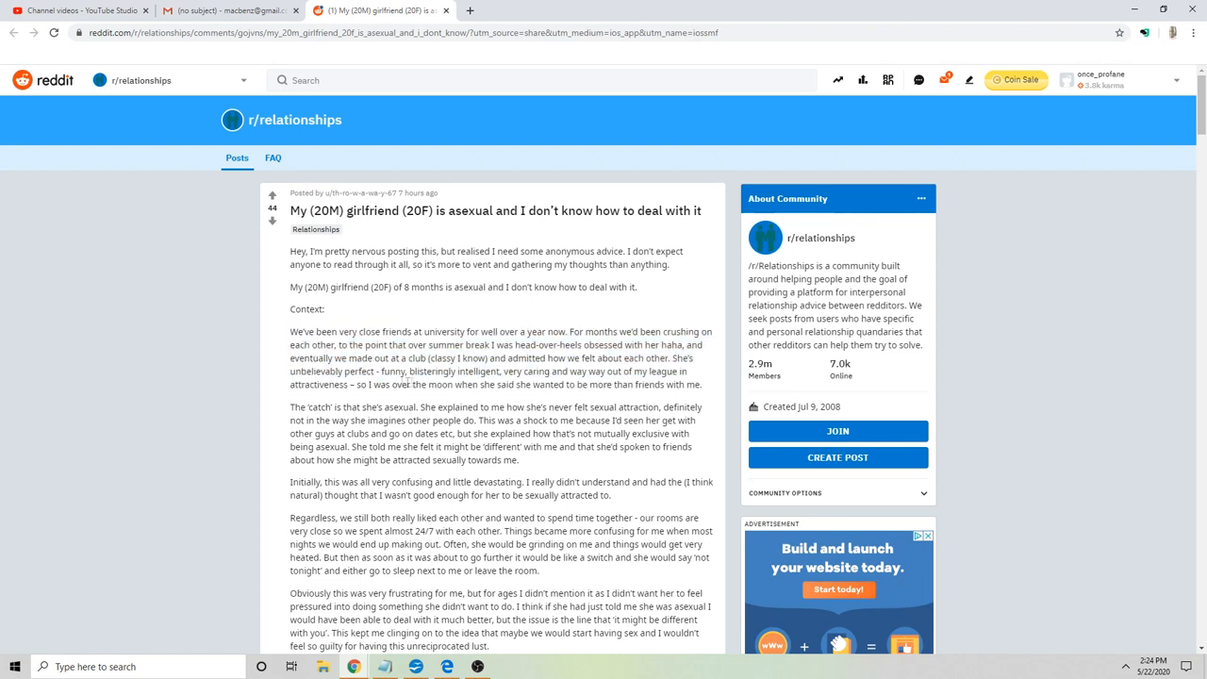
{"action": "double_click", "coordinate": [484, 371]}
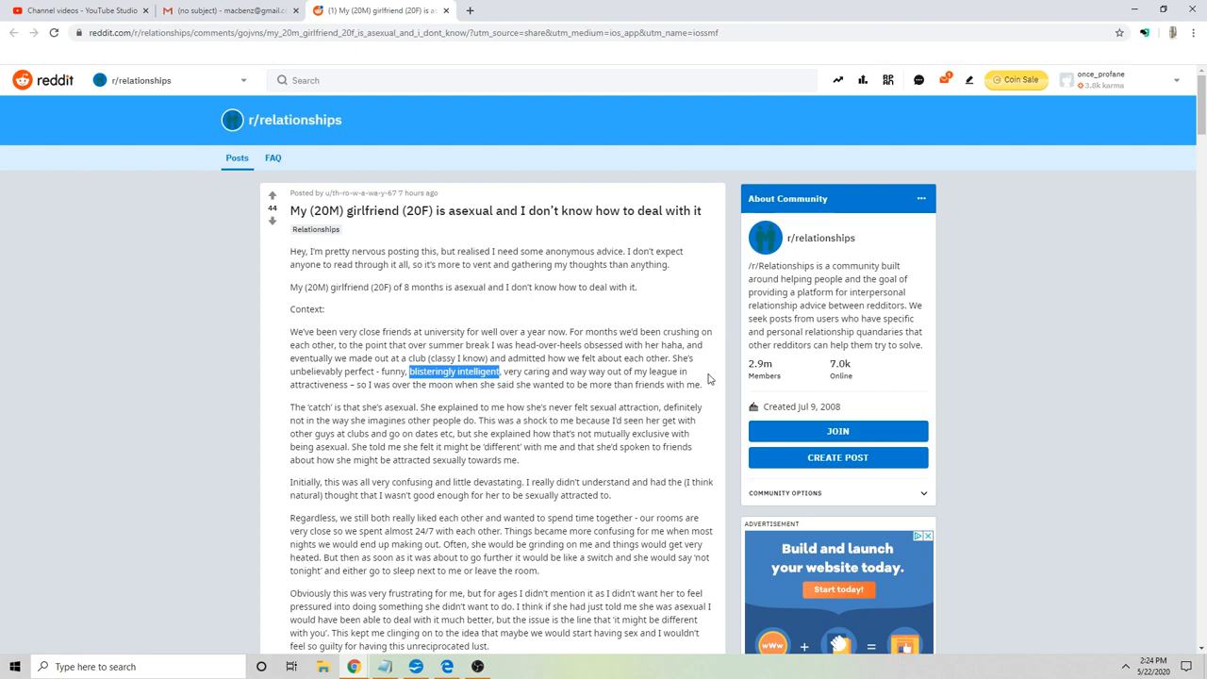
{"action": "mouse_move", "coordinate": [715, 371]}
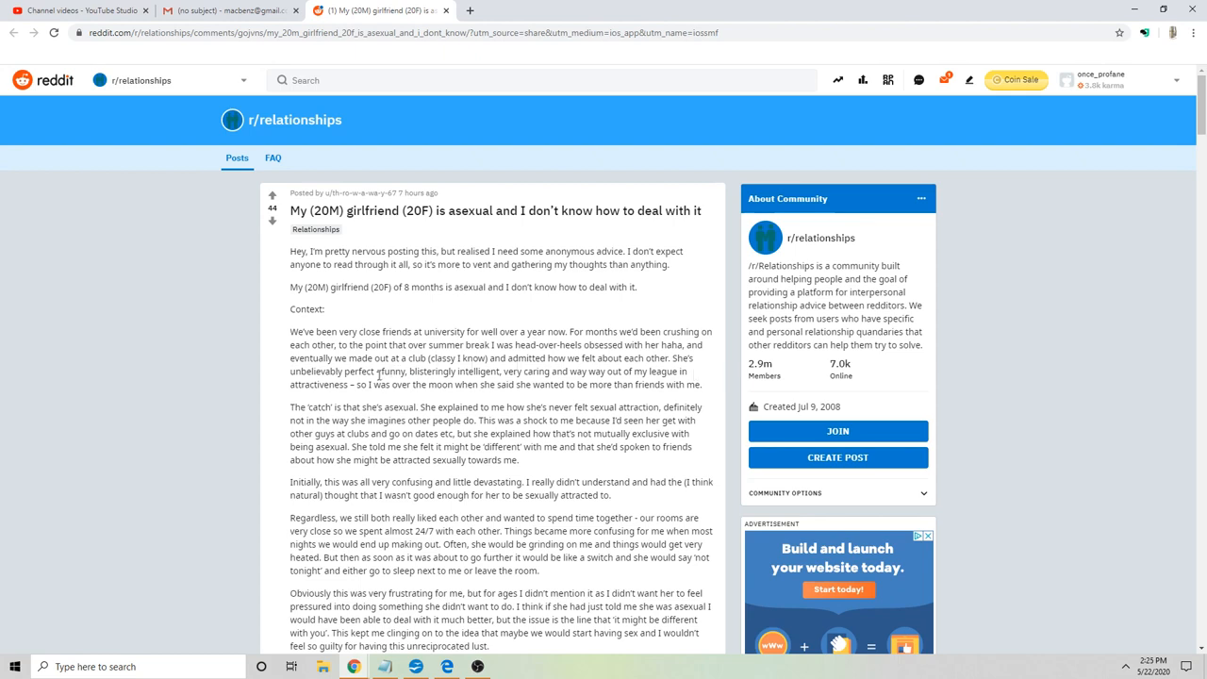
{"action": "mouse_move", "coordinate": [380, 373]}
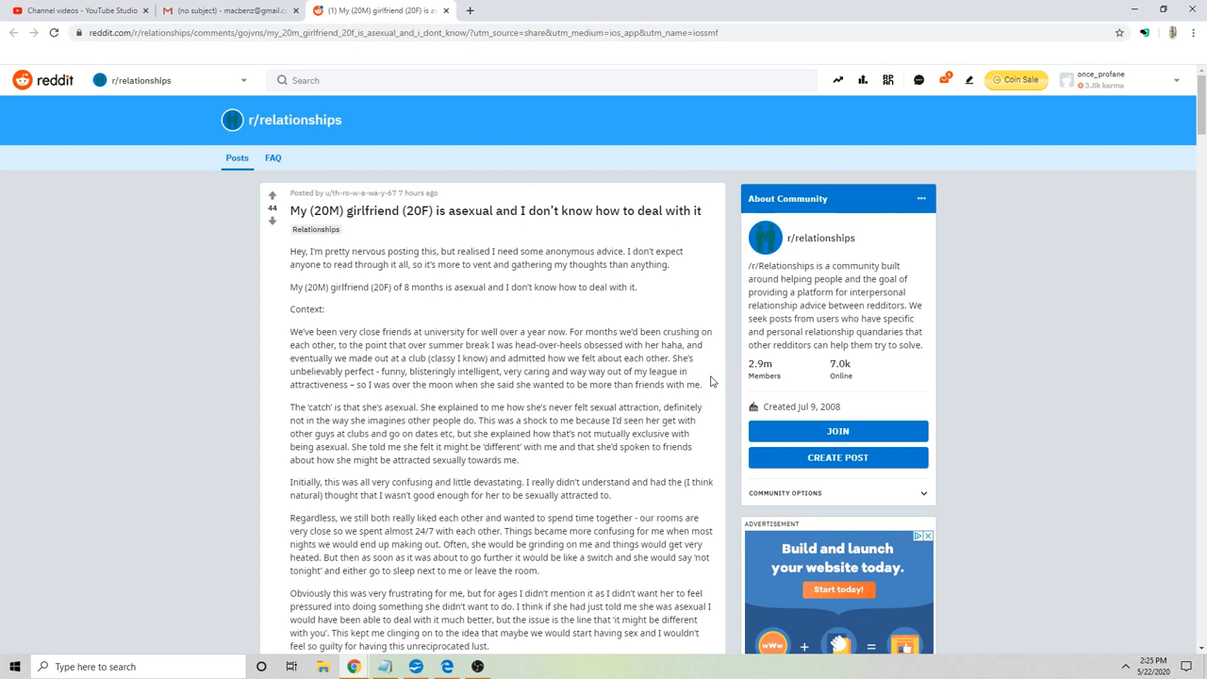
- Scroll slightly and double-click 'asexual' in 'The catch is that she's asexual'
{"action": "scroll", "scroll_direction": "down", "scroll_amount": 3}
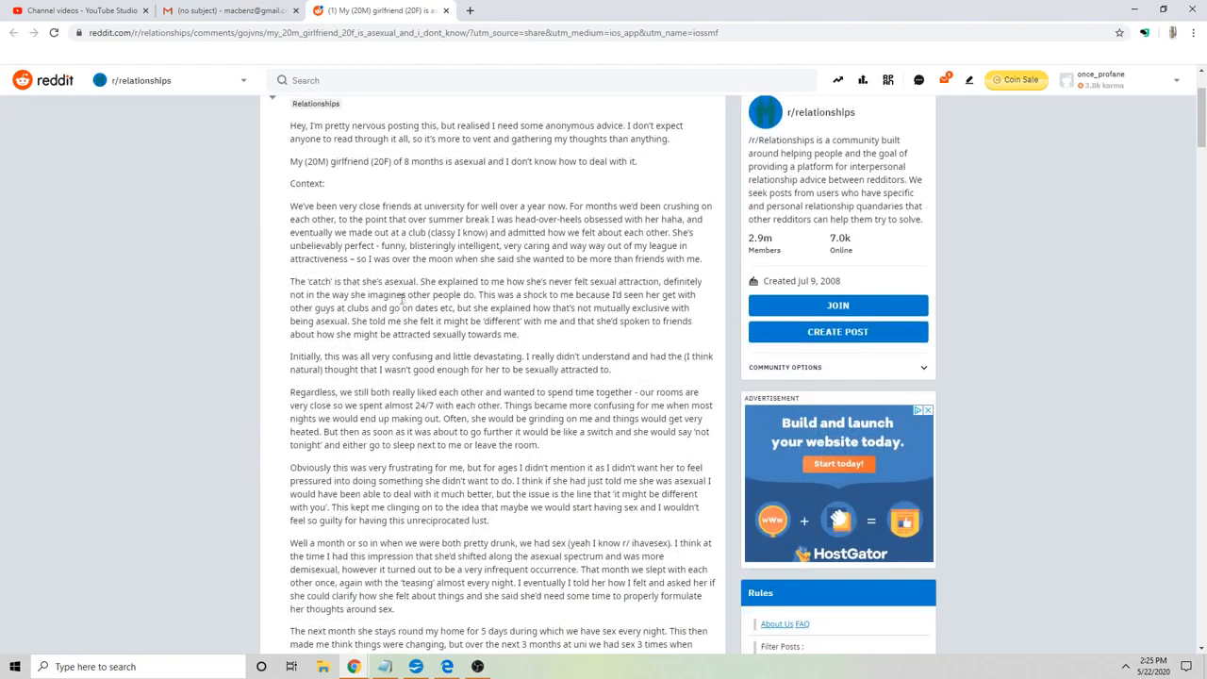
{"action": "double_click", "coordinate": [400, 281]}
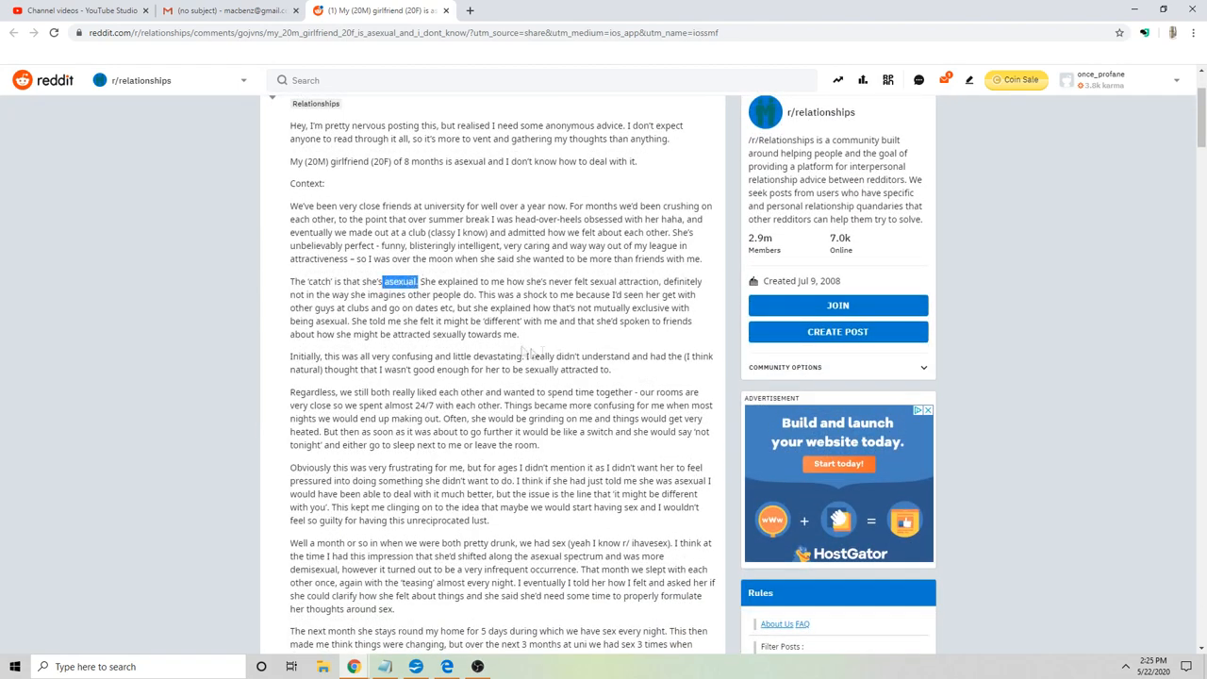
{"action": "mouse_move", "coordinate": [578, 340]}
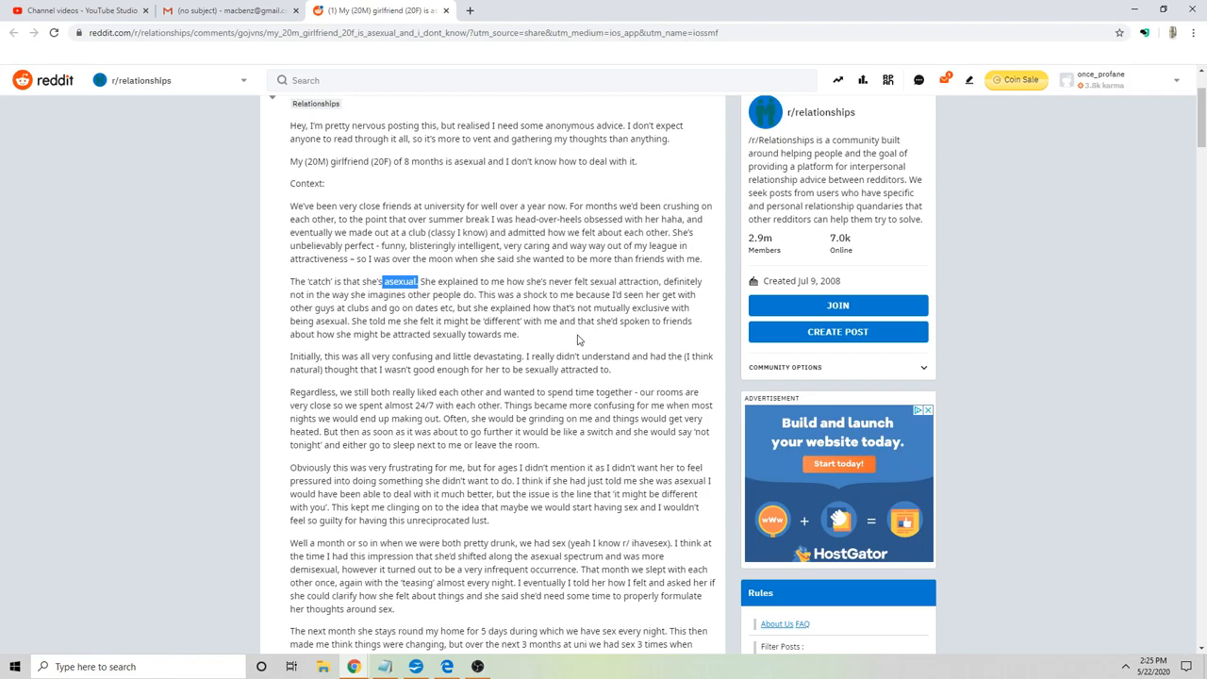
- Scroll further down the post past the asexual paragraph
{"action": "scroll", "scroll_direction": "down", "scroll_amount": 3}
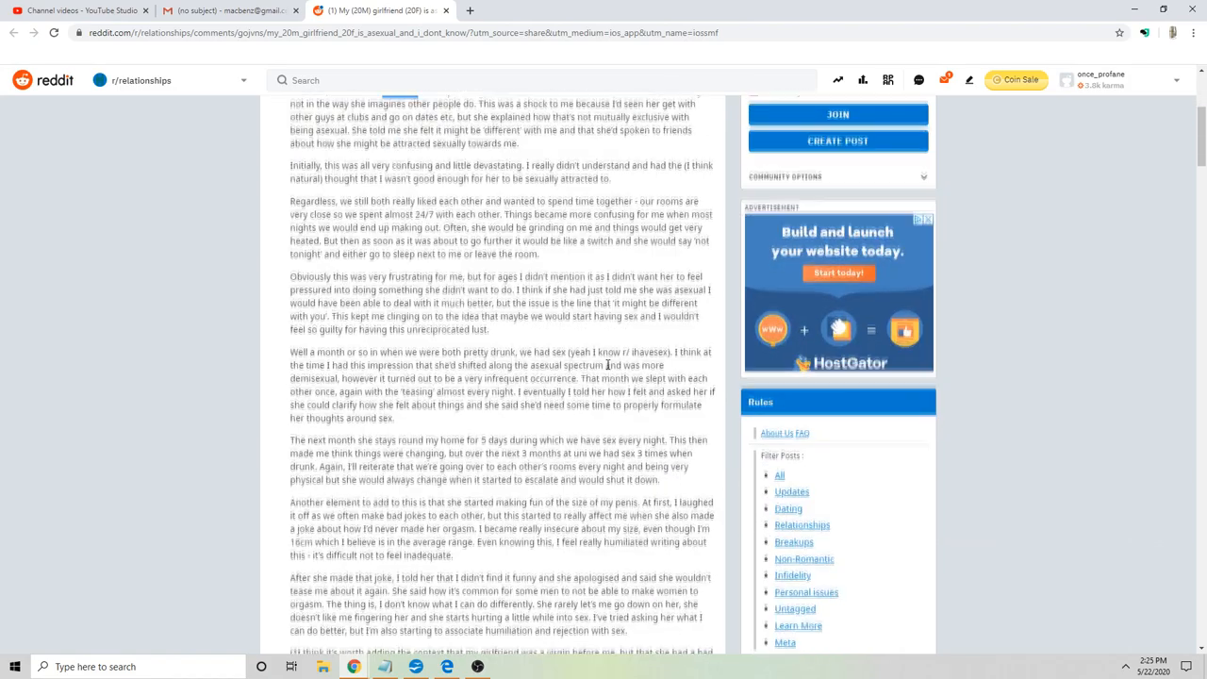
{"action": "scroll", "scroll_direction": "down", "scroll_amount": 3}
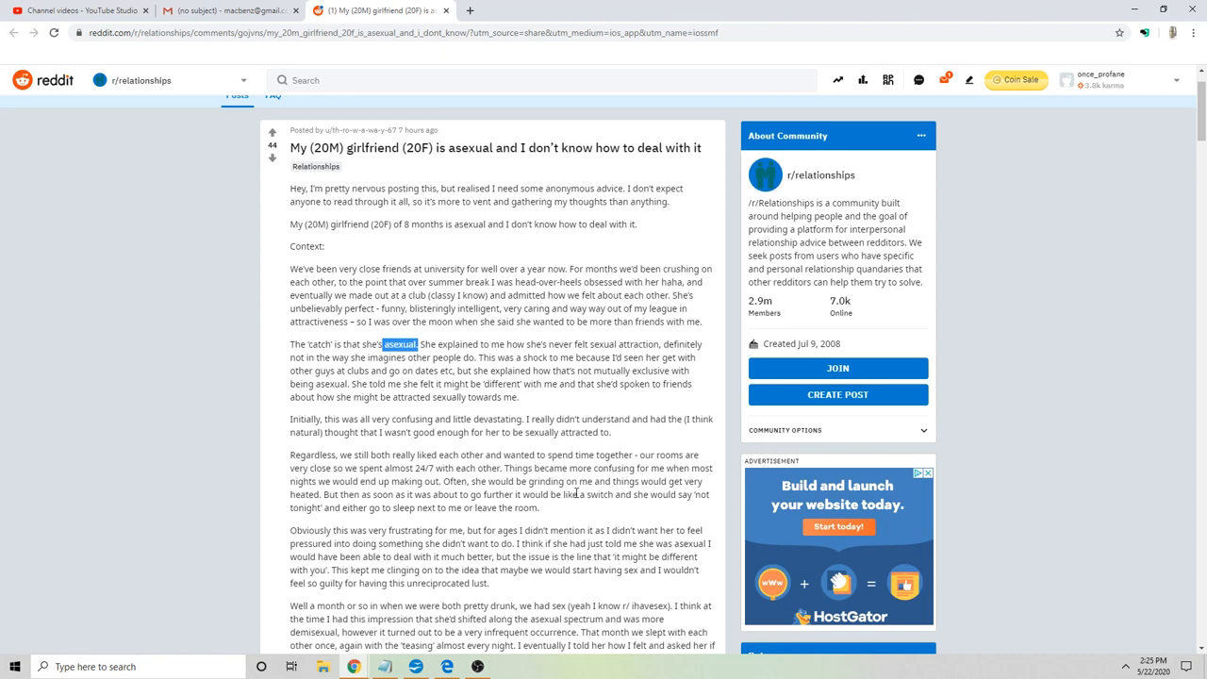
{"action": "mouse_move", "coordinate": [592, 416]}
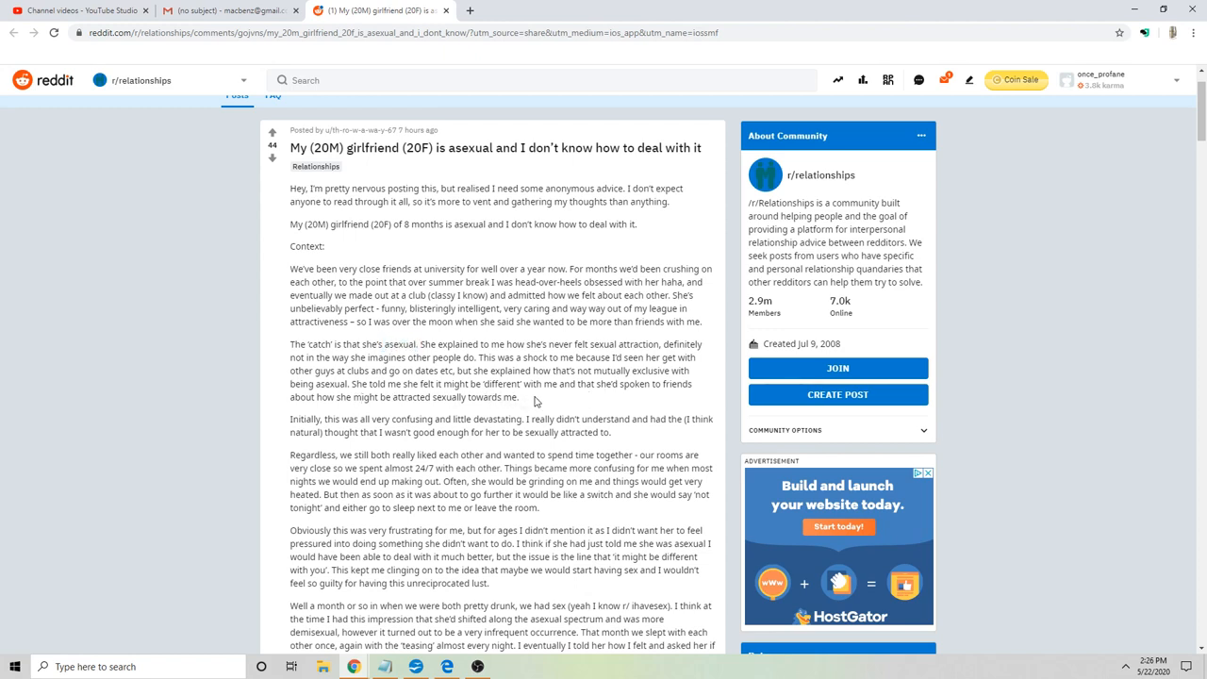
- Read further down the post, double-clicking and drag-selecting text along the way
{"action": "scroll", "scroll_direction": "down", "scroll_amount": 3}
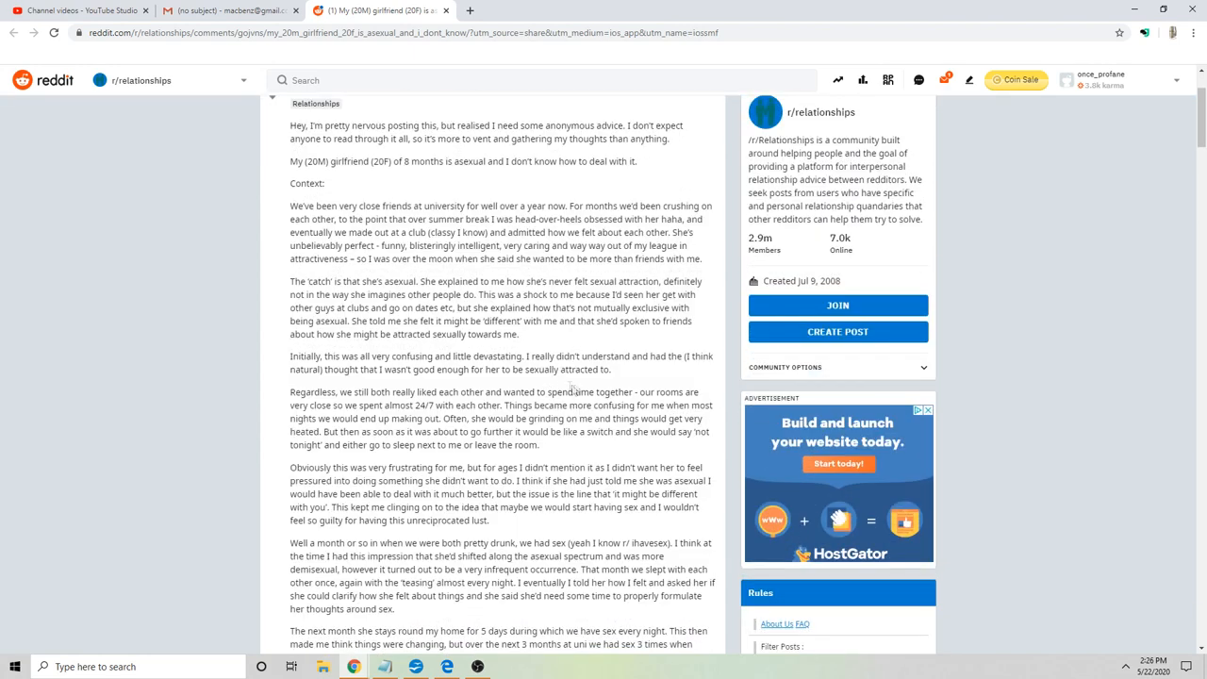
{"action": "mouse_move", "coordinate": [613, 376]}
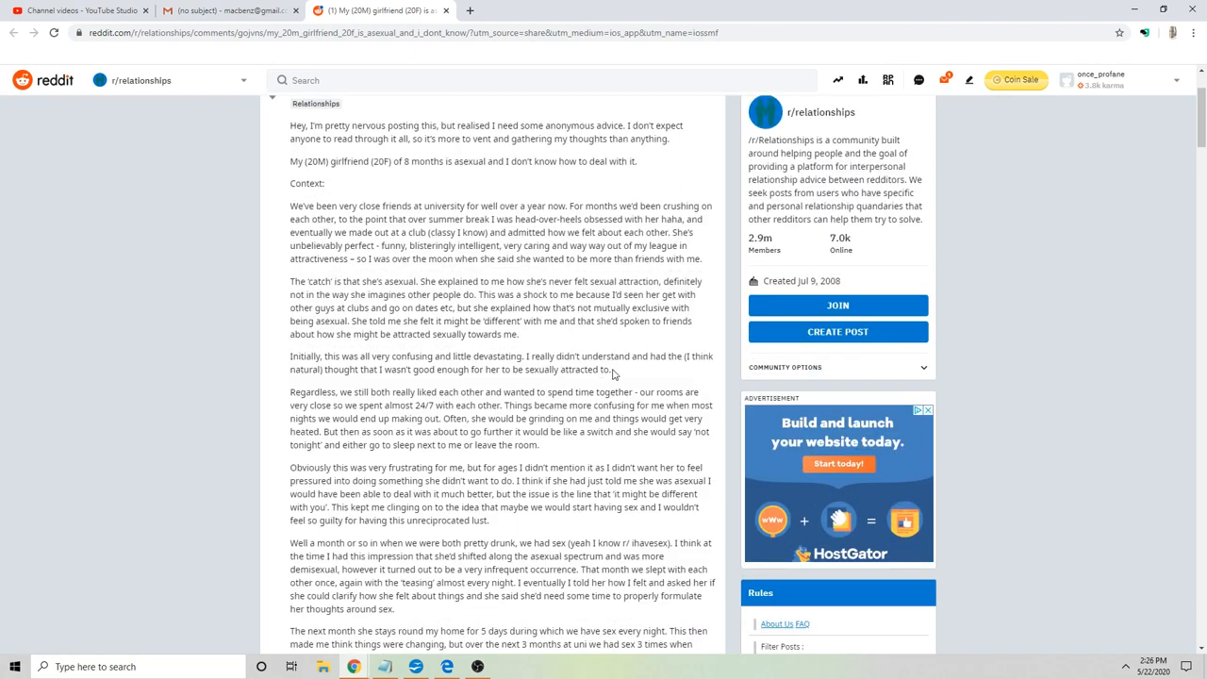
{"action": "mouse_move", "coordinate": [601, 340]}
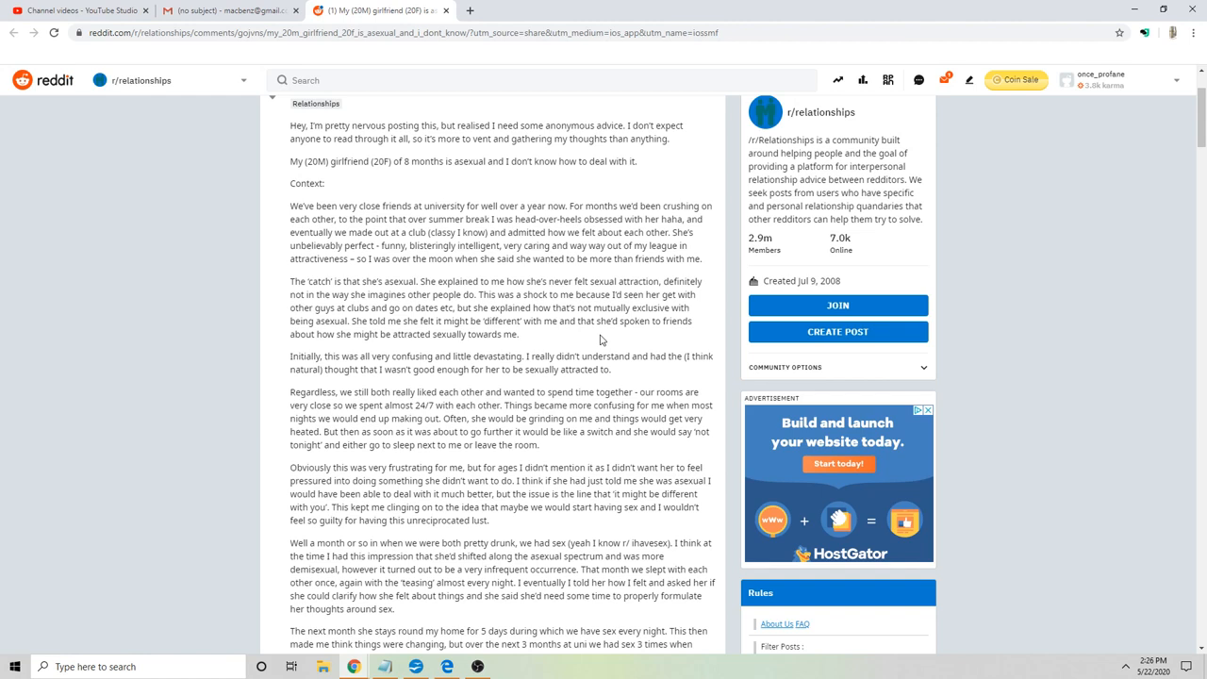
{"action": "mouse_move", "coordinate": [606, 339]}
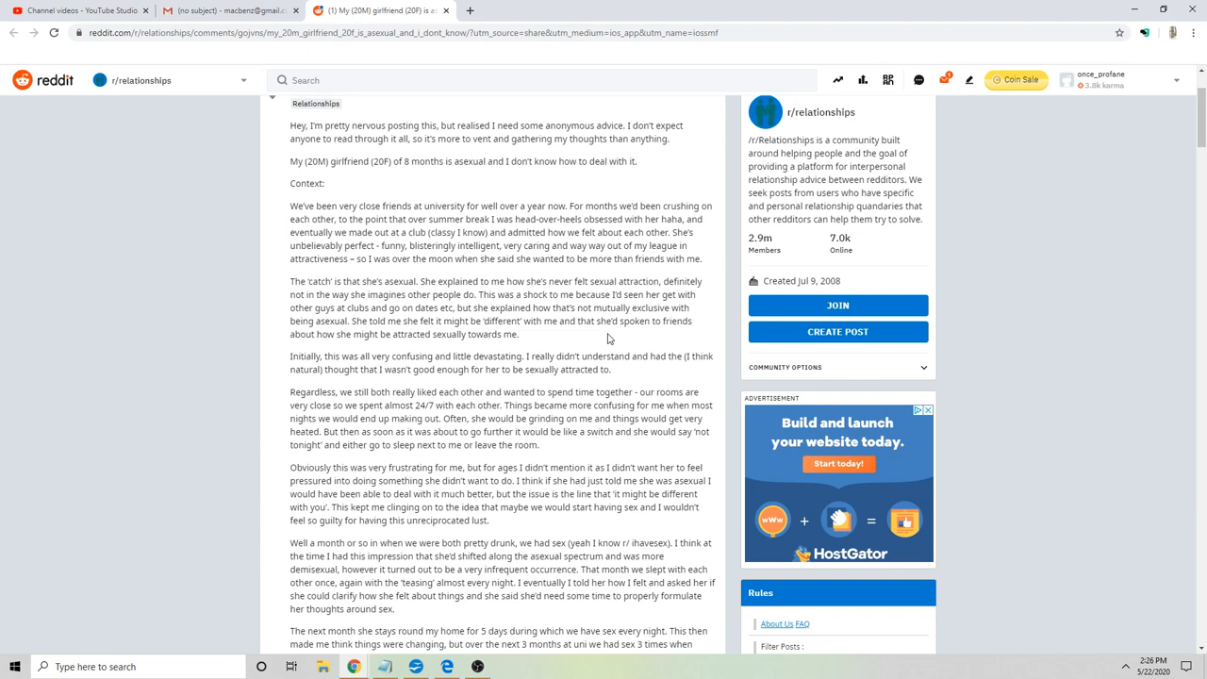
{"action": "mouse_move", "coordinate": [589, 341]}
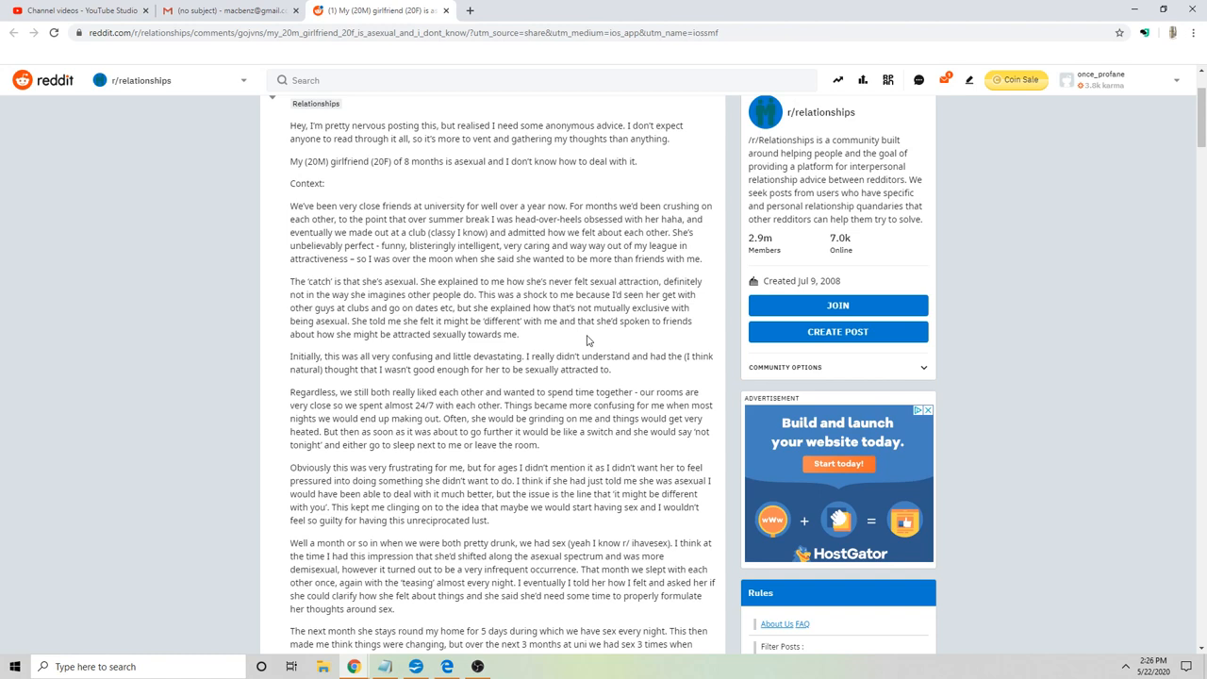
{"action": "mouse_move", "coordinate": [385, 374]}
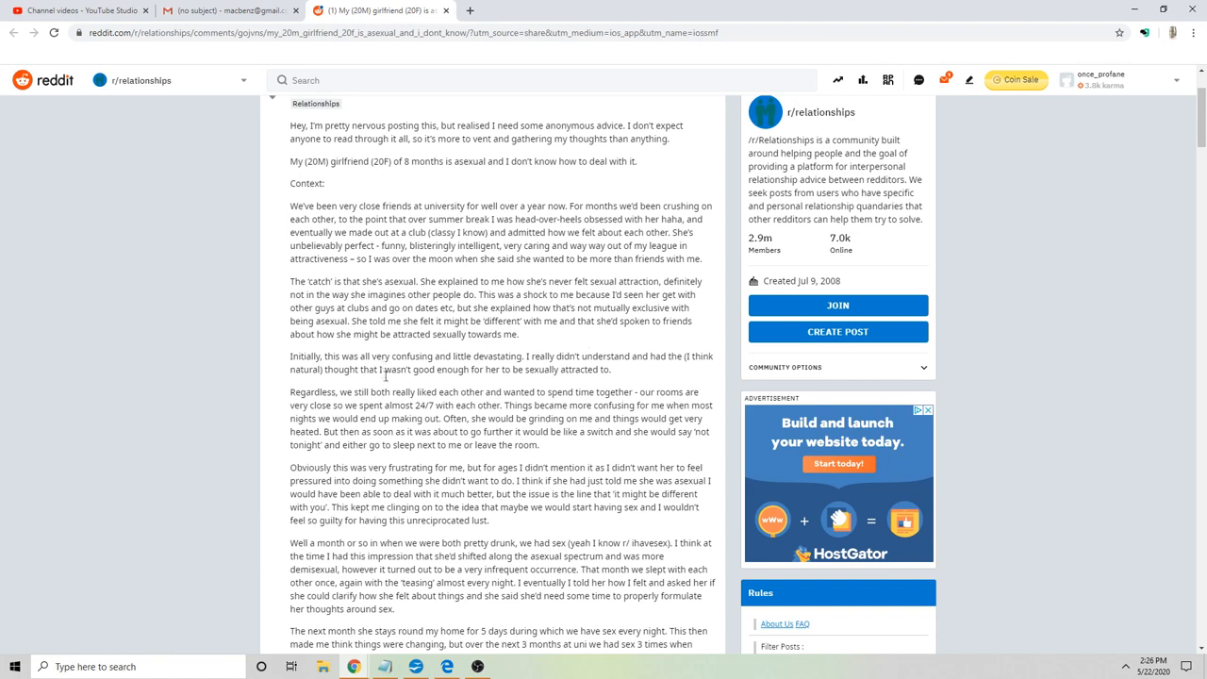
{"action": "mouse_move", "coordinate": [347, 402]}
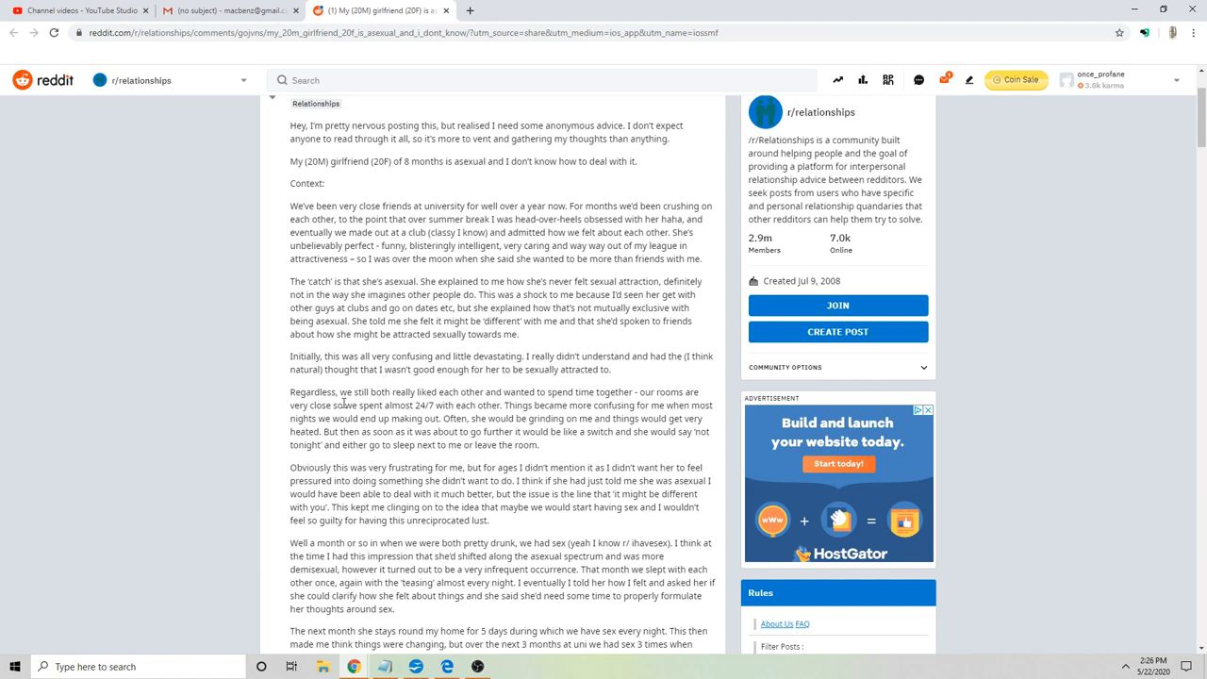
{"action": "double_click", "coordinate": [421, 404]}
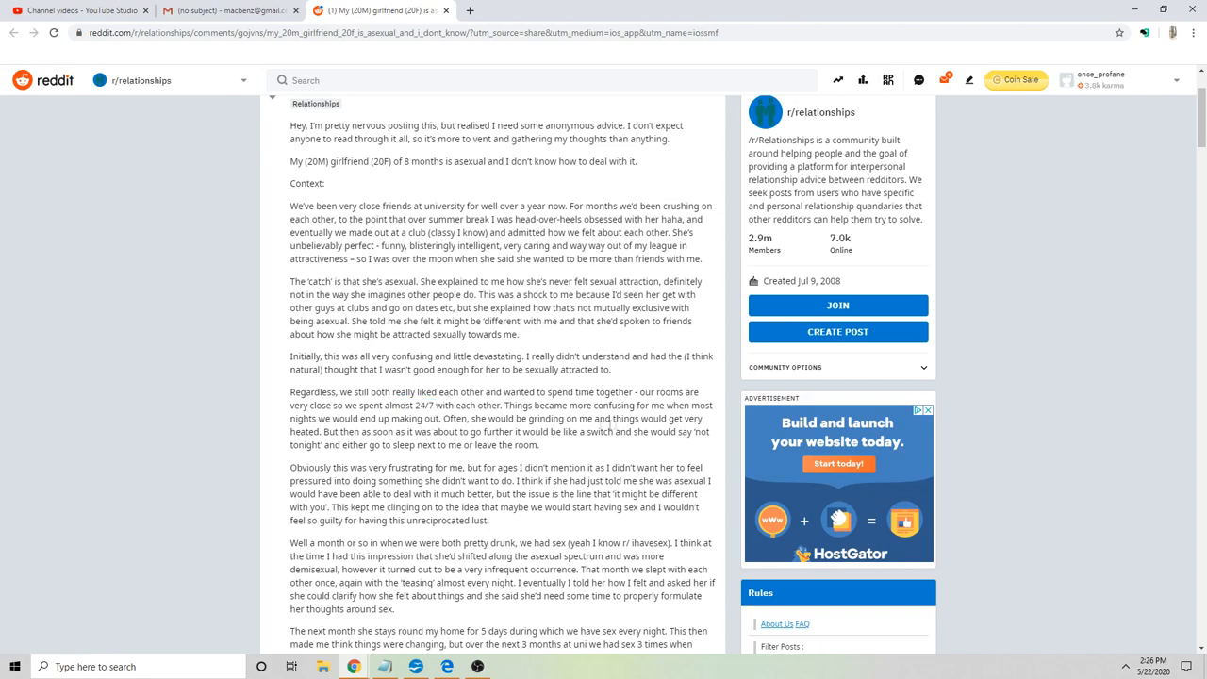
{"action": "scroll", "scroll_direction": "down", "scroll_amount": 3}
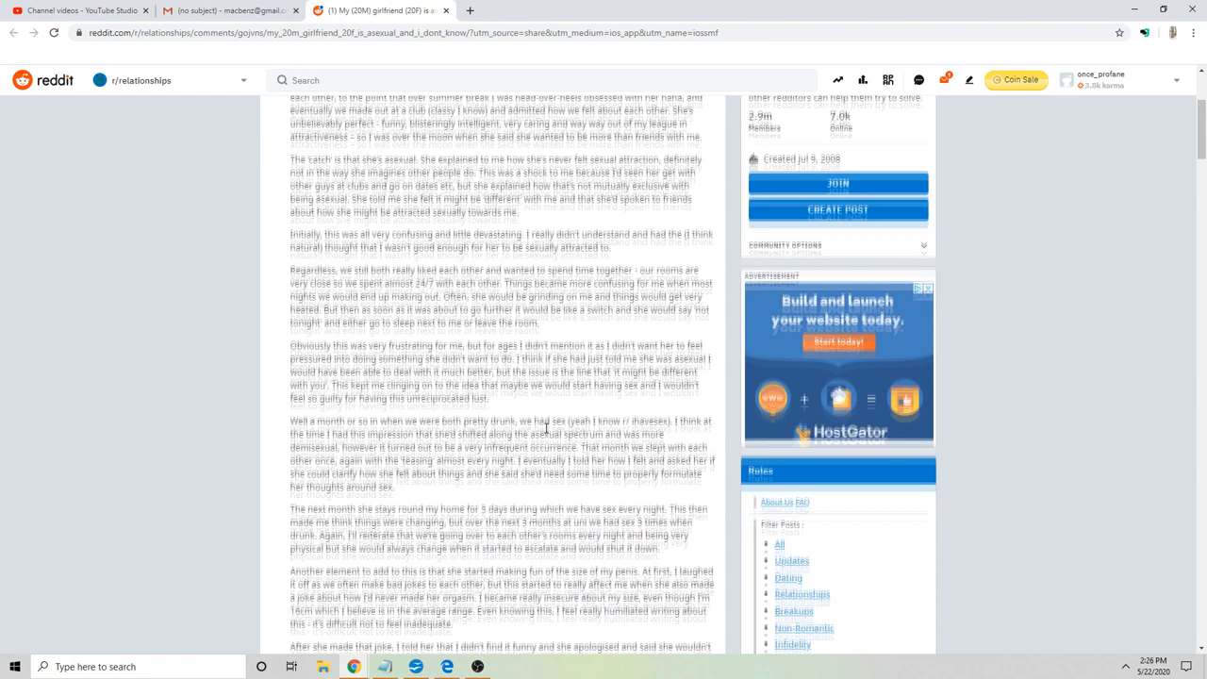
{"action": "scroll", "scroll_direction": "down", "scroll_amount": 3}
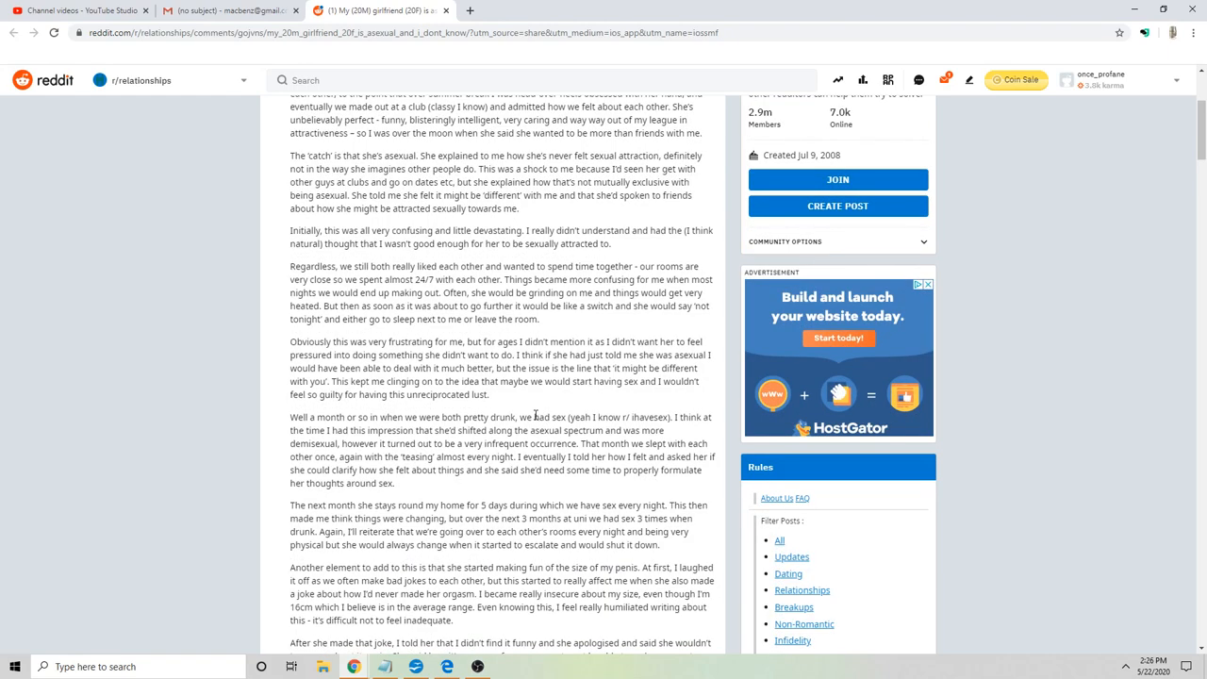
{"action": "mouse_move", "coordinate": [535, 416]}
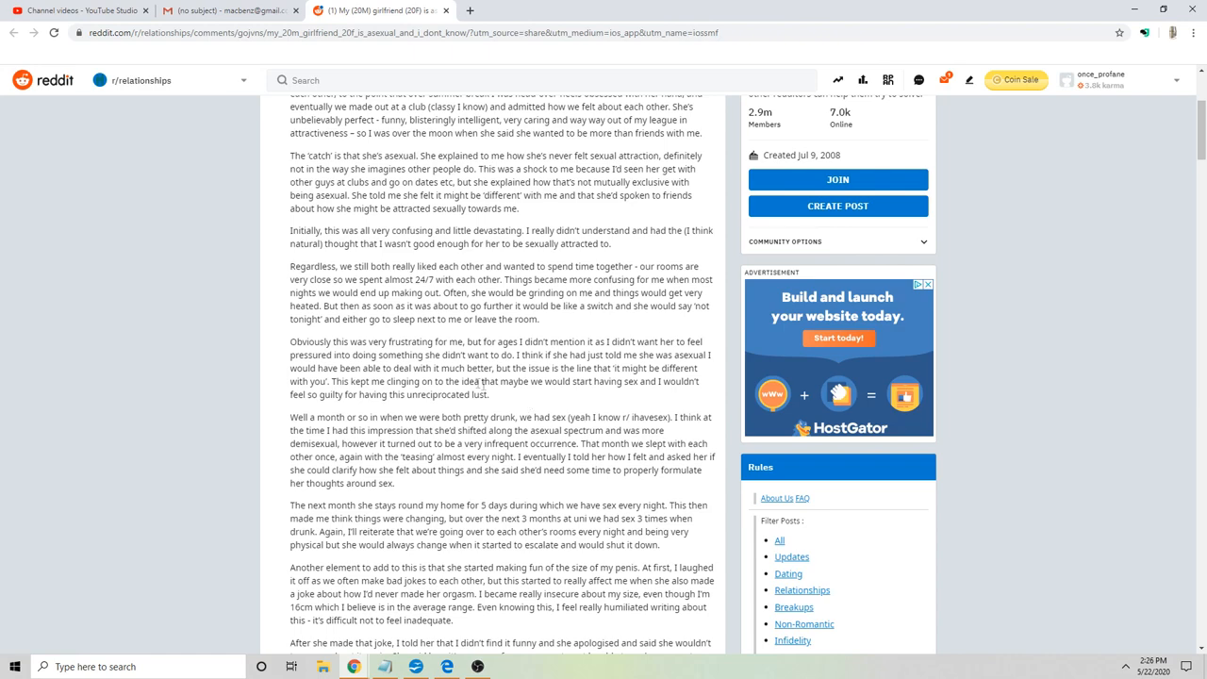
{"action": "left_click_drag", "start_coordinate": [386, 355], "coordinate": [516, 355]}
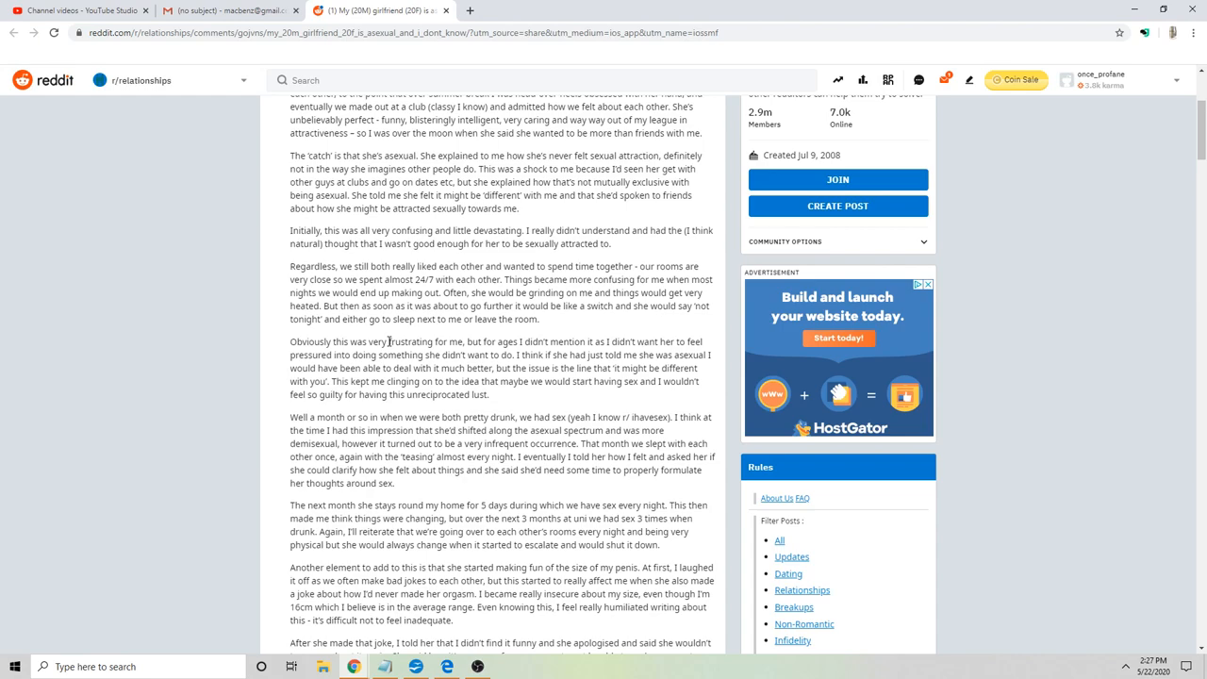
- Scroll to the drunken-night paragraph and select the word 'demisexual'
{"action": "scroll", "scroll_direction": "down", "scroll_amount": 3}
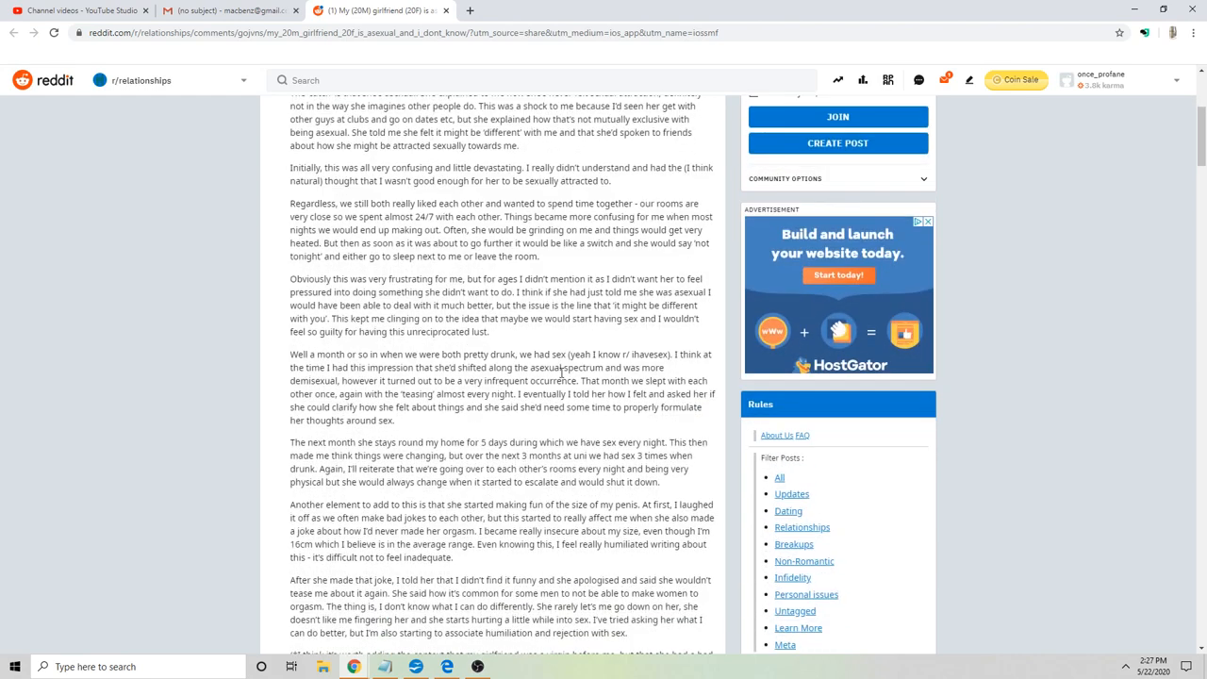
{"action": "scroll", "scroll_direction": "down", "scroll_amount": 3}
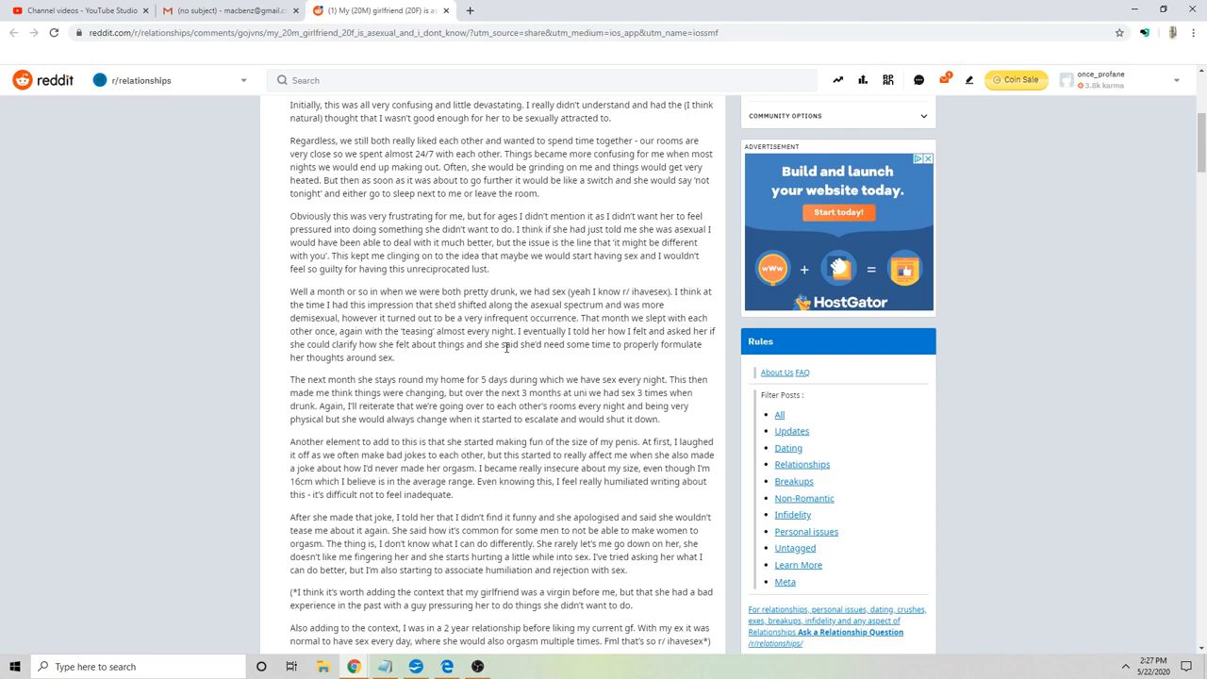
{"action": "mouse_move", "coordinate": [479, 359]}
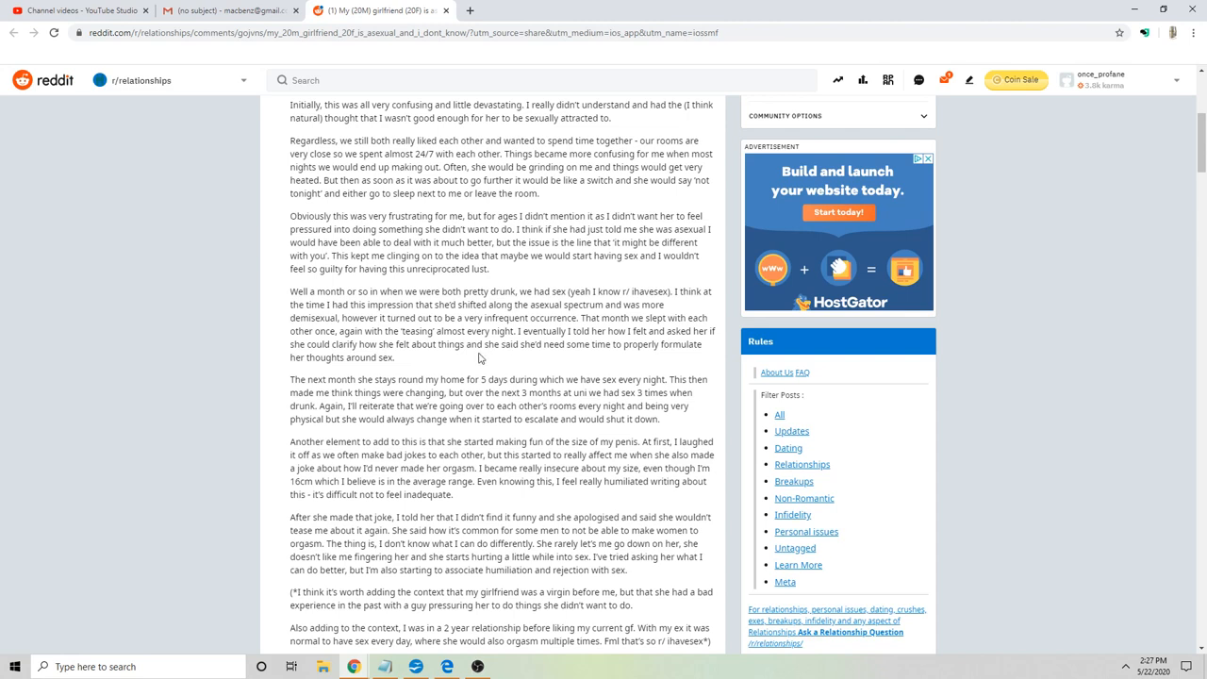
{"action": "mouse_move", "coordinate": [337, 319]}
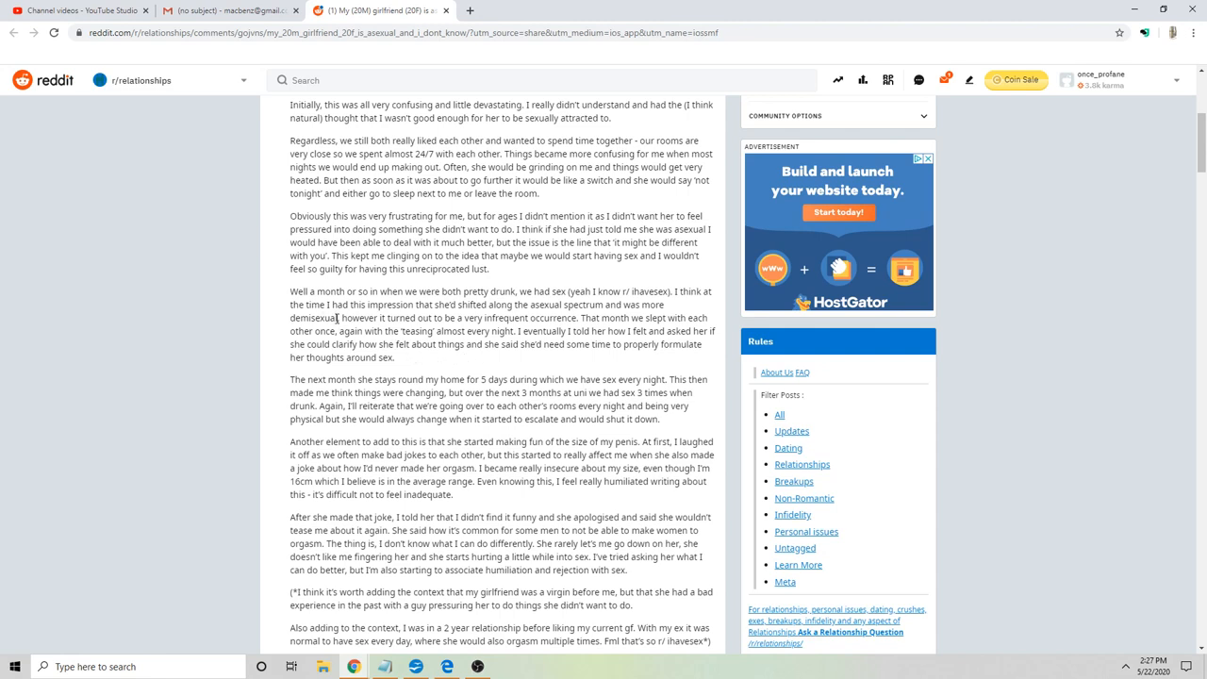
{"action": "left_click_drag", "start_coordinate": [339, 318], "coordinate": [337, 331]}
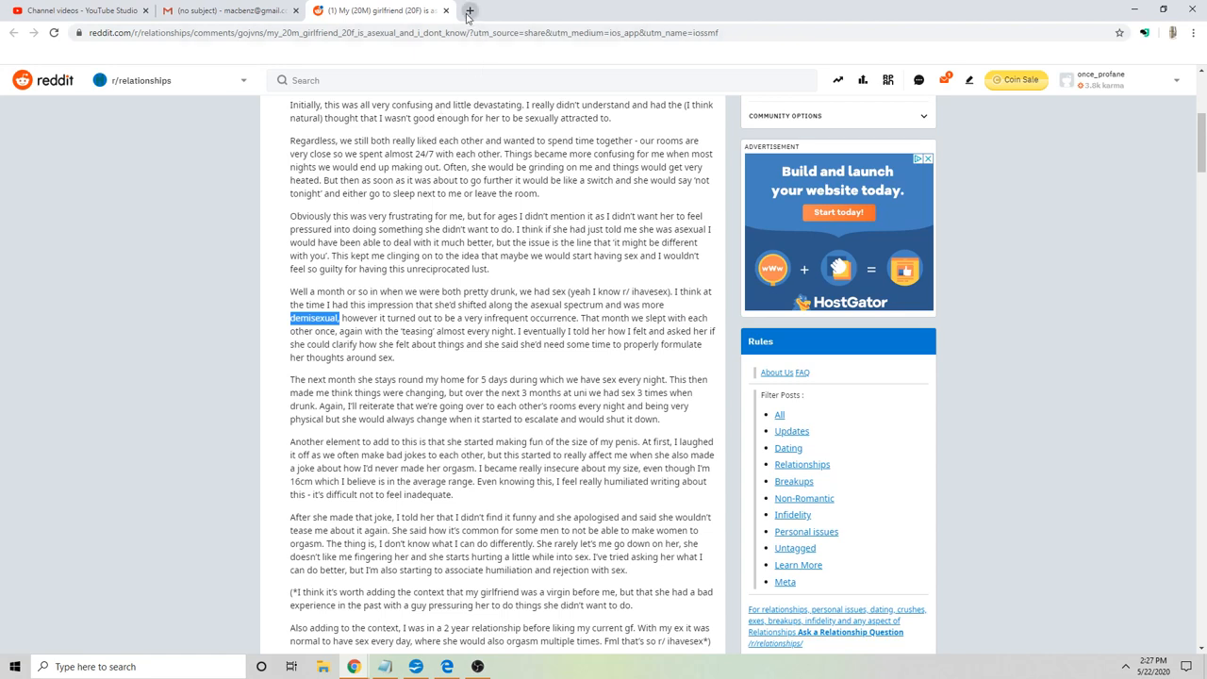
{"action": "type", "text": "what is demisexual"}
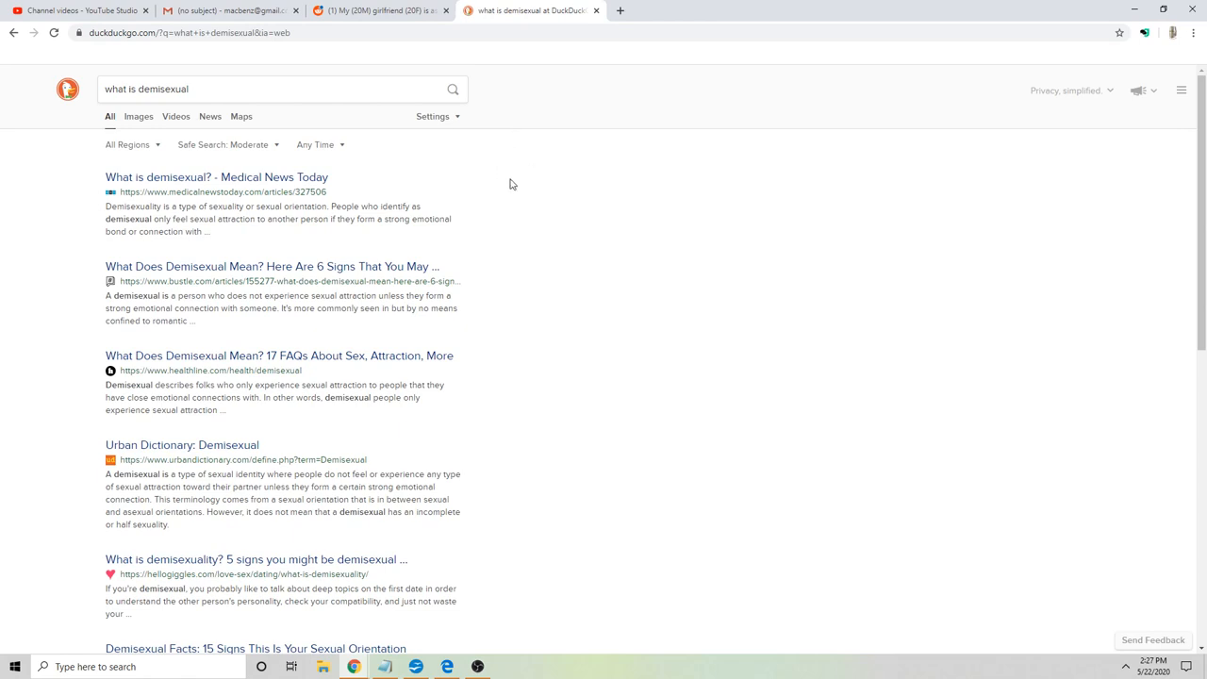
{"action": "mouse_move", "coordinate": [418, 266]}
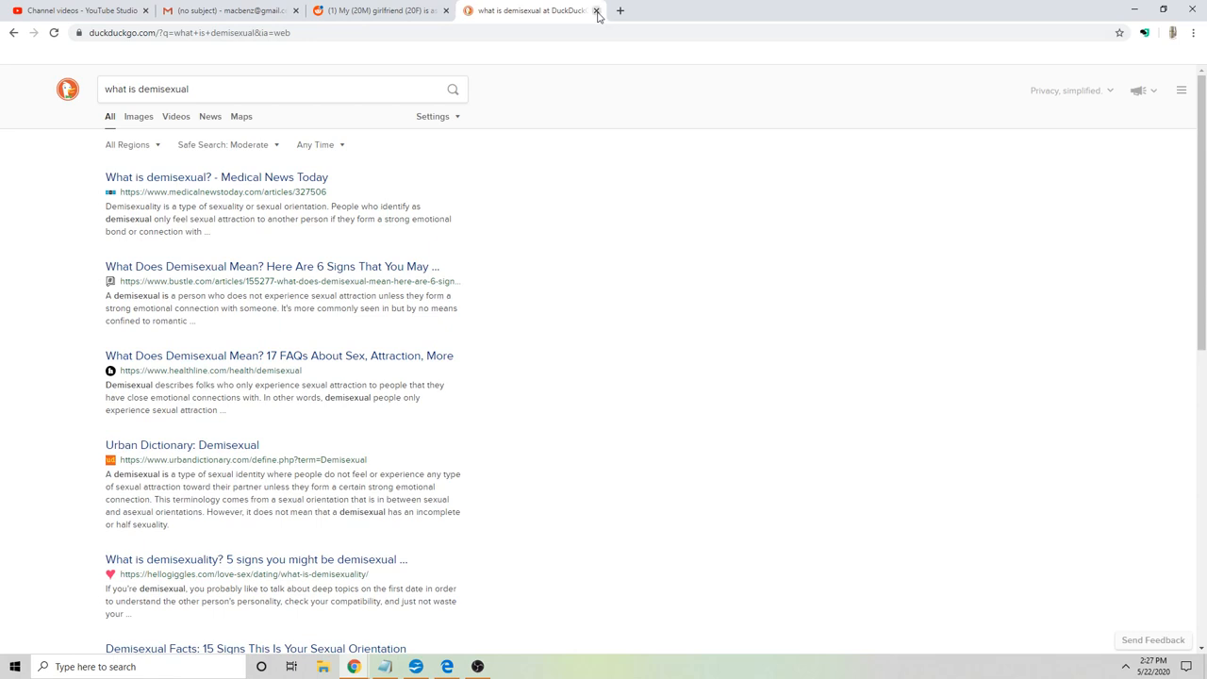
{"action": "left_click", "coordinate": [596, 10]}
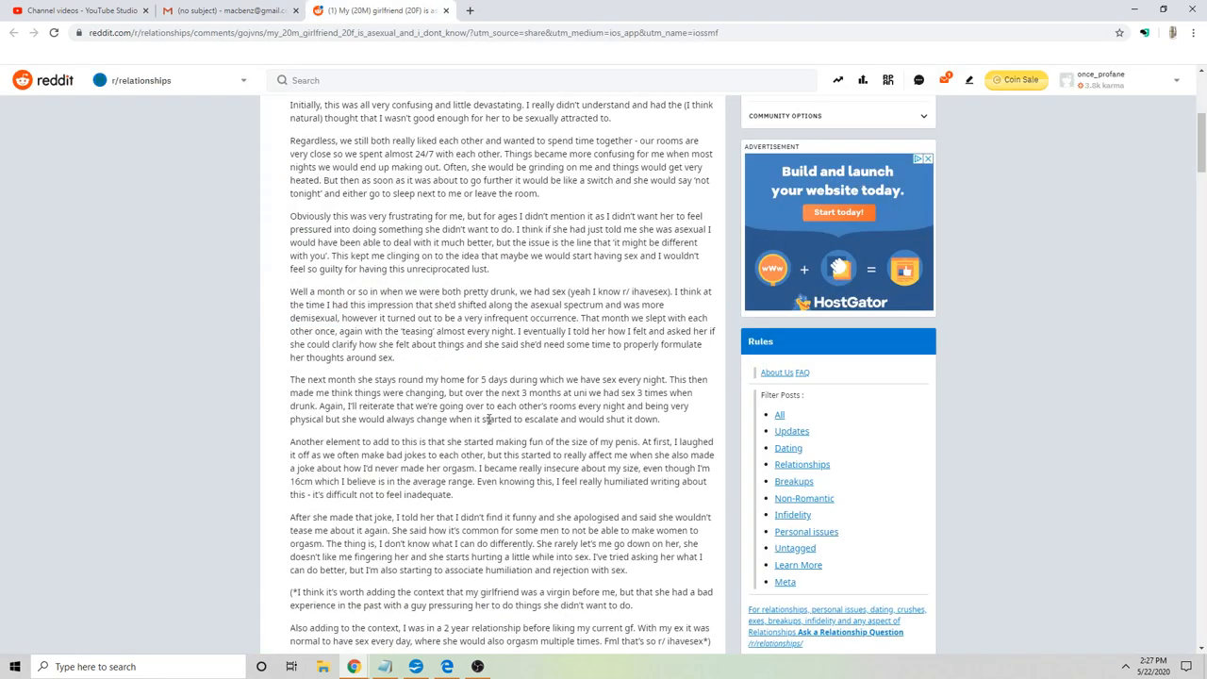
{"action": "mouse_move", "coordinate": [250, 308]}
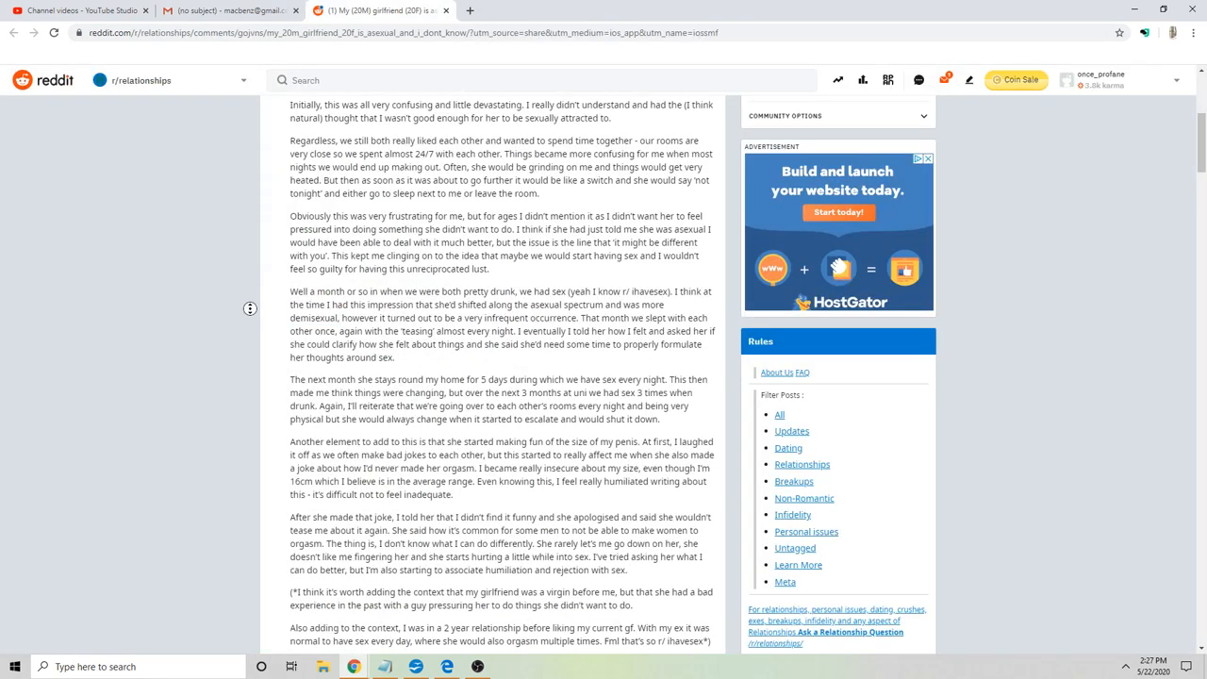
- Scroll down and highlight 'I became really insecure about my size, even though I'm 16cm'
{"action": "scroll", "scroll_direction": "down", "scroll_amount": 3}
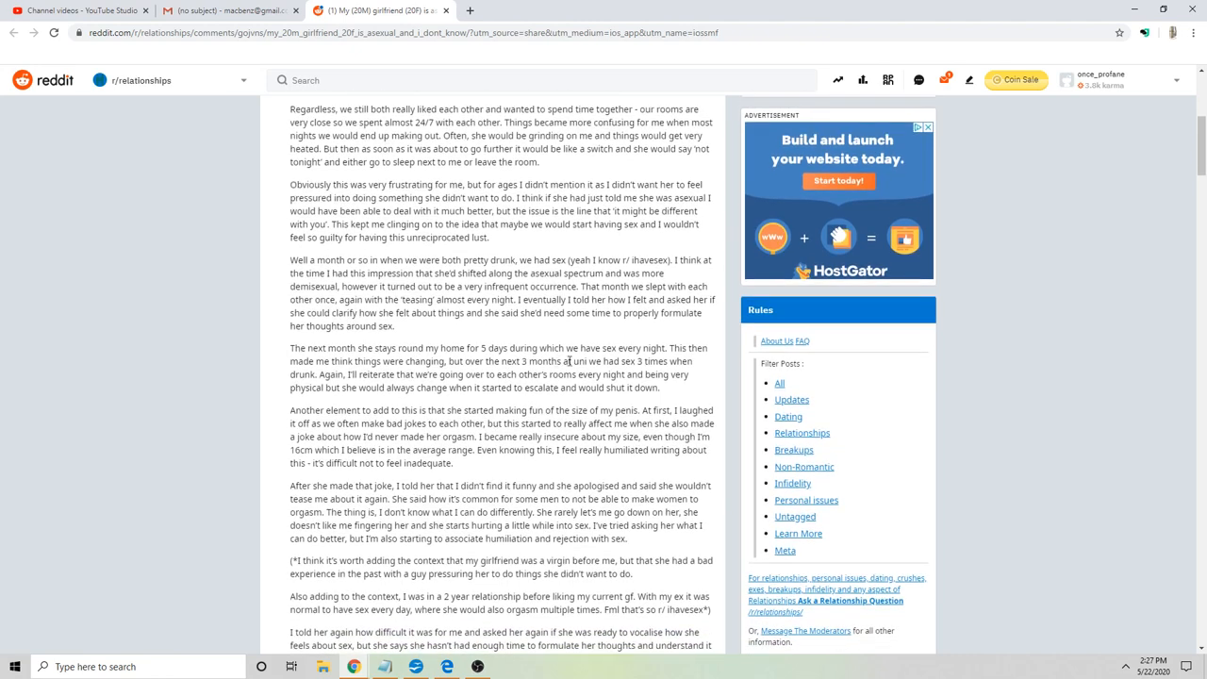
{"action": "mouse_move", "coordinate": [684, 406]}
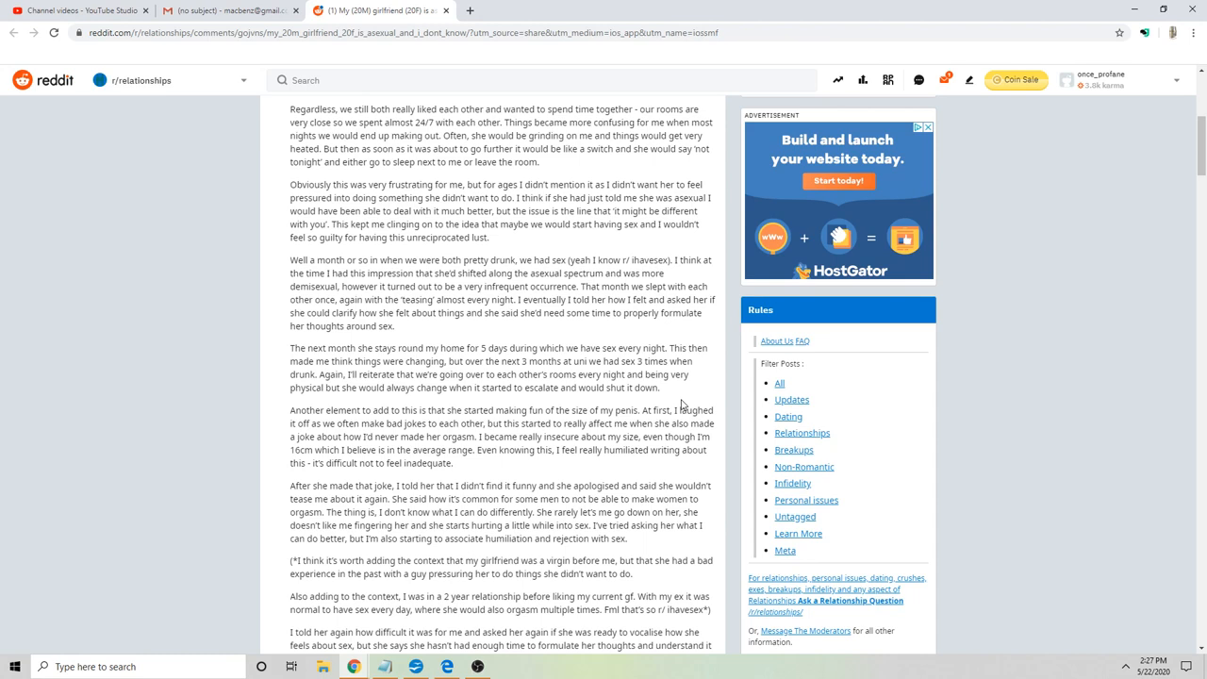
{"action": "mouse_move", "coordinate": [658, 377]}
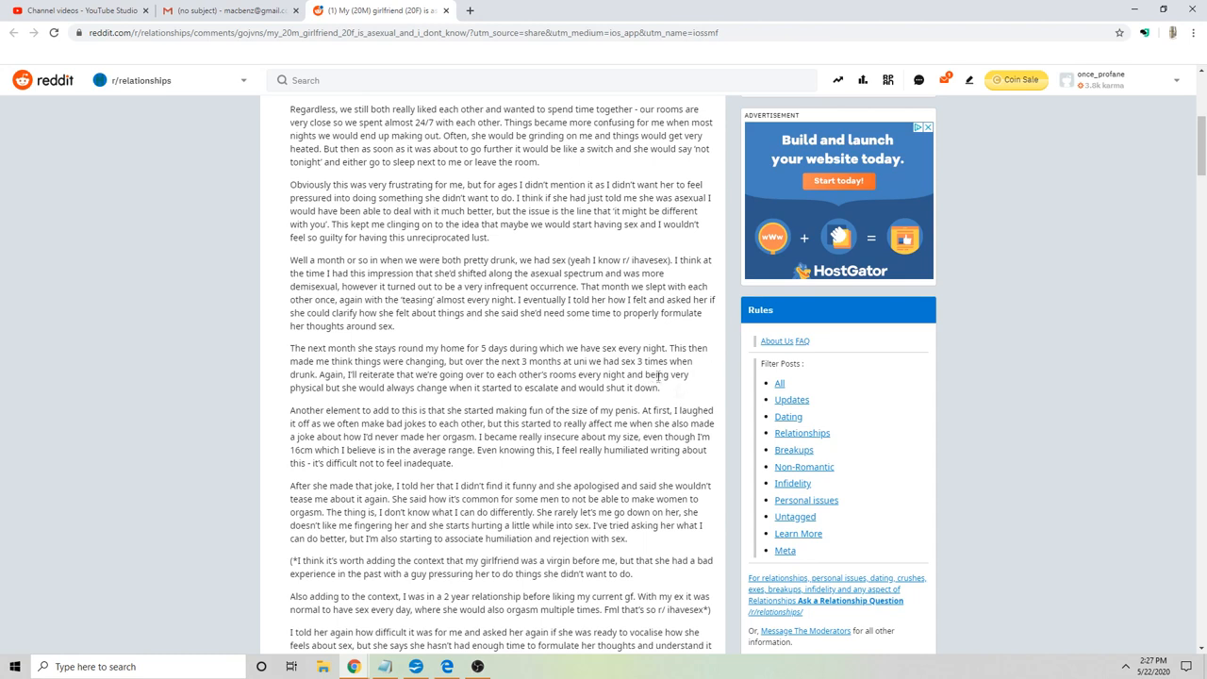
{"action": "mouse_move", "coordinate": [669, 396]}
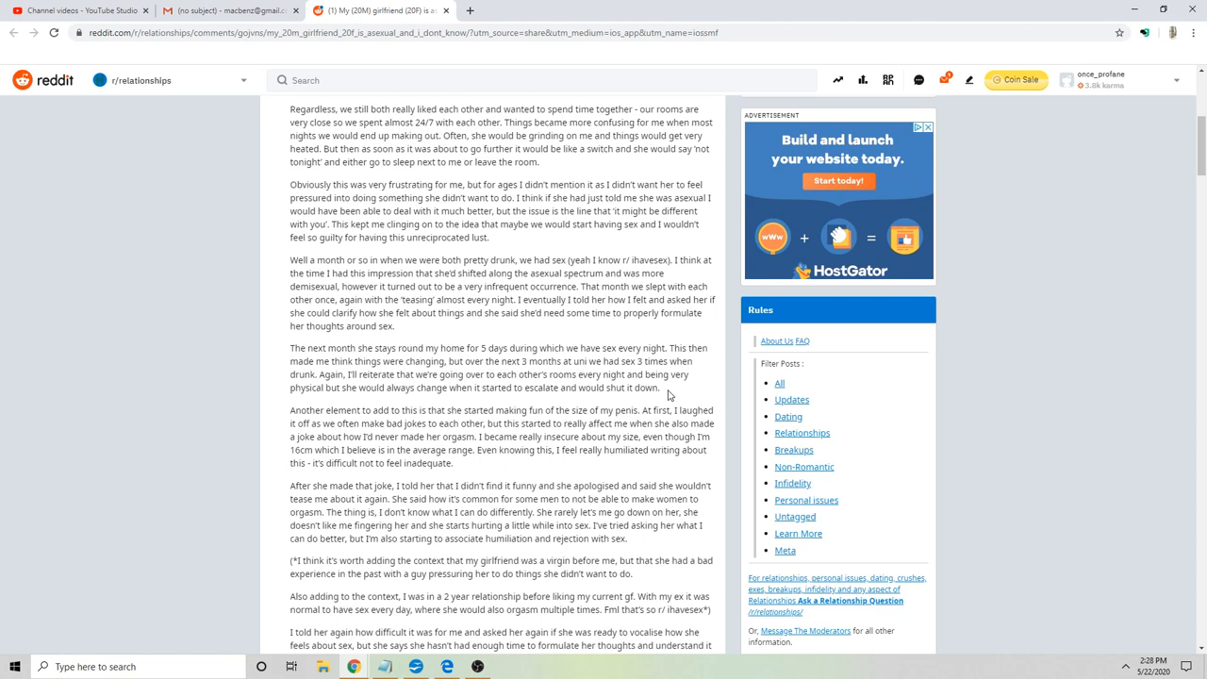
{"action": "mouse_move", "coordinate": [669, 394]}
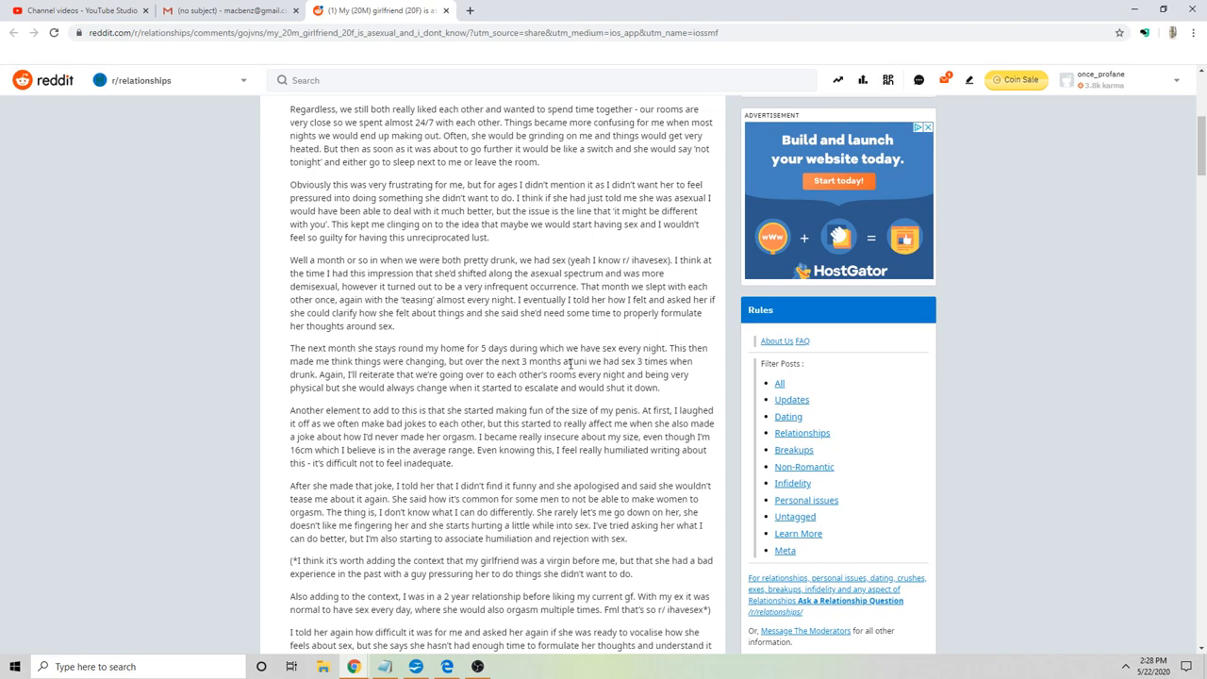
{"action": "scroll", "scroll_direction": "down", "scroll_amount": 3}
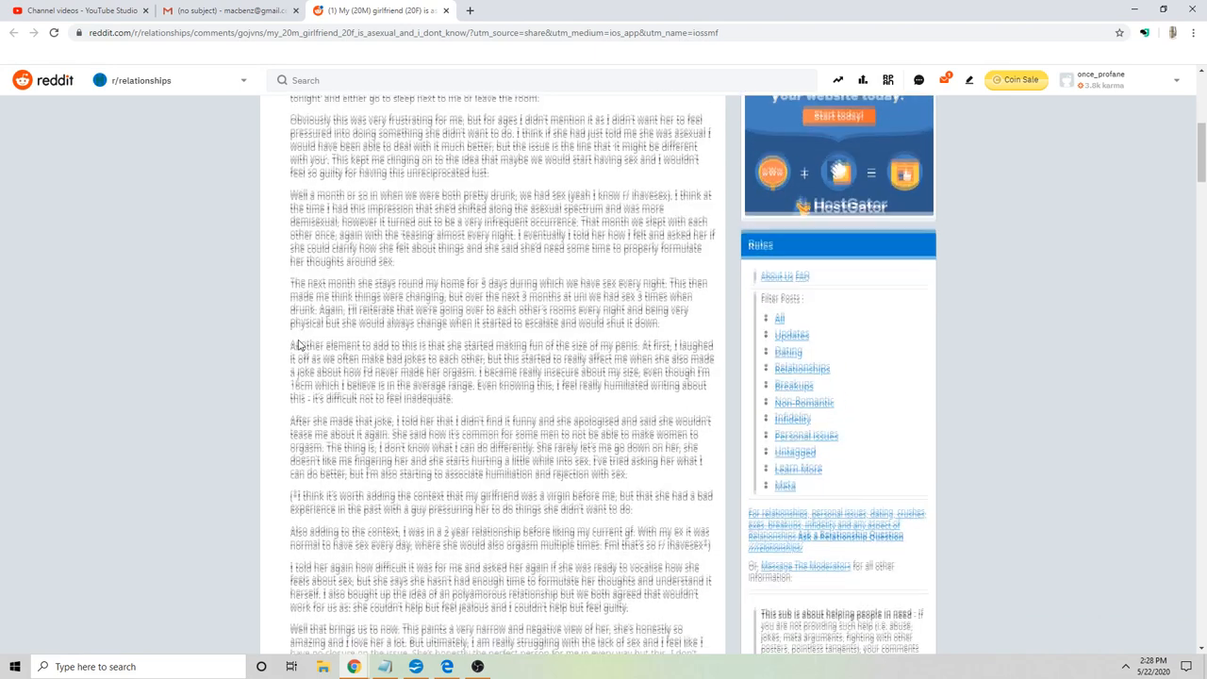
{"action": "scroll", "scroll_direction": "down", "scroll_amount": 3}
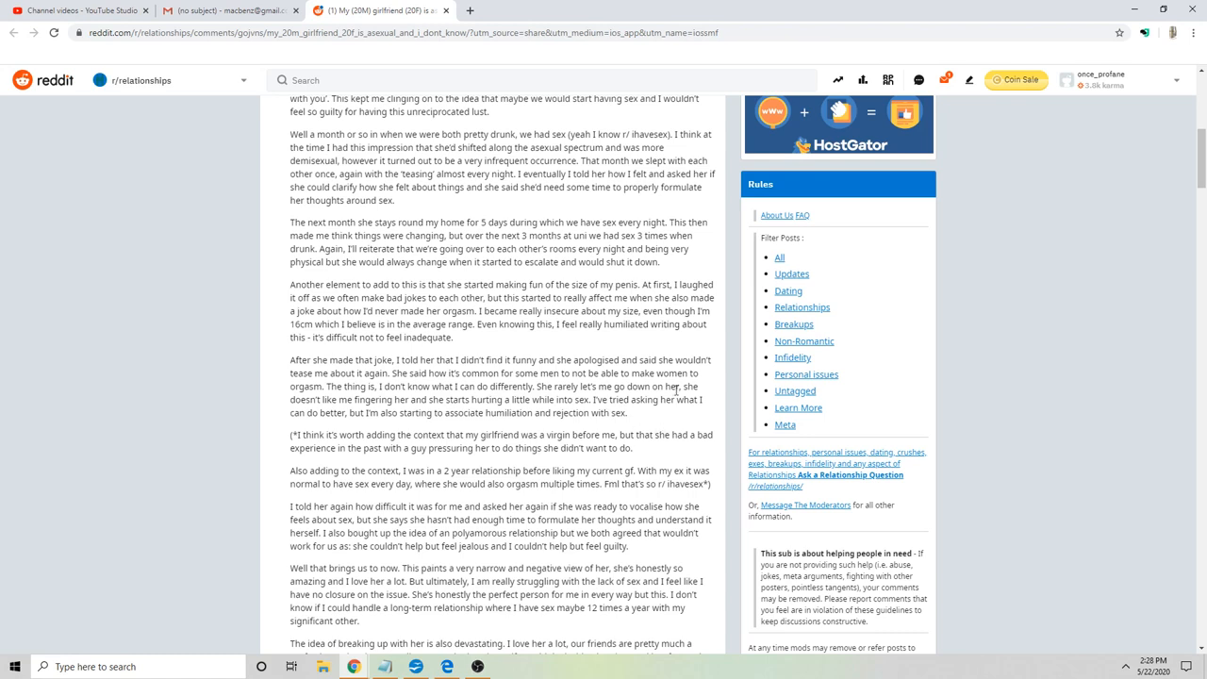
{"action": "mouse_move", "coordinate": [712, 343]}
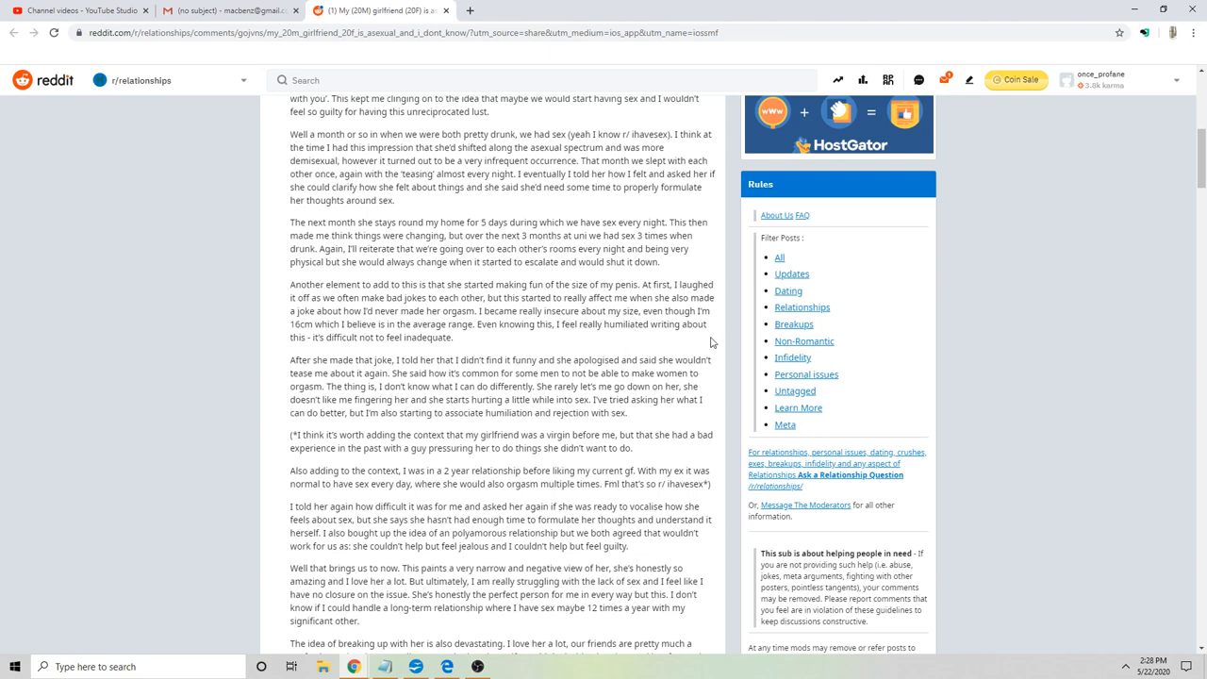
{"action": "mouse_move", "coordinate": [453, 420]}
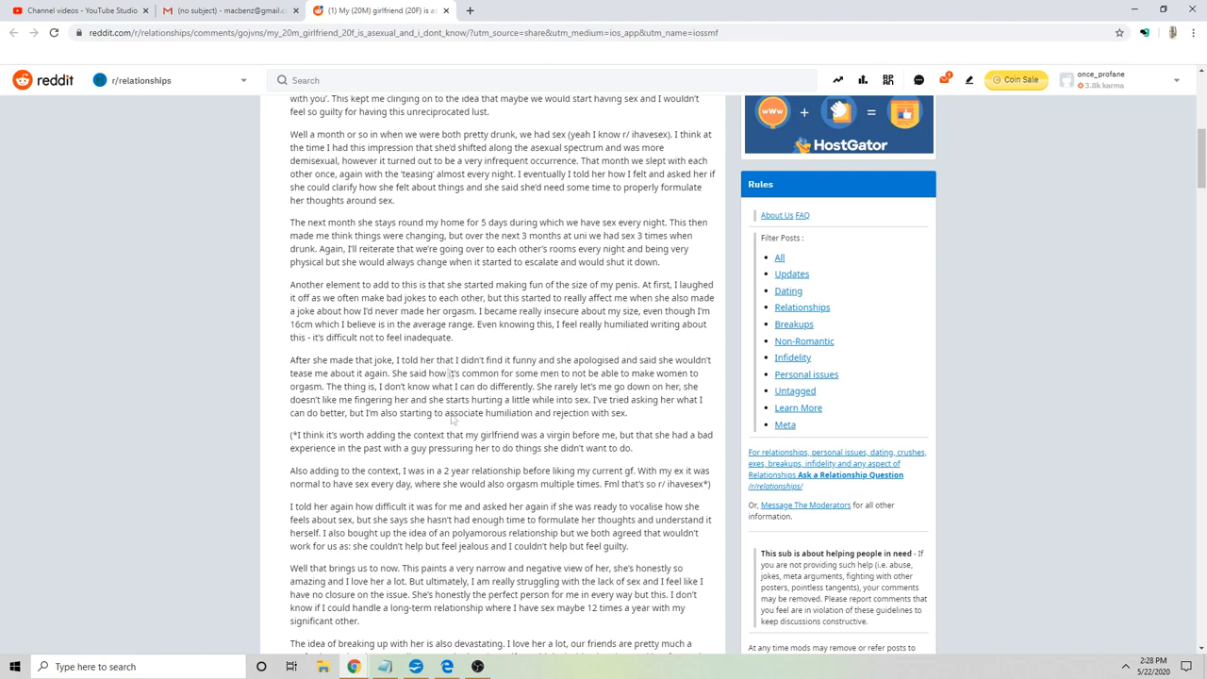
{"action": "mouse_move", "coordinate": [576, 519]}
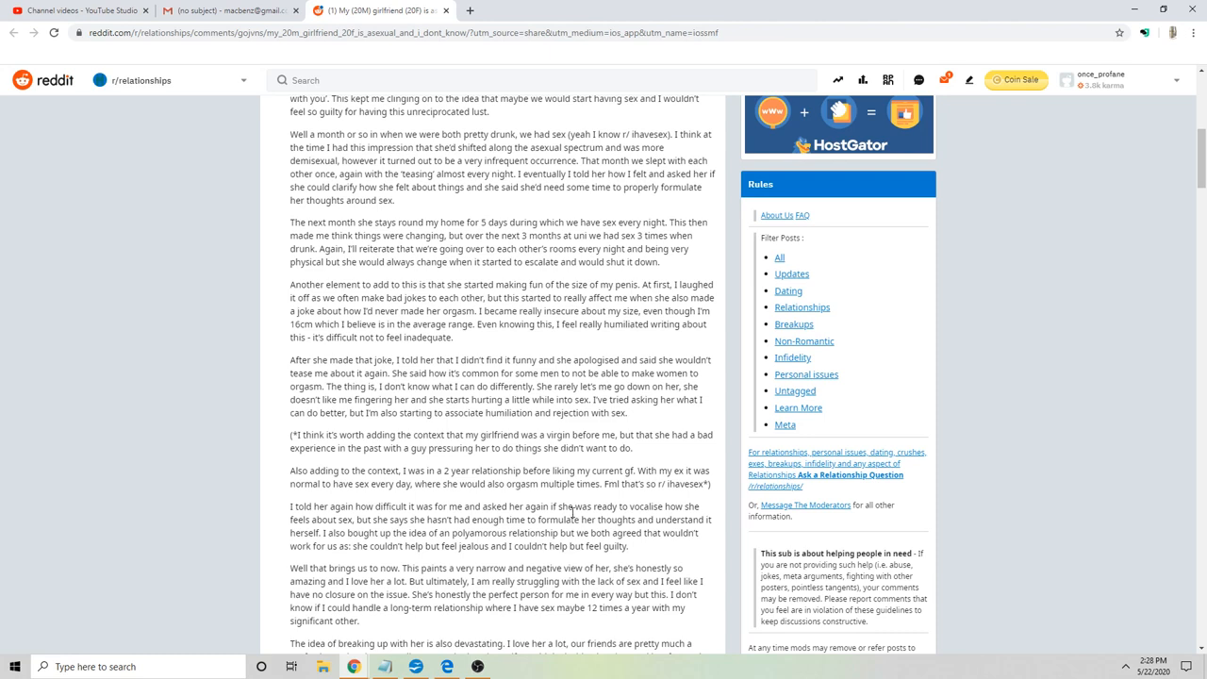
{"action": "mouse_move", "coordinate": [497, 344]}
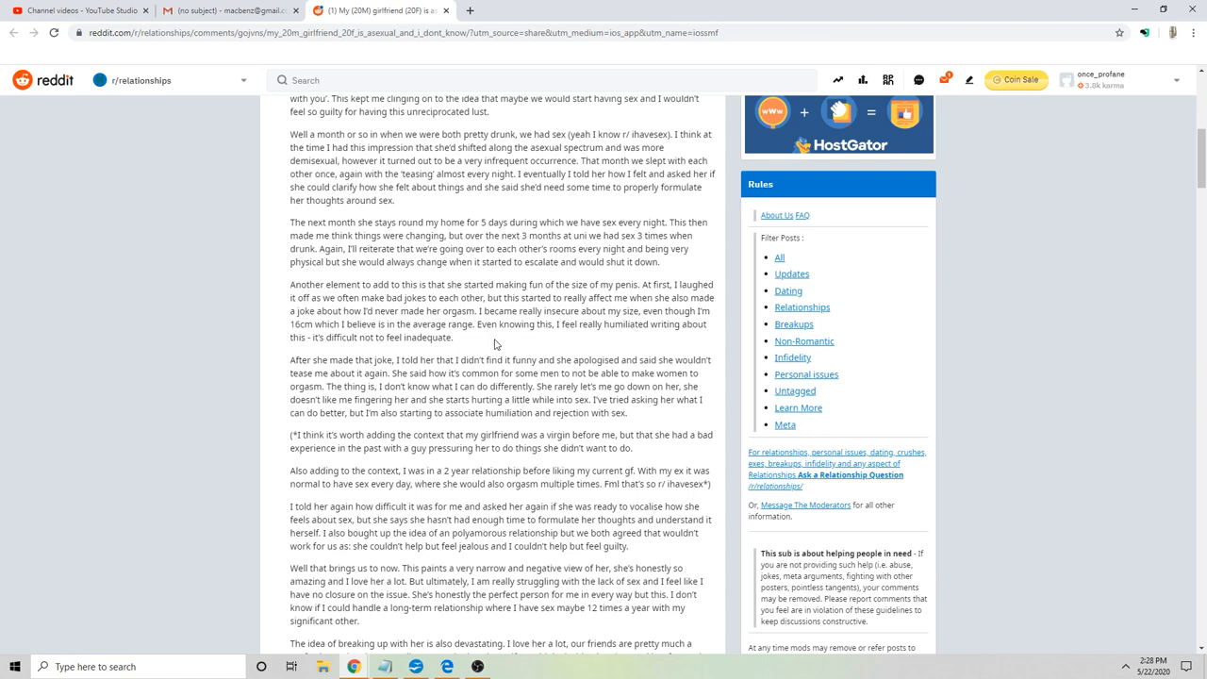
{"action": "left_click_drag", "start_coordinate": [479, 311], "coordinate": [670, 311]}
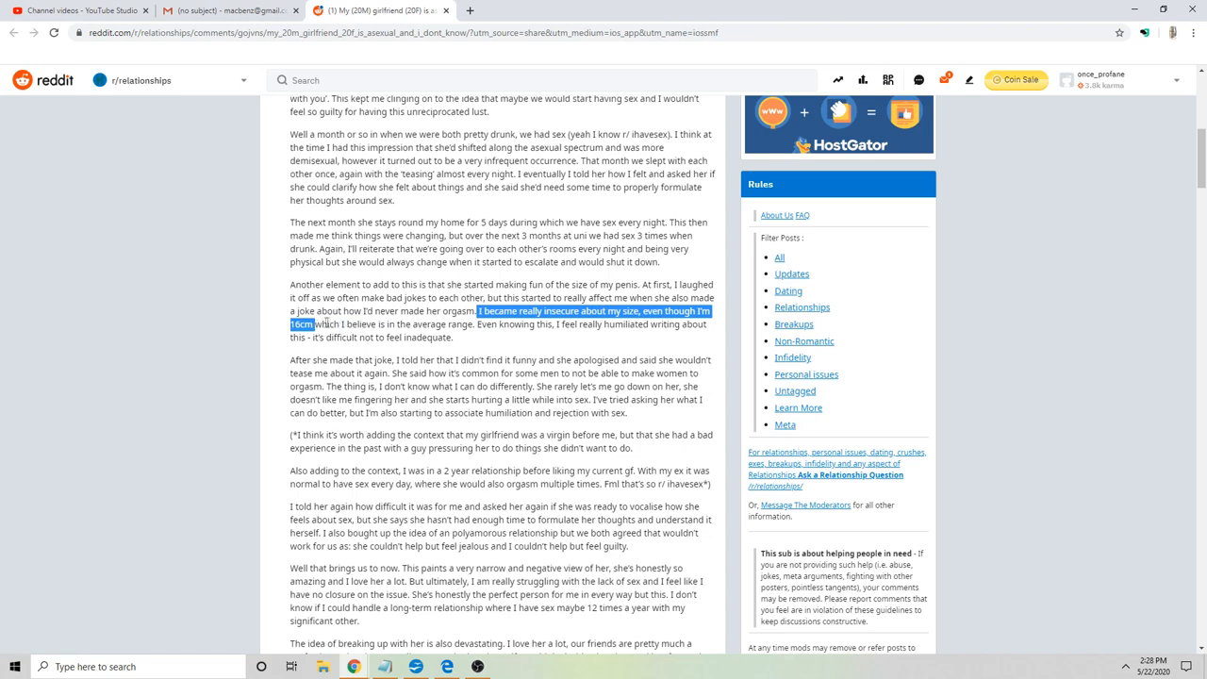
{"action": "mouse_move", "coordinate": [469, 10]}
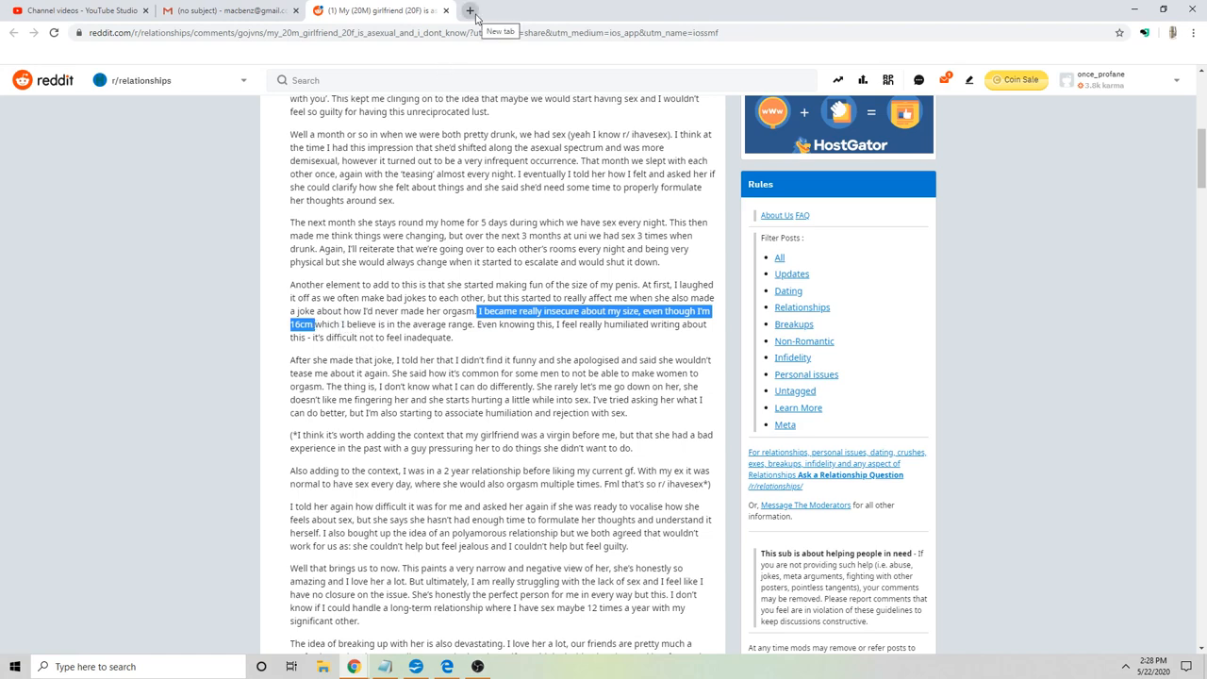
- Search '16cm to inches' in a new DuckDuckGo tab, highlight 6.299213, then return to Reddit
{"action": "left_click", "coordinate": [470, 11]}
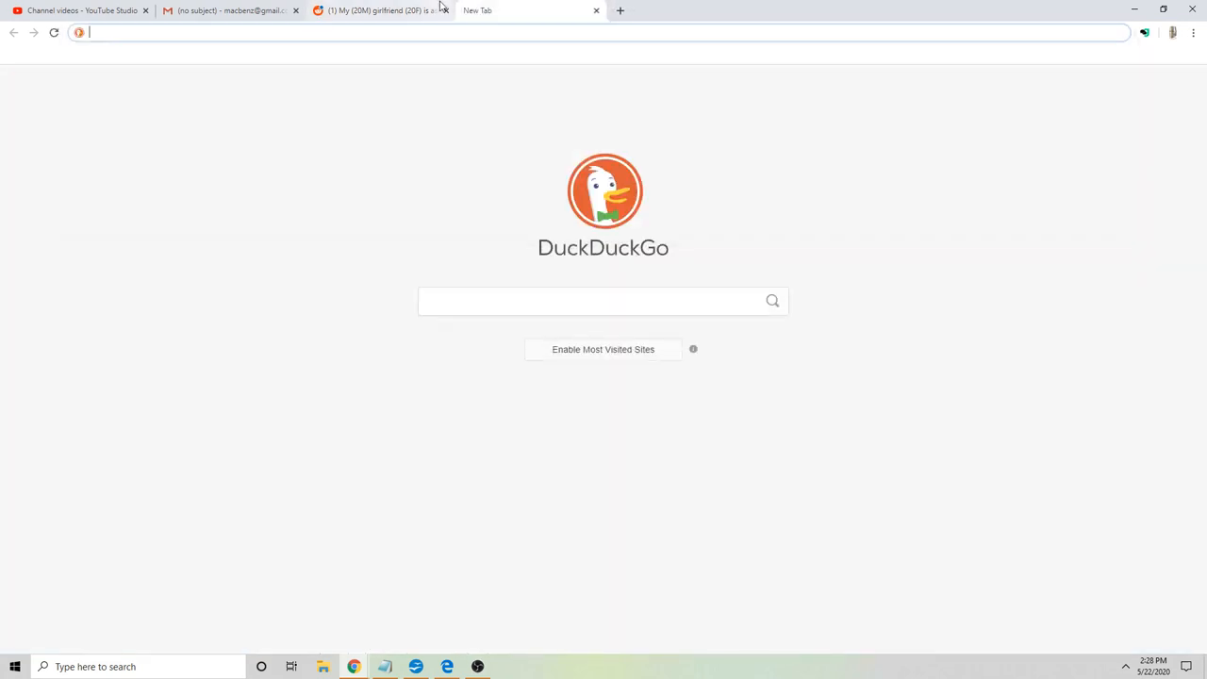
{"action": "type", "text": "16cm to"}
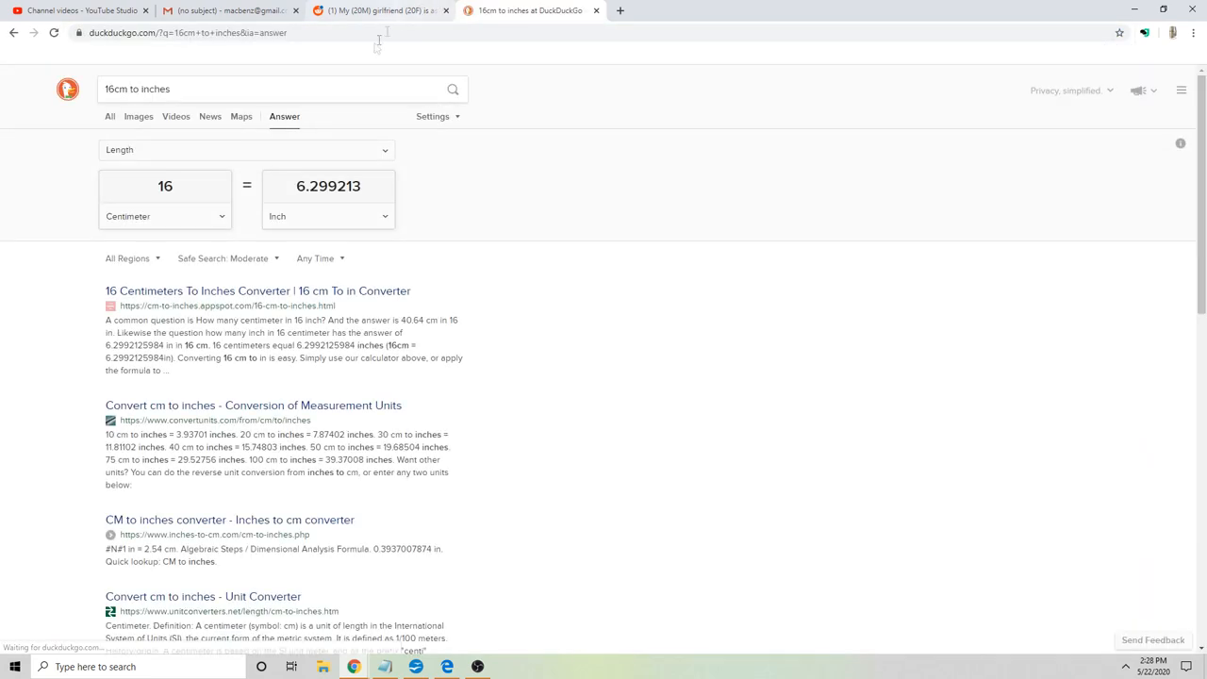
{"action": "triple_click", "coordinate": [328, 186]}
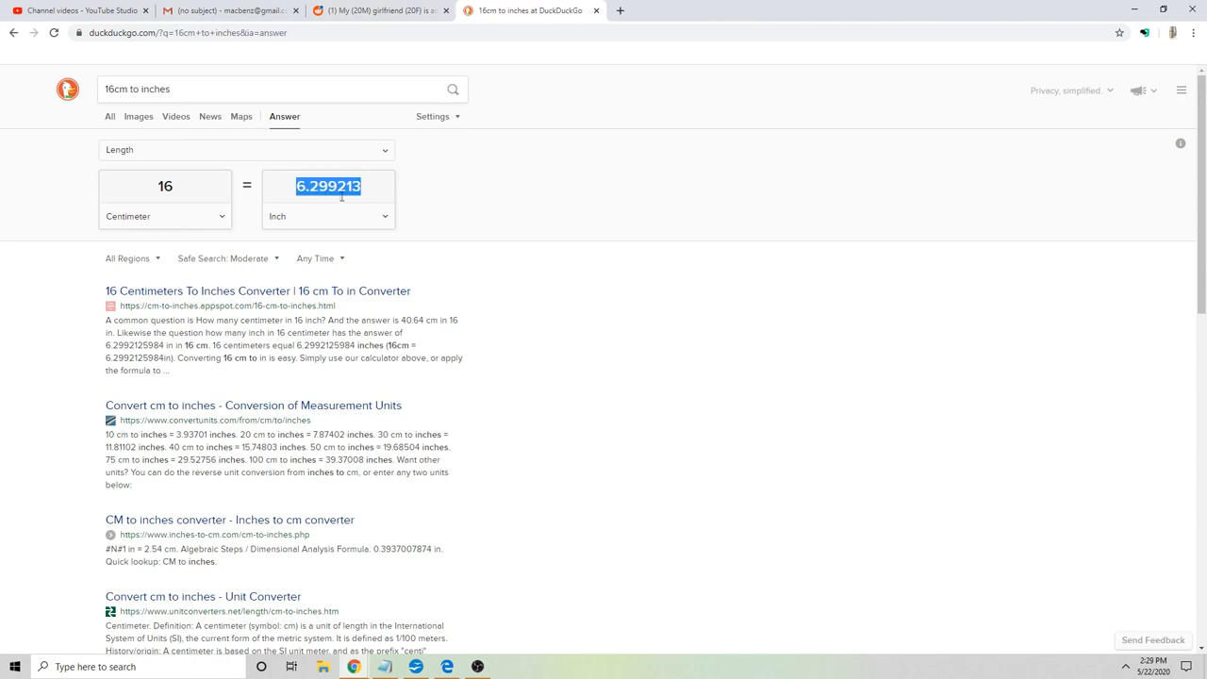
{"action": "left_click", "coordinate": [377, 11]}
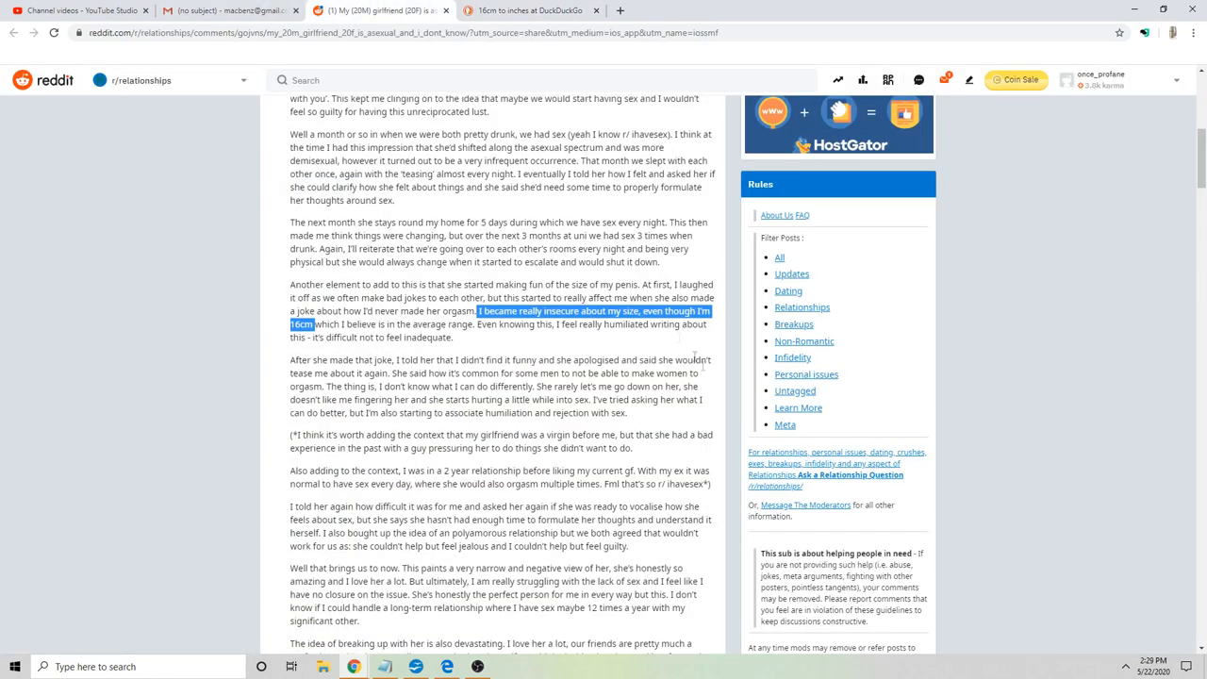
- Deselect the 16cm sentence and scroll down to the TL;DR and closing question
{"action": "left_click", "coordinate": [500, 324]}
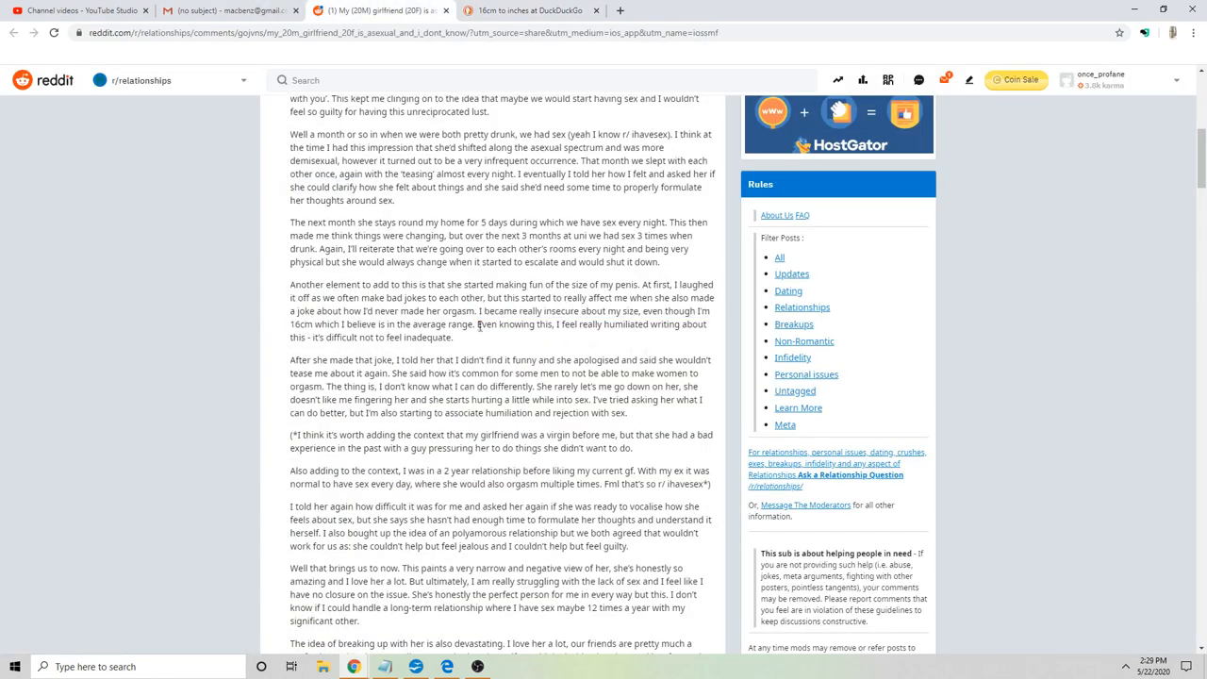
{"action": "left_click_drag", "start_coordinate": [479, 310], "coordinate": [477, 324]}
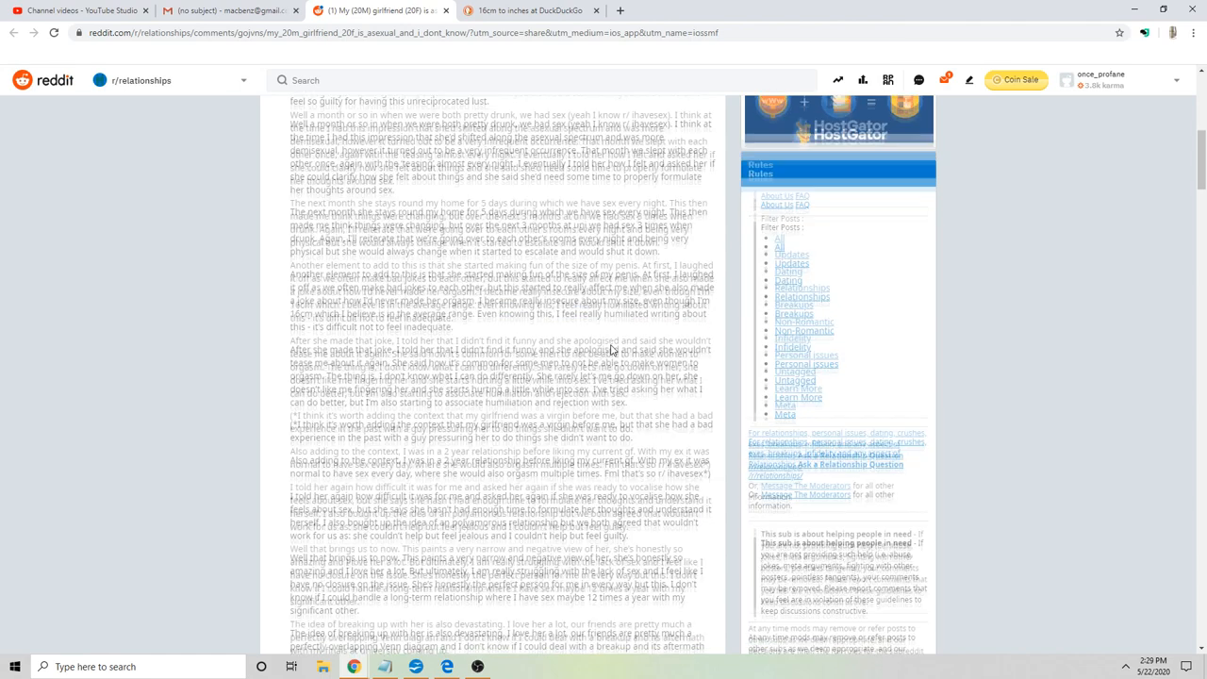
{"action": "scroll", "scroll_direction": "down", "scroll_amount": 3}
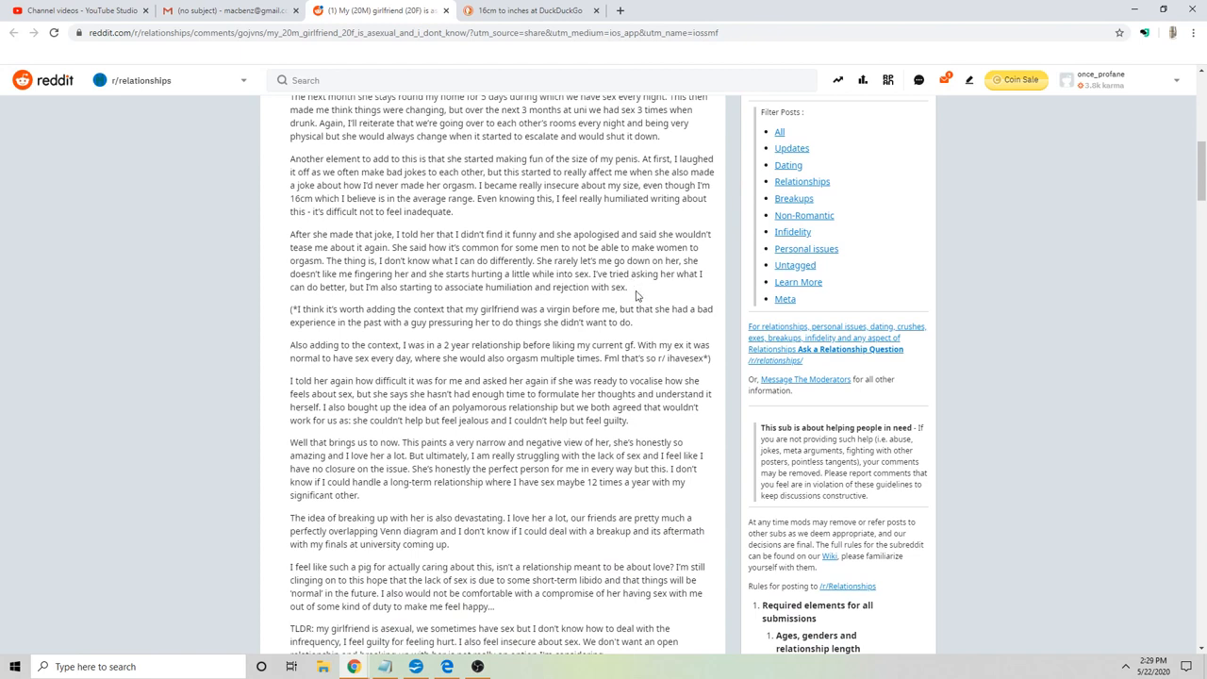
{"action": "mouse_move", "coordinate": [636, 300]}
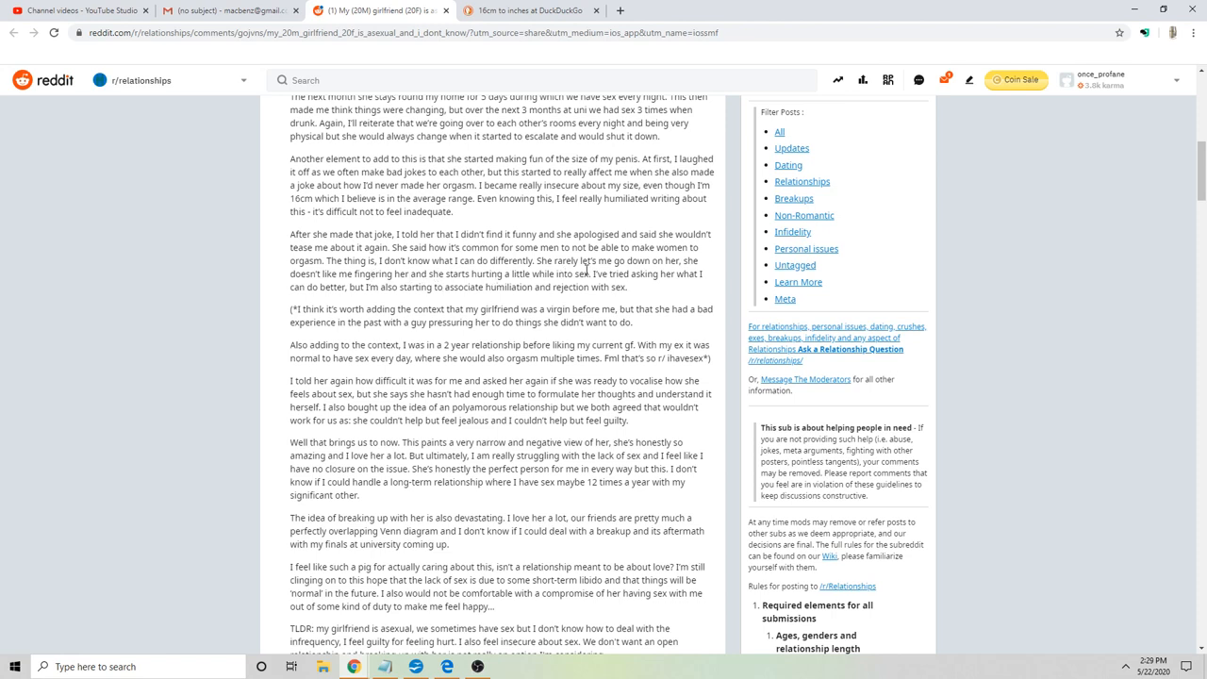
{"action": "mouse_move", "coordinate": [534, 233]}
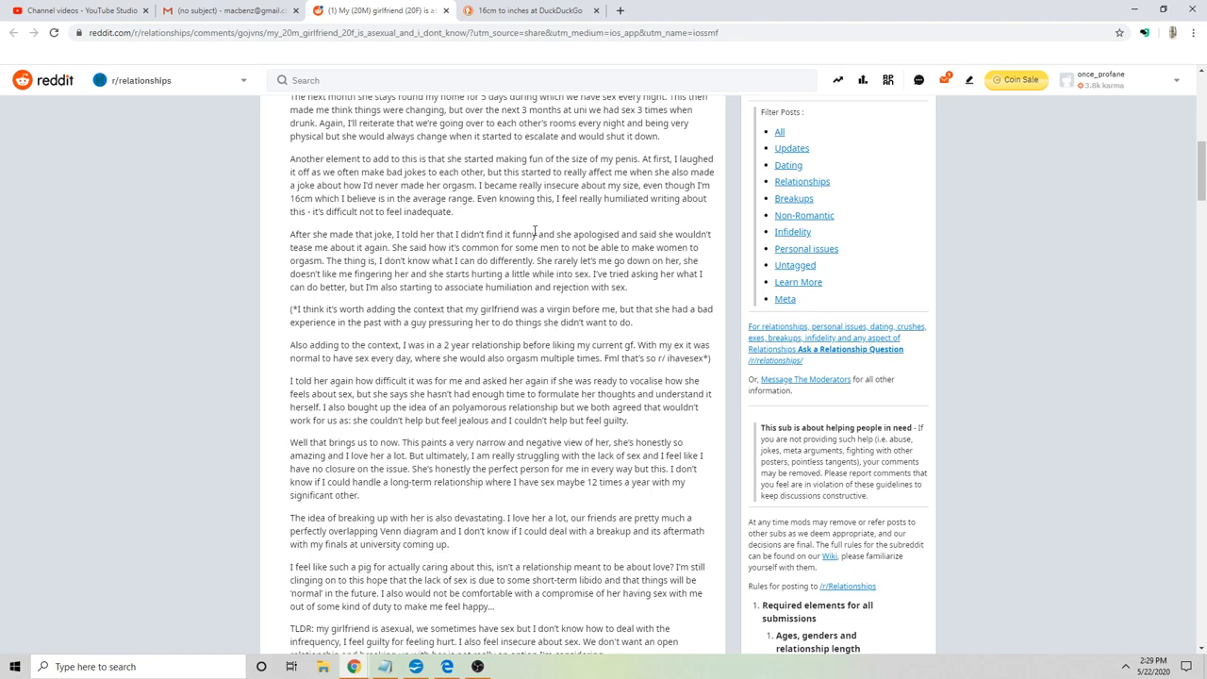
{"action": "mouse_move", "coordinate": [650, 292]}
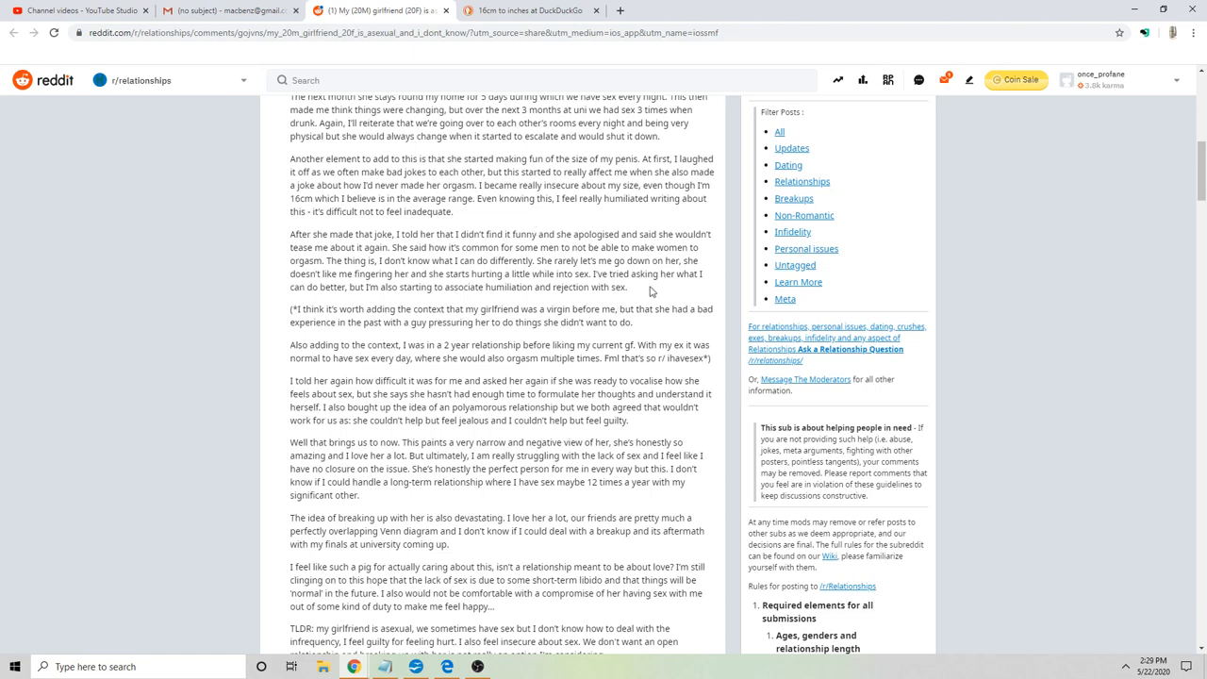
{"action": "scroll", "scroll_direction": "down", "scroll_amount": 3}
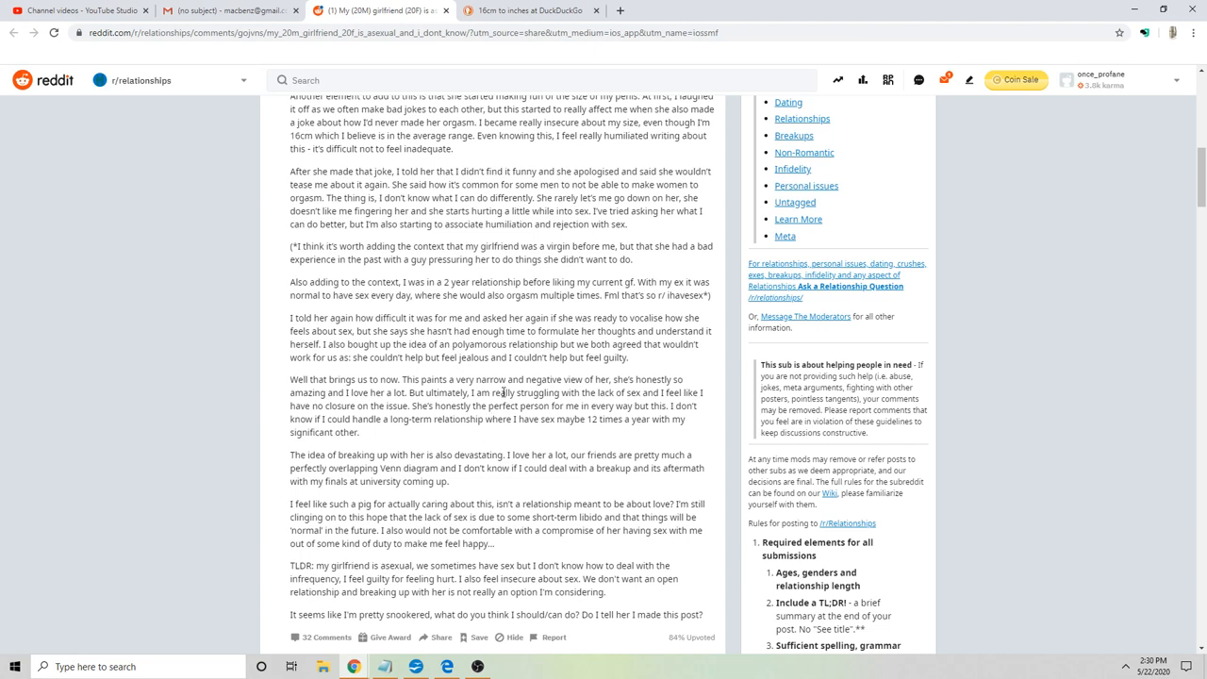
{"action": "mouse_move", "coordinate": [505, 392]}
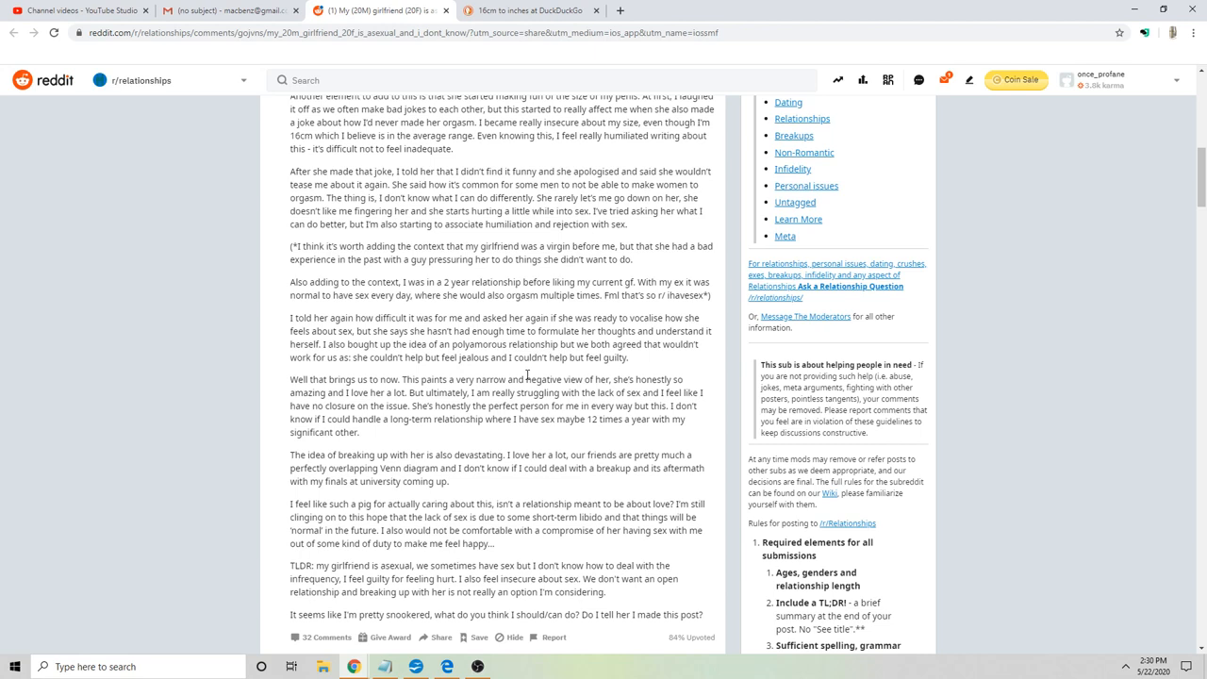
{"action": "mouse_move", "coordinate": [528, 376]}
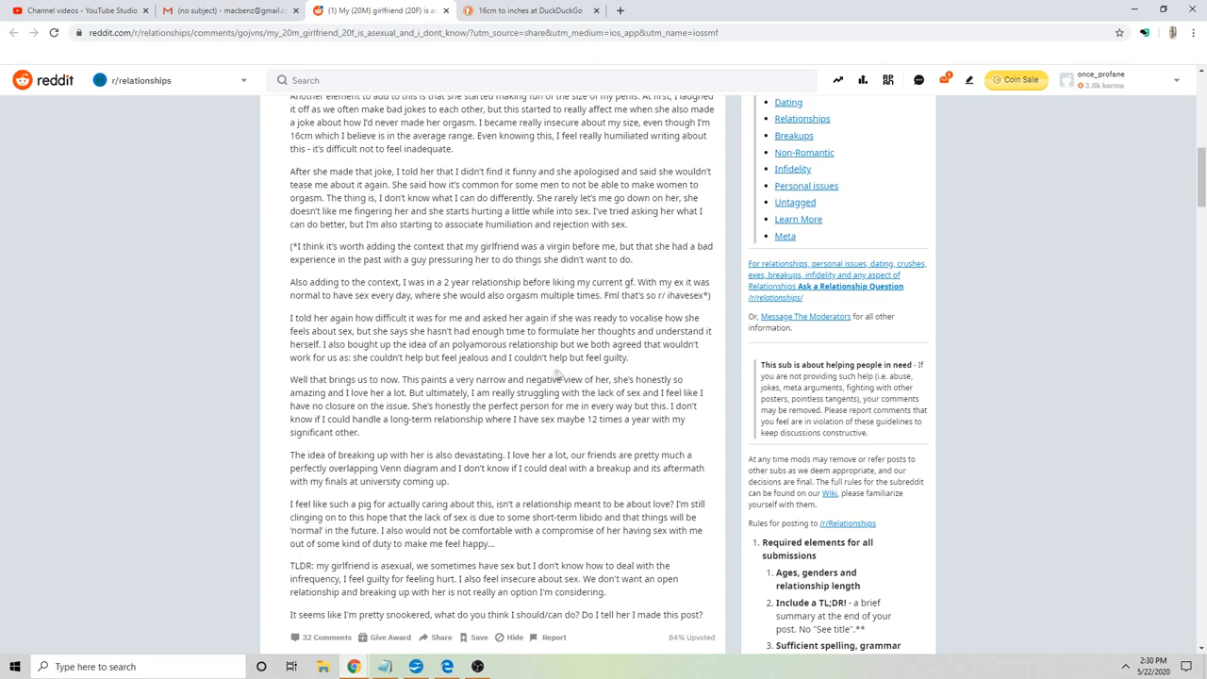
{"action": "mouse_move", "coordinate": [506, 443]}
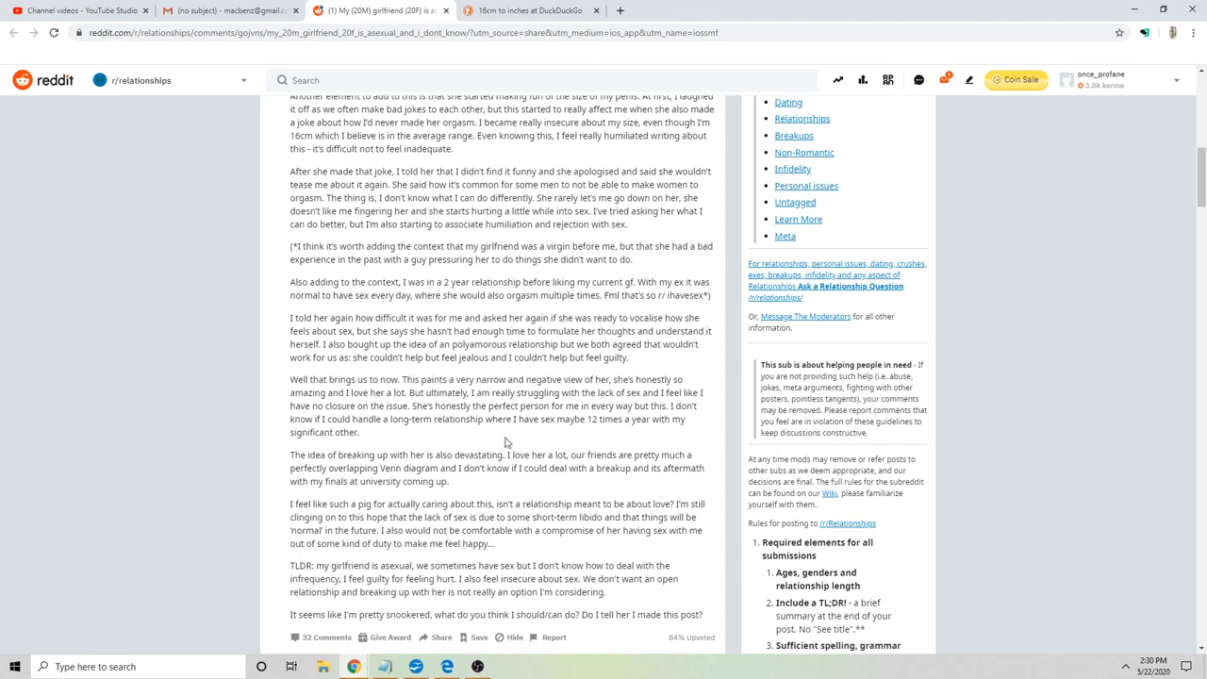
{"action": "mouse_move", "coordinate": [507, 449]}
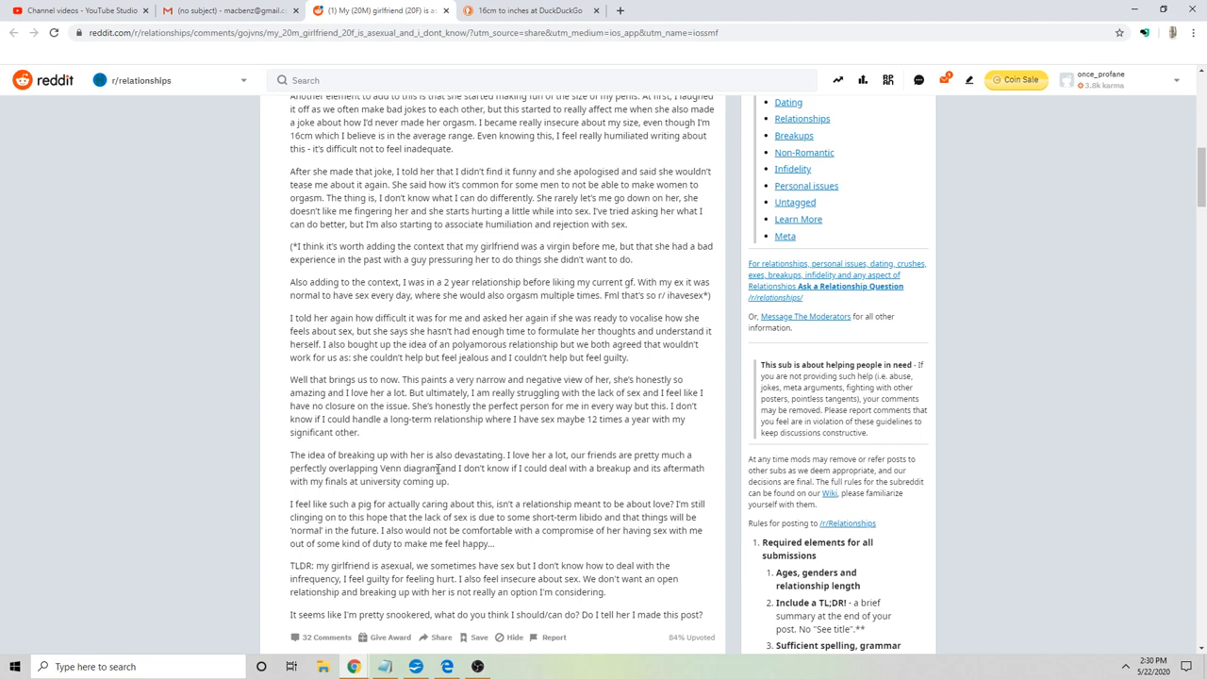
{"action": "mouse_move", "coordinate": [465, 432]}
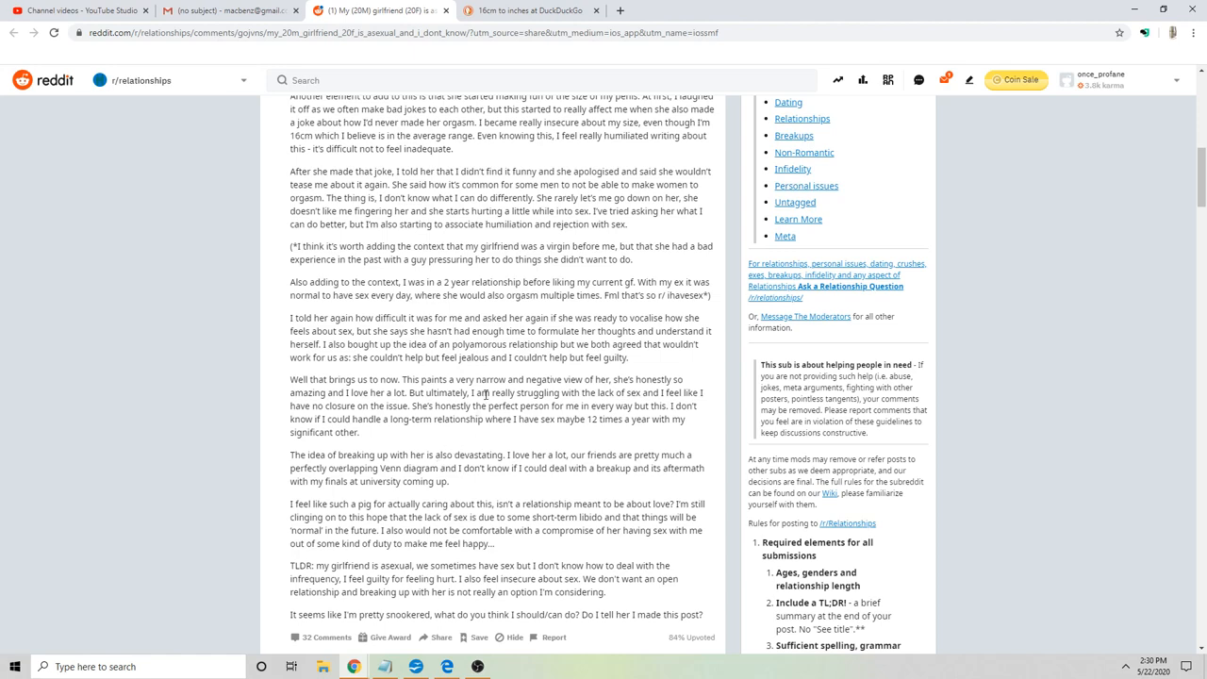
{"action": "scroll", "scroll_direction": "down", "scroll_amount": 3}
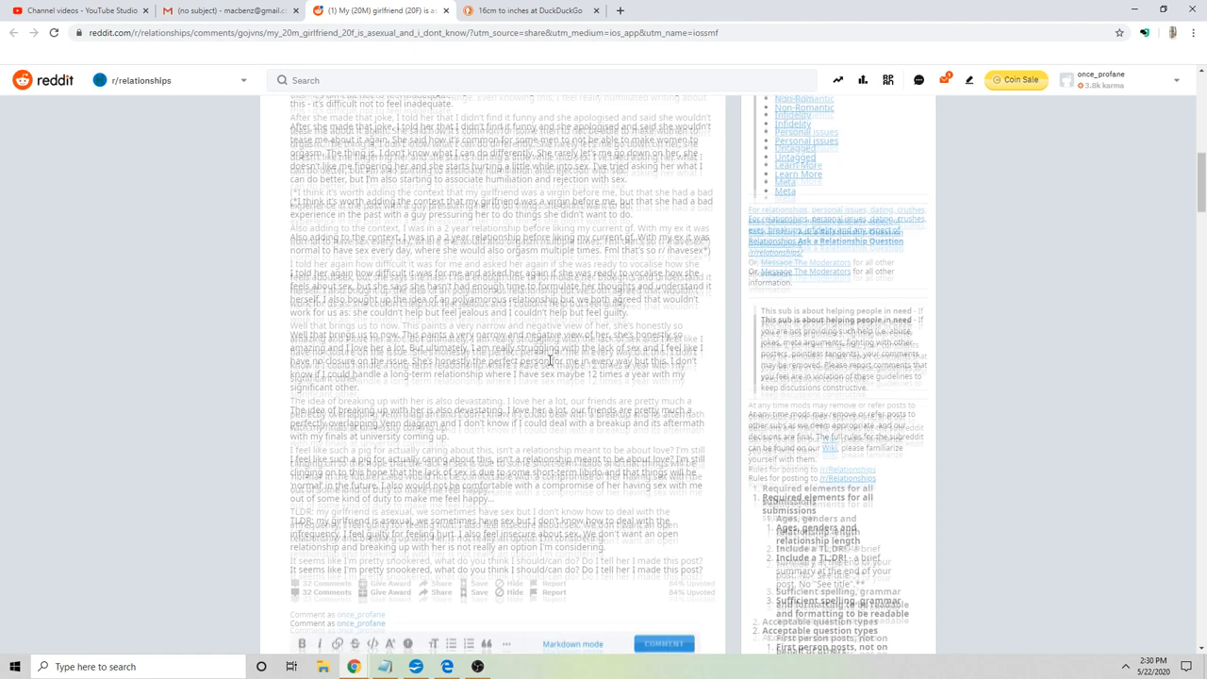
- Scroll past the comment box and select the OP's reply 'Thanks for your advice, it's a lot to think about.'
{"action": "scroll", "scroll_direction": "down", "scroll_amount": 3}
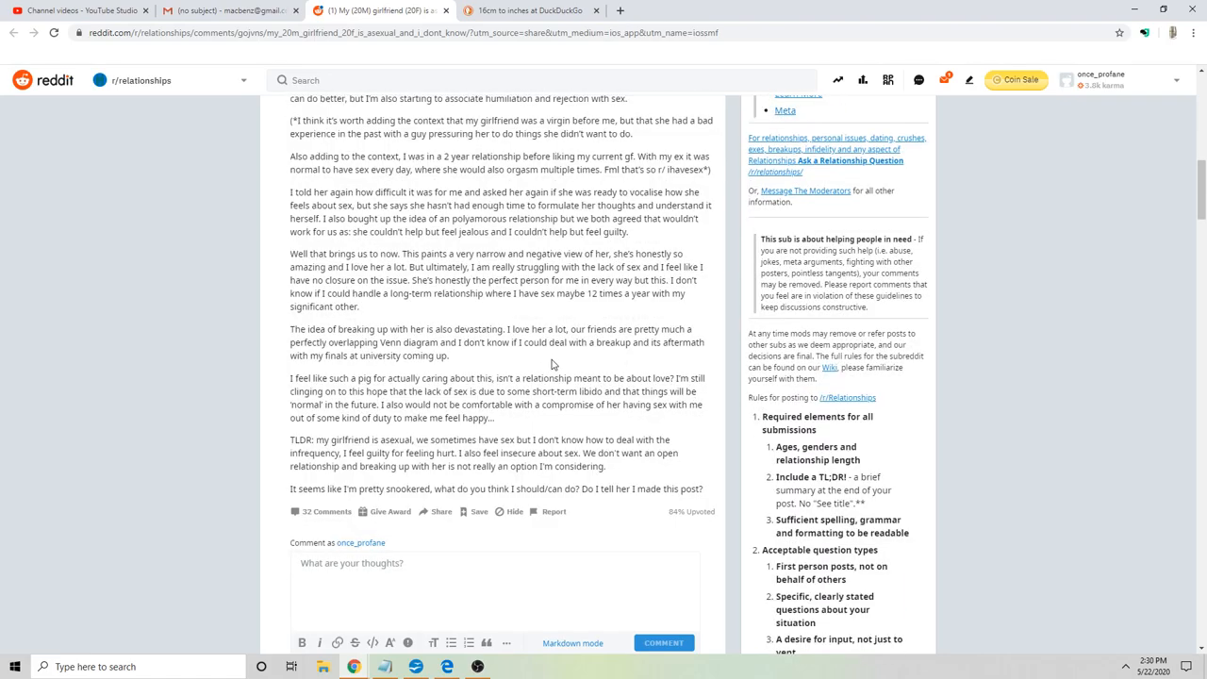
{"action": "scroll", "scroll_direction": "down", "scroll_amount": 3}
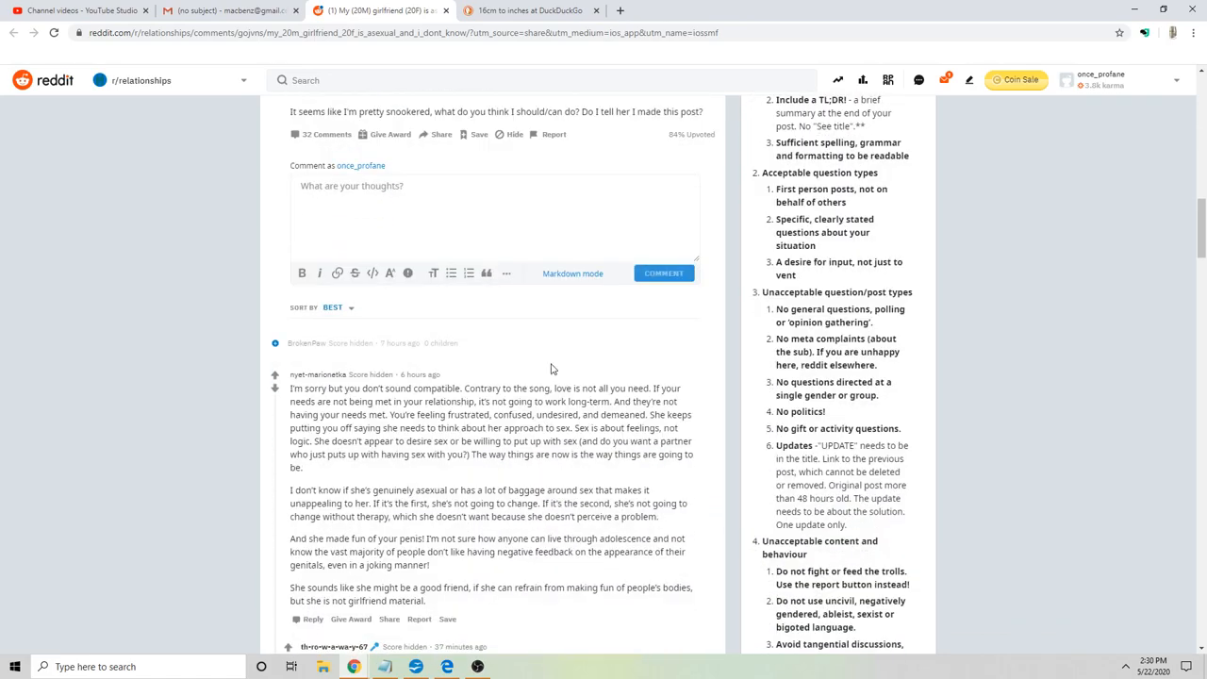
{"action": "scroll", "scroll_direction": "down", "scroll_amount": 3}
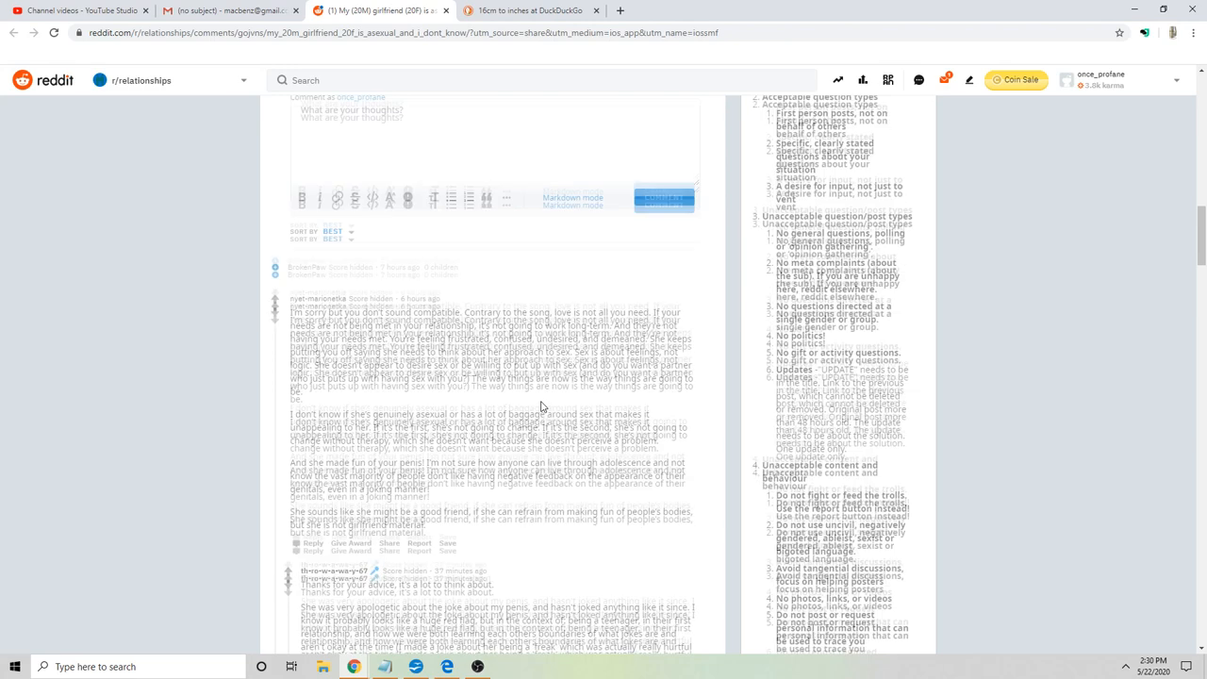
{"action": "scroll", "scroll_direction": "down", "scroll_amount": 3}
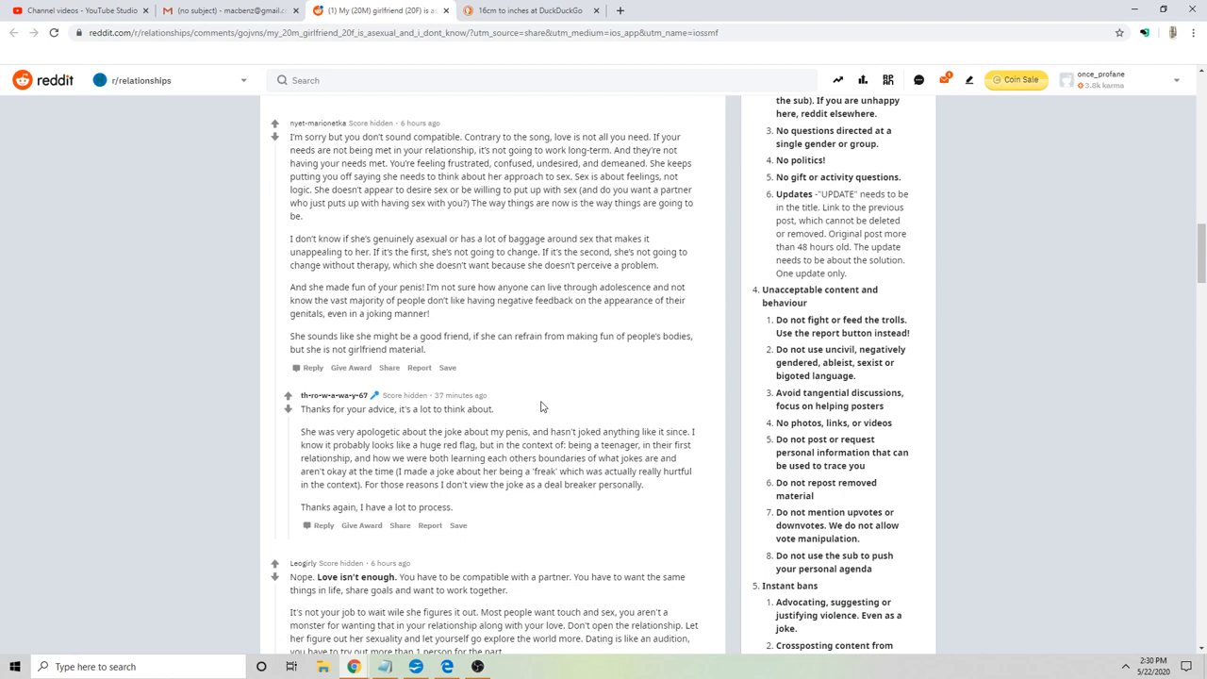
{"action": "mouse_move", "coordinate": [537, 412]}
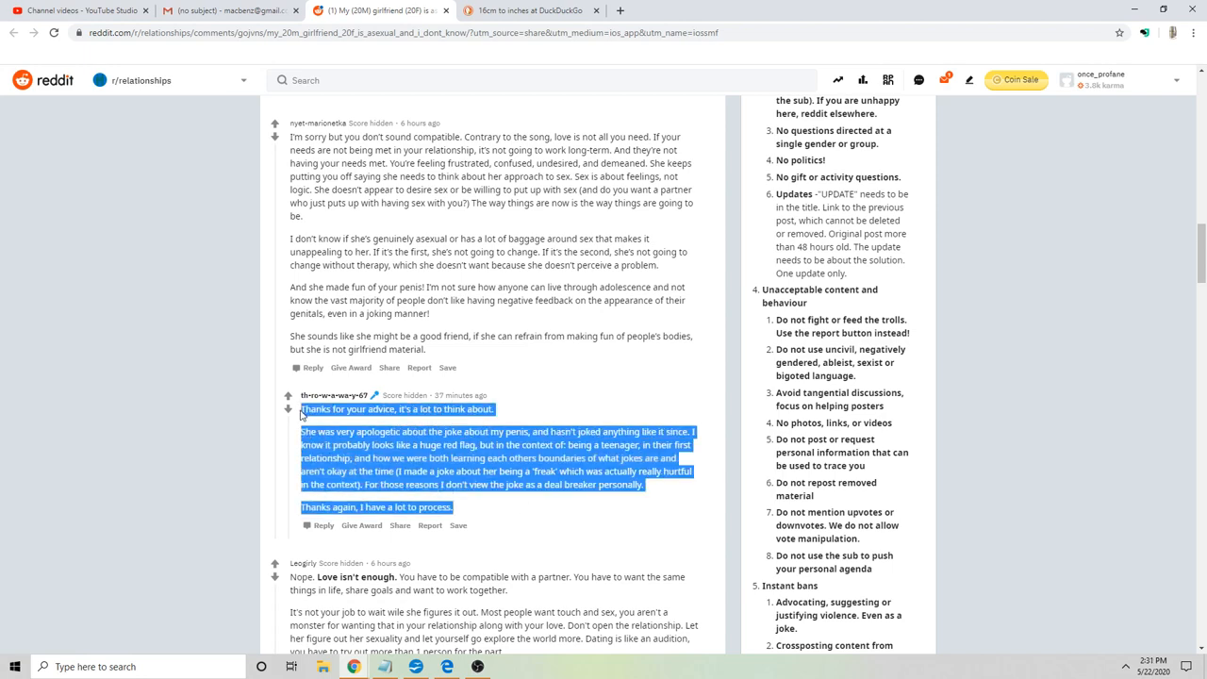
{"action": "mouse_move", "coordinate": [574, 409]}
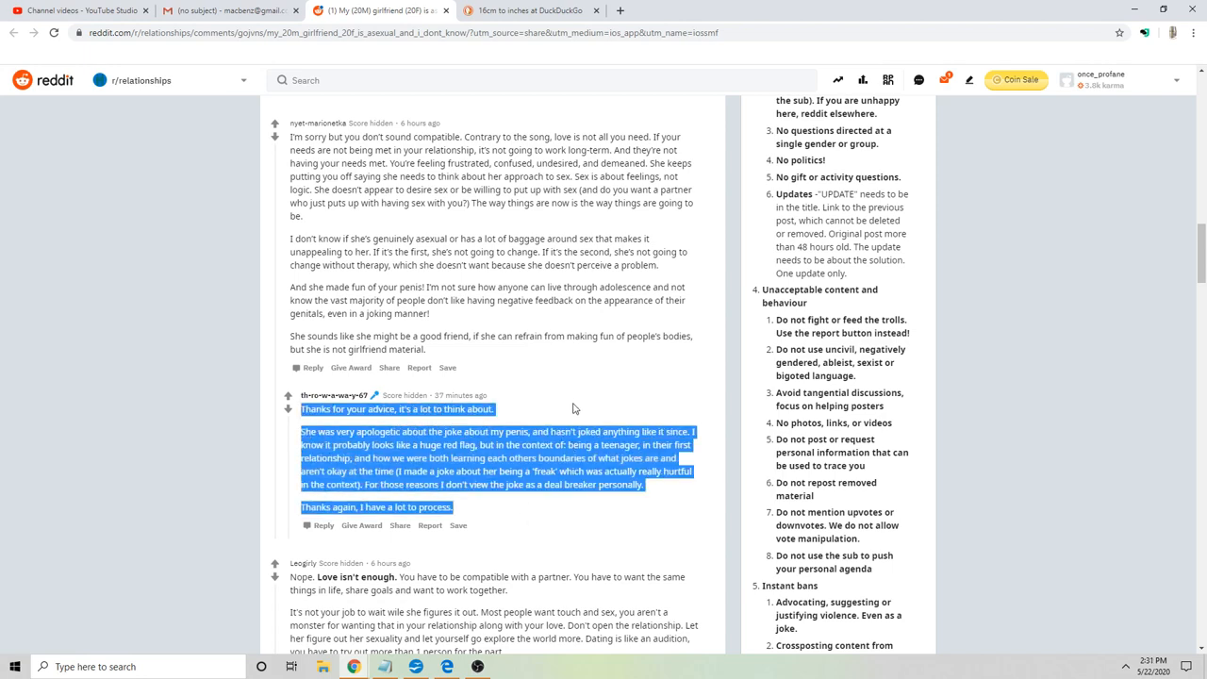
{"action": "scroll", "scroll_direction": "down", "scroll_amount": 3}
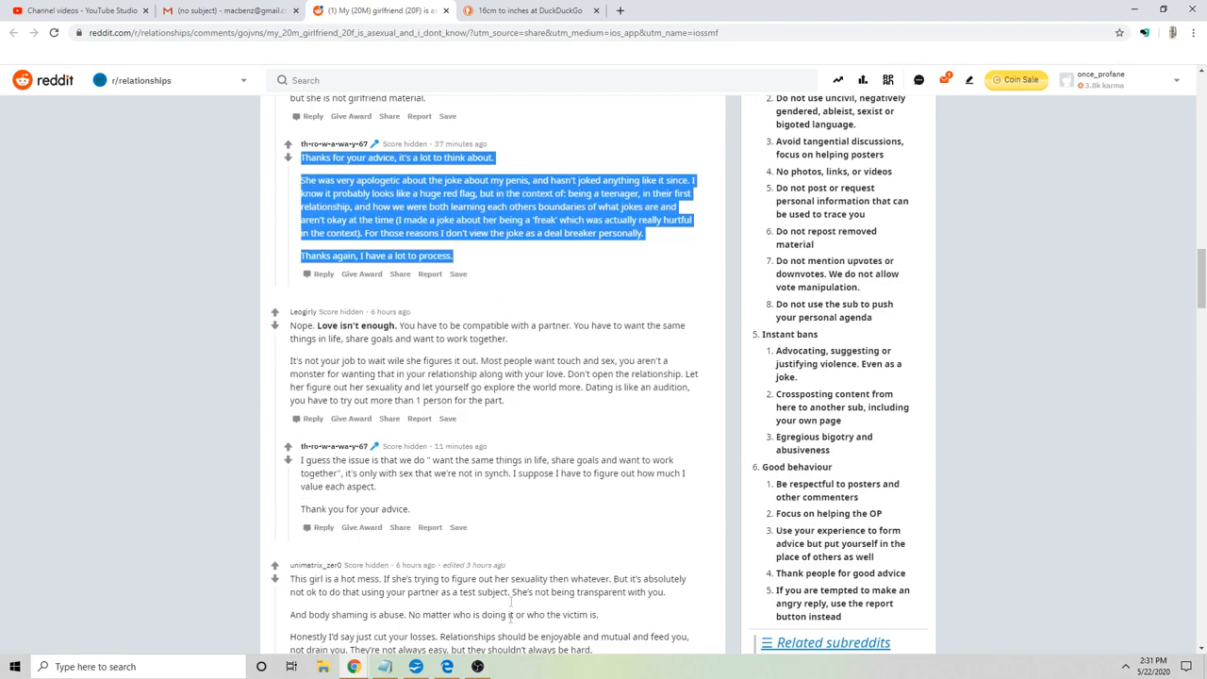
{"action": "left_click", "coordinate": [459, 274]}
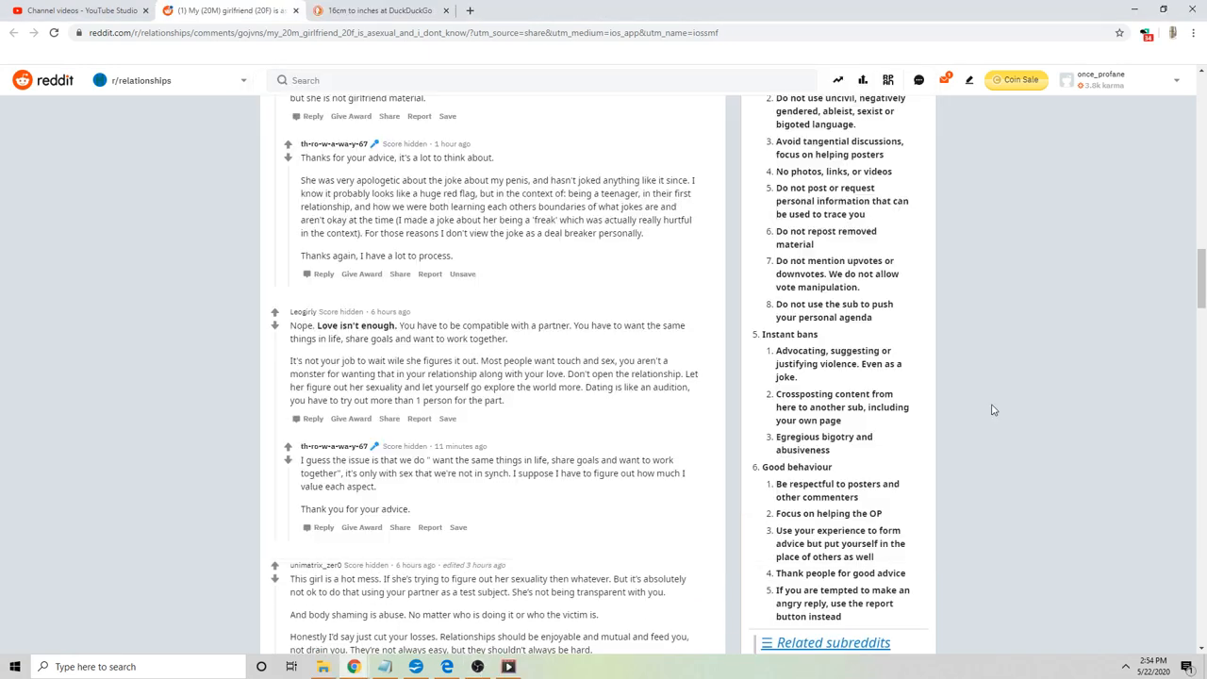
{"action": "mouse_move", "coordinate": [517, 290]}
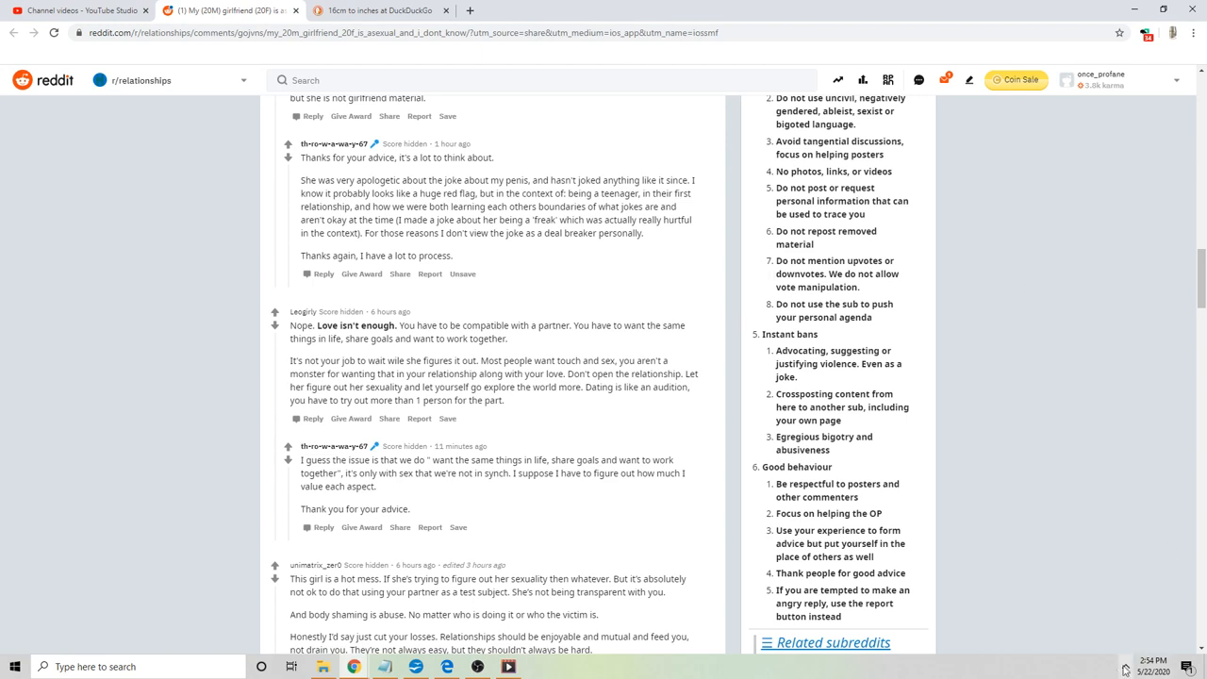
{"action": "mouse_move", "coordinate": [257, 262]}
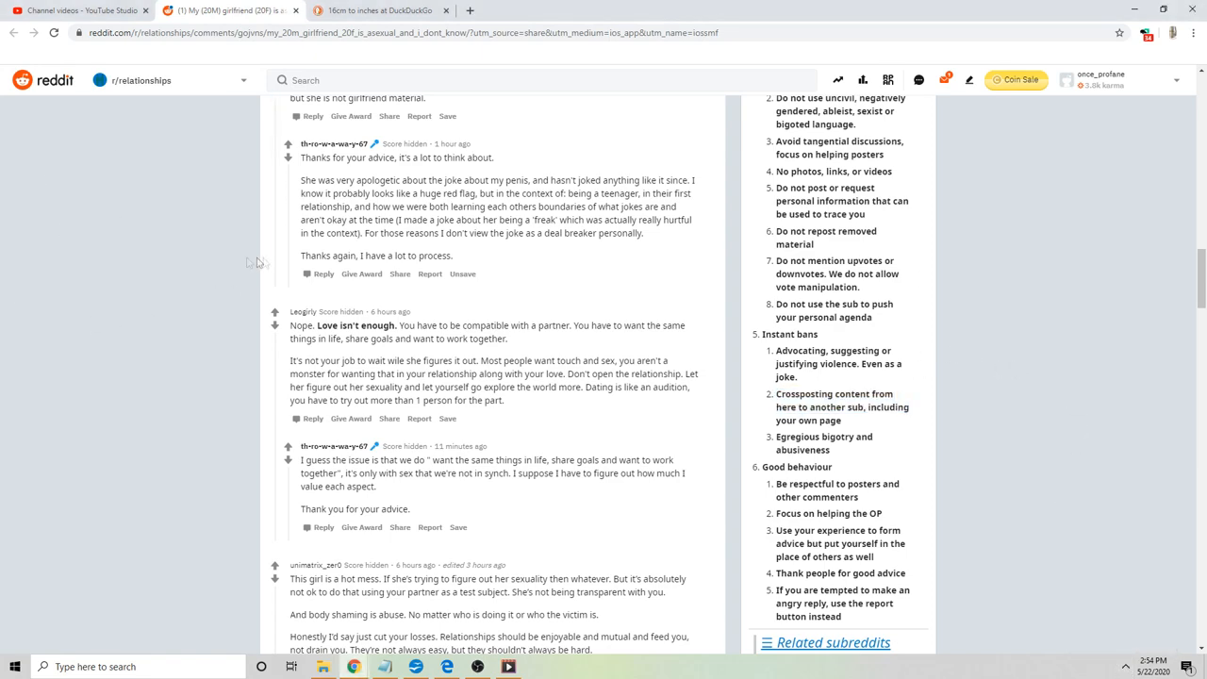
- Highlight and clear passages in the 'Love isn't enough' comment and the synch and transparency replies
{"action": "scroll", "scroll_direction": "down", "scroll_amount": 3}
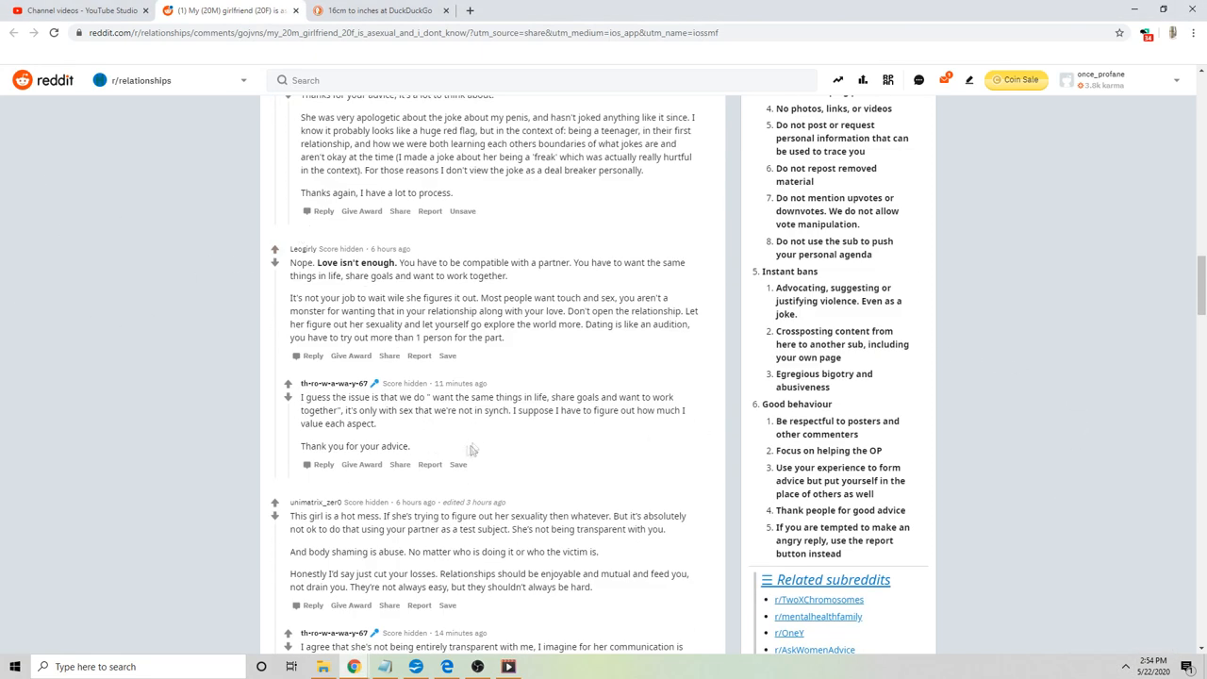
{"action": "mouse_move", "coordinate": [335, 279]}
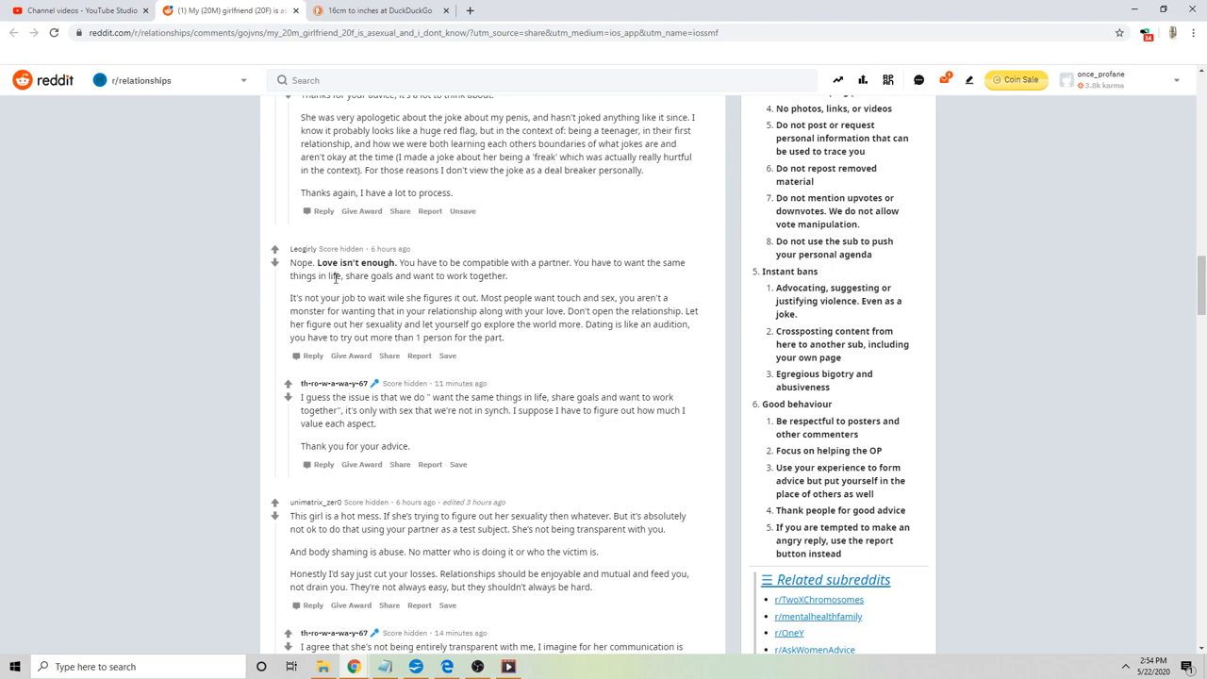
{"action": "mouse_move", "coordinate": [549, 277]}
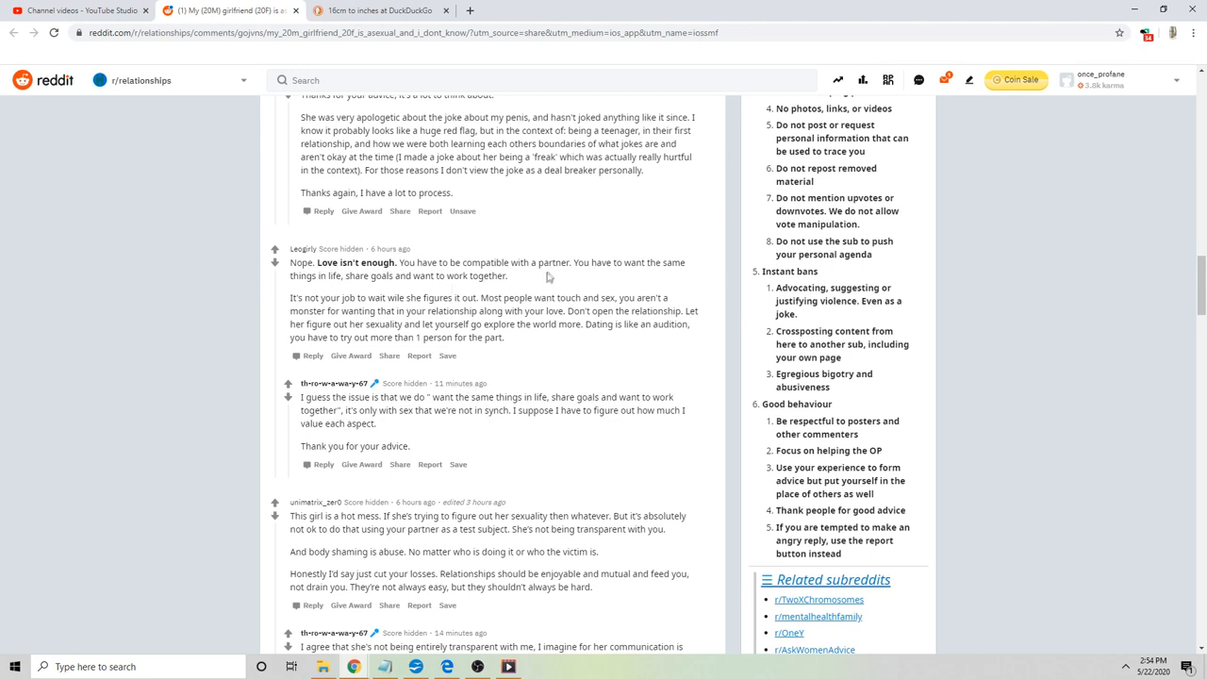
{"action": "mouse_move", "coordinate": [510, 277]}
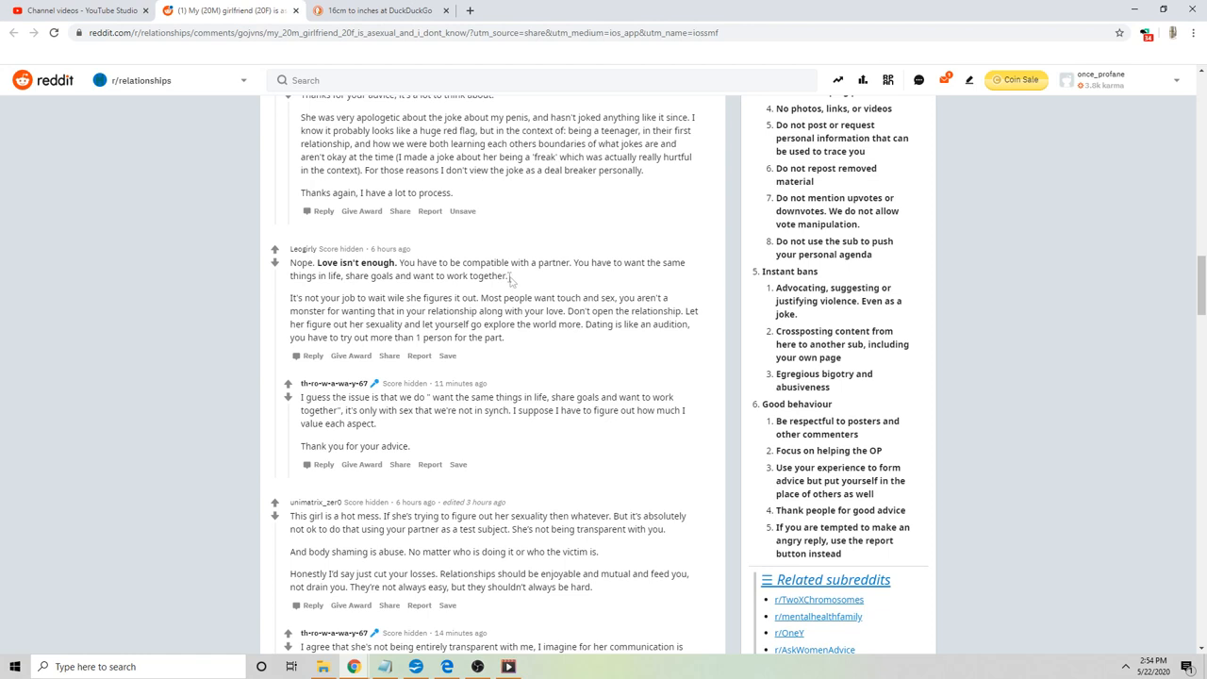
{"action": "left_click_drag", "start_coordinate": [291, 262], "coordinate": [509, 276]}
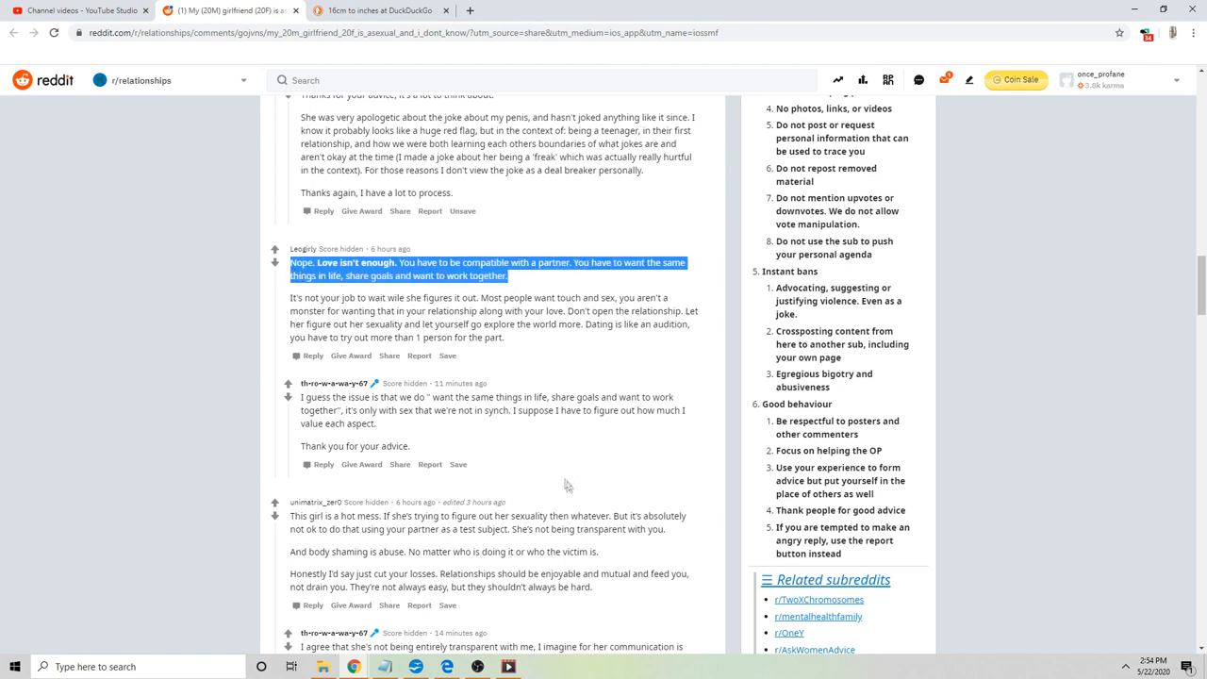
{"action": "mouse_move", "coordinate": [509, 492]}
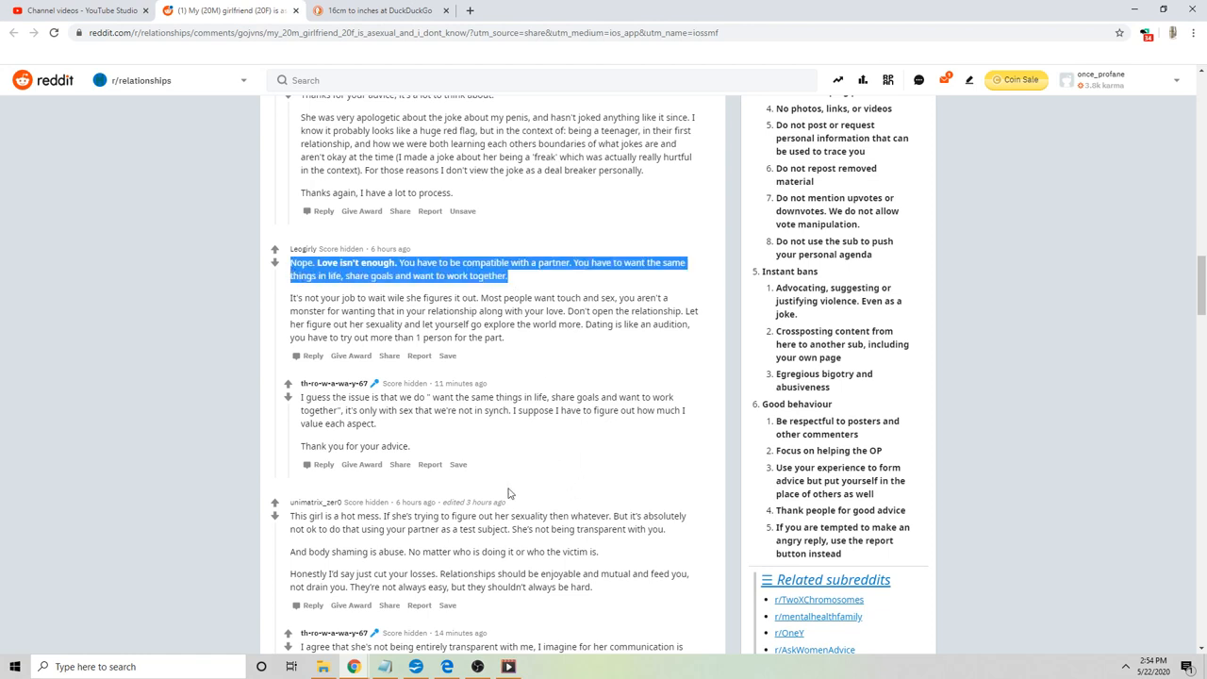
{"action": "mouse_move", "coordinate": [413, 425]}
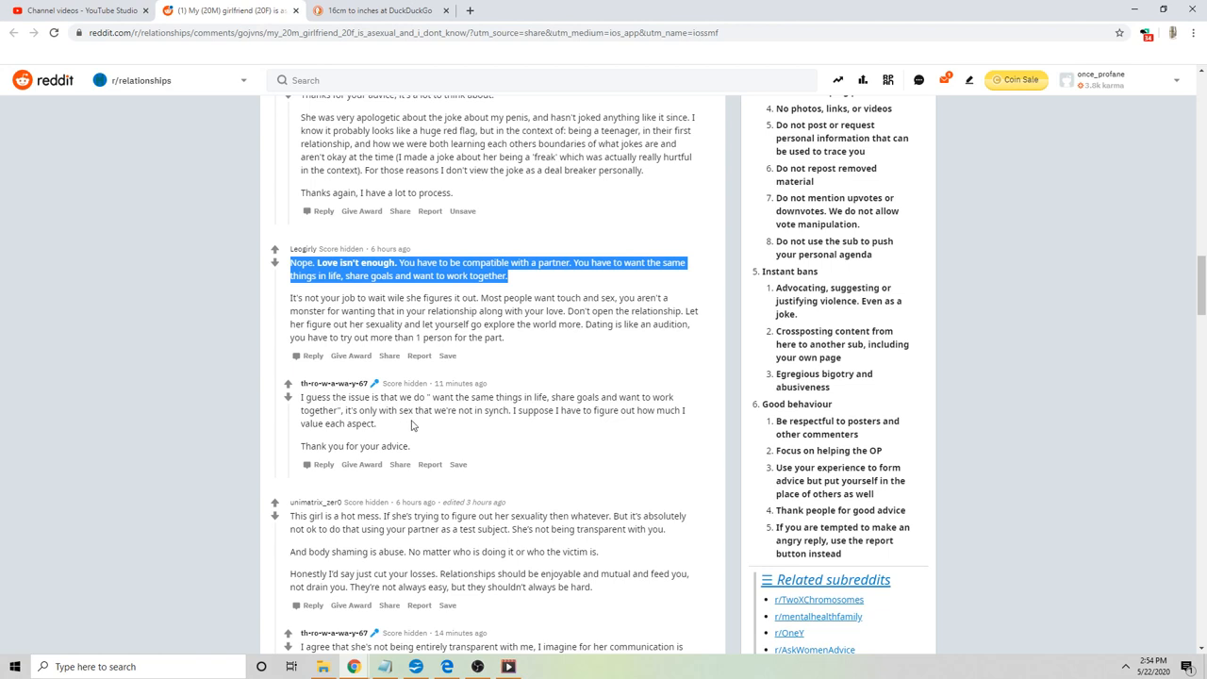
{"action": "mouse_move", "coordinate": [516, 437]}
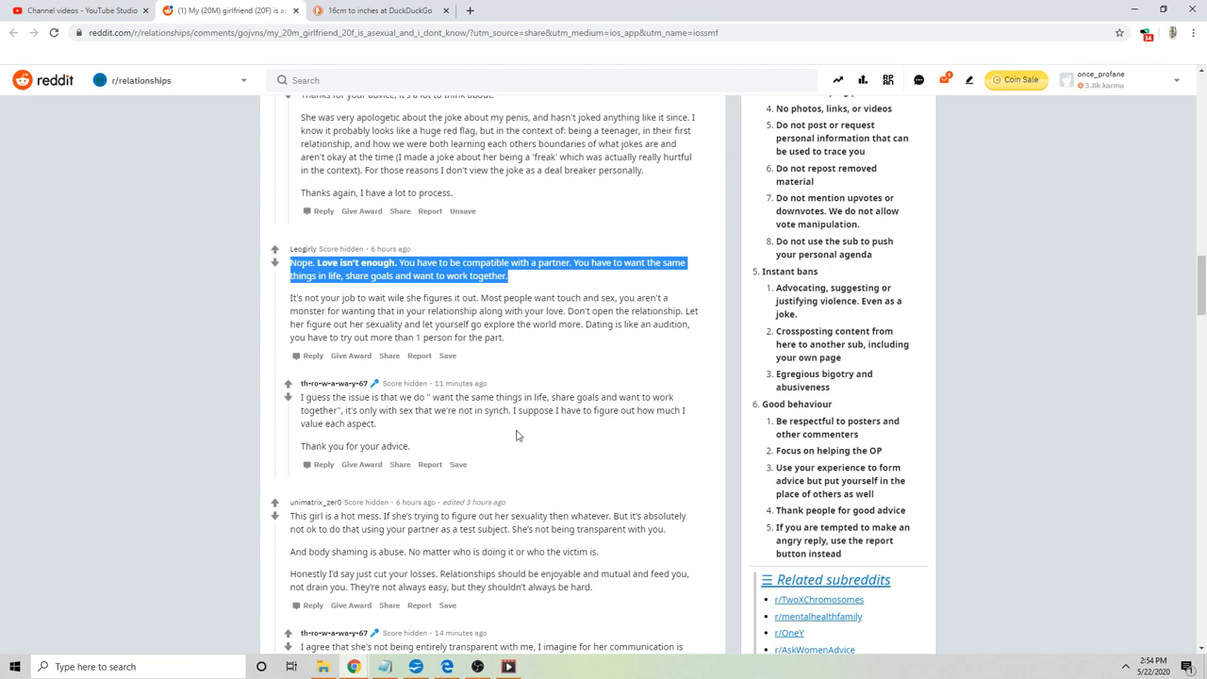
{"action": "mouse_move", "coordinate": [469, 435]}
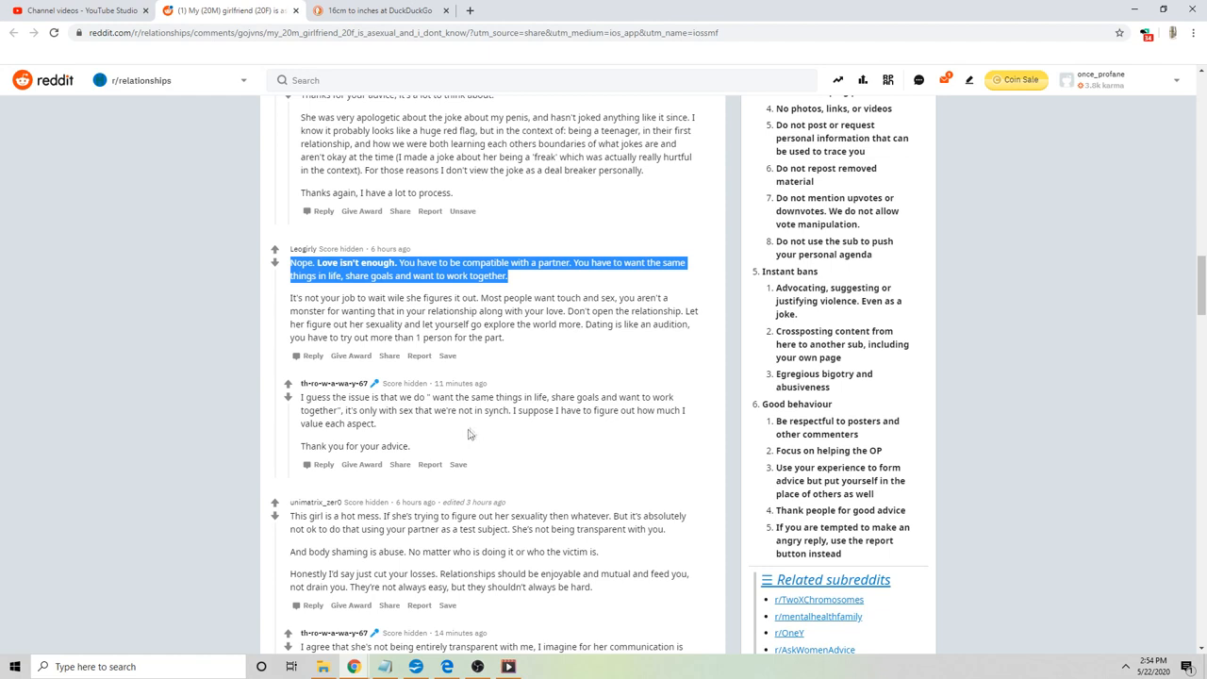
{"action": "mouse_move", "coordinate": [517, 453]}
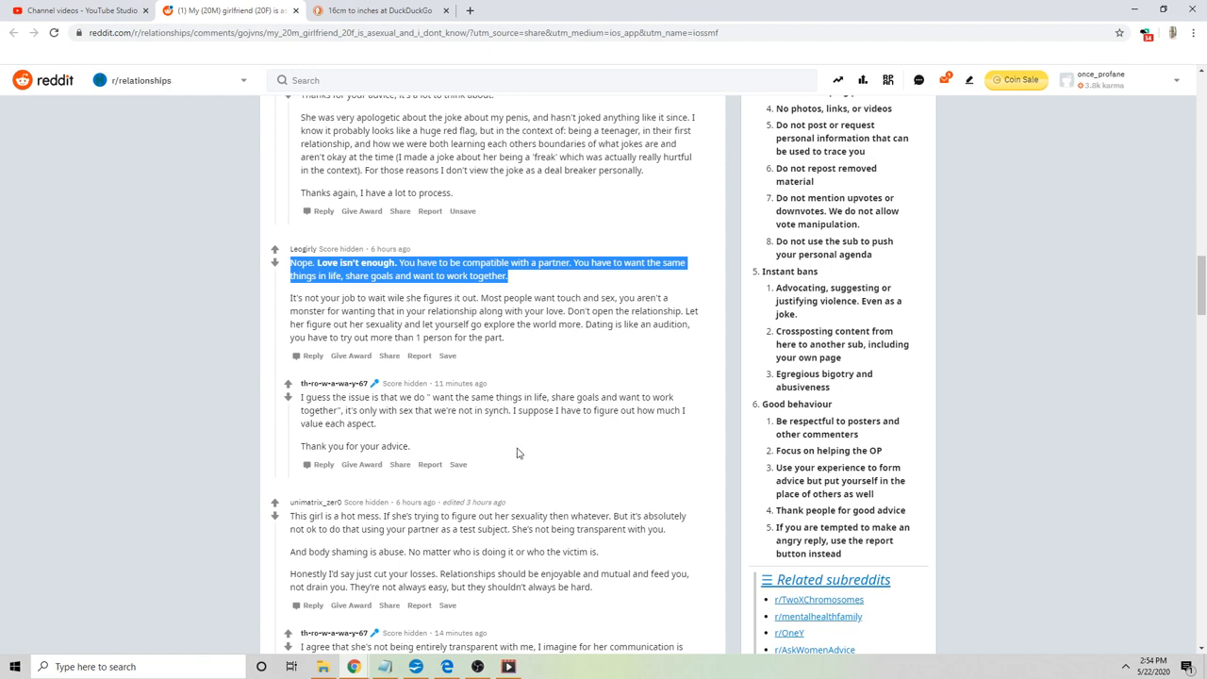
{"action": "mouse_move", "coordinate": [507, 443]}
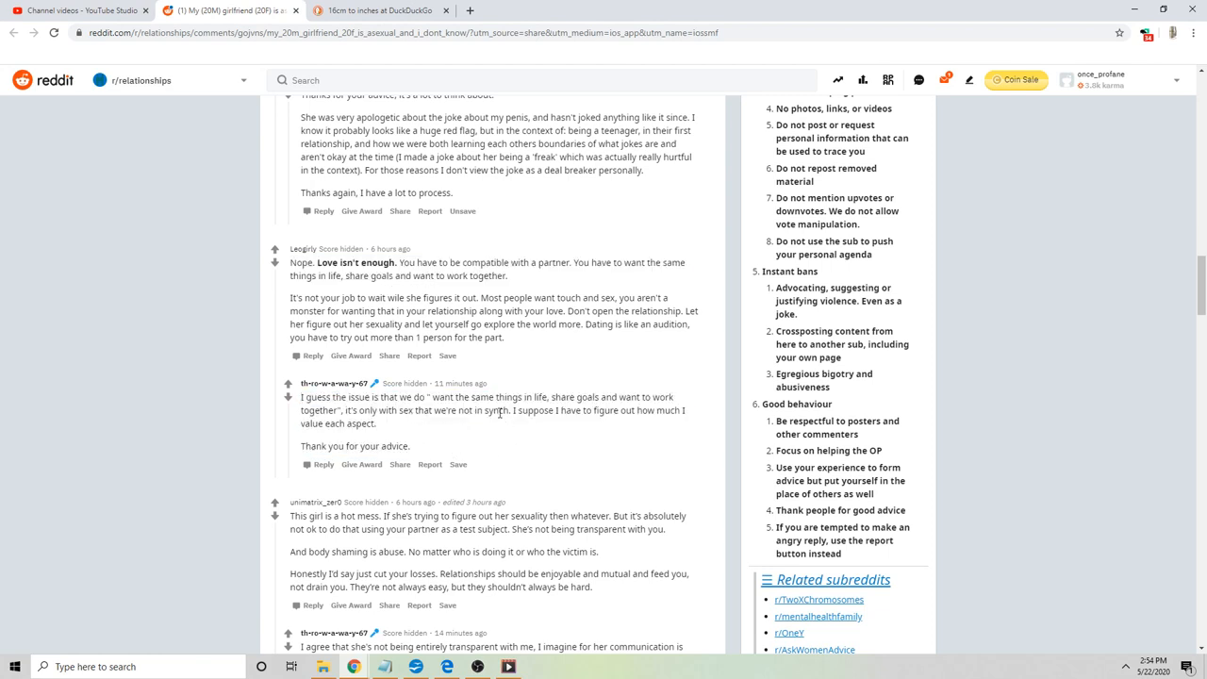
{"action": "left_click_drag", "start_coordinate": [402, 410], "coordinate": [512, 410]}
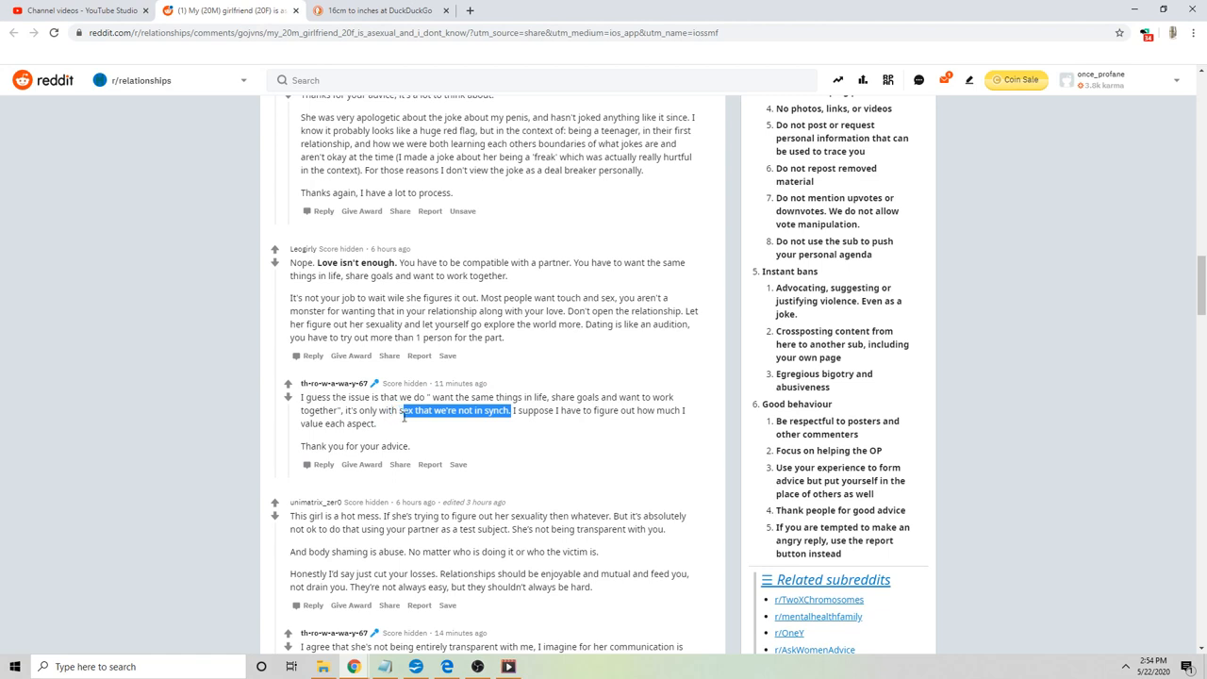
{"action": "left_click", "coordinate": [404, 430]}
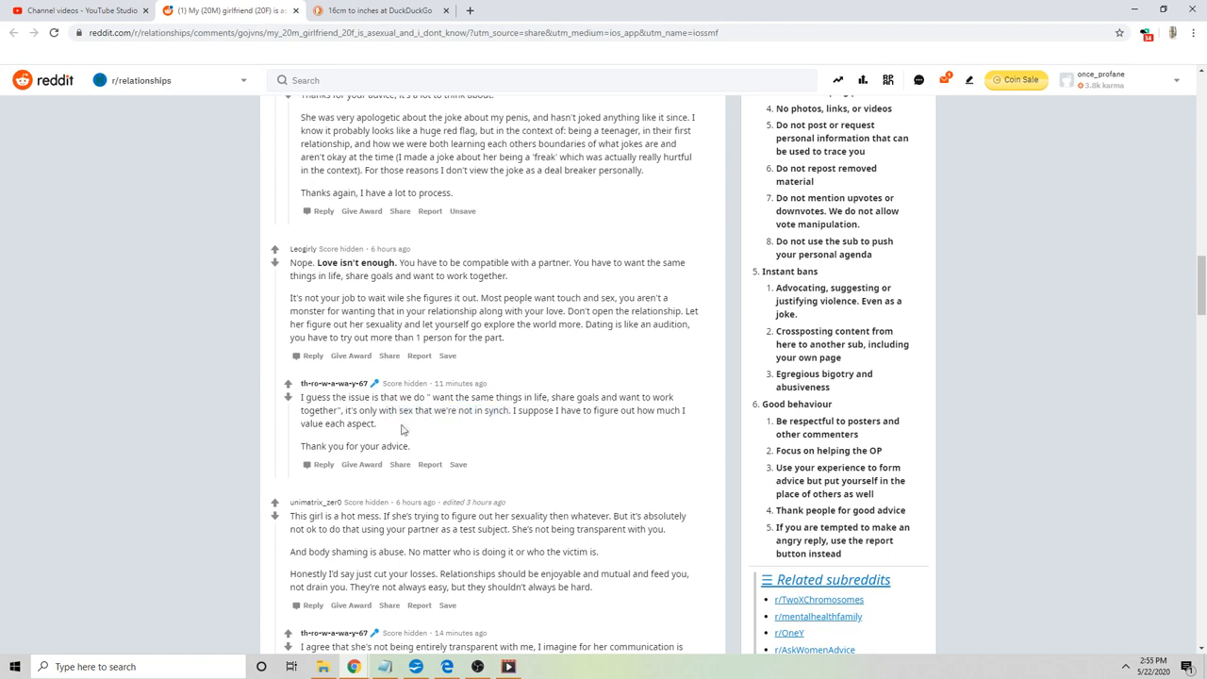
{"action": "mouse_move", "coordinate": [578, 394]}
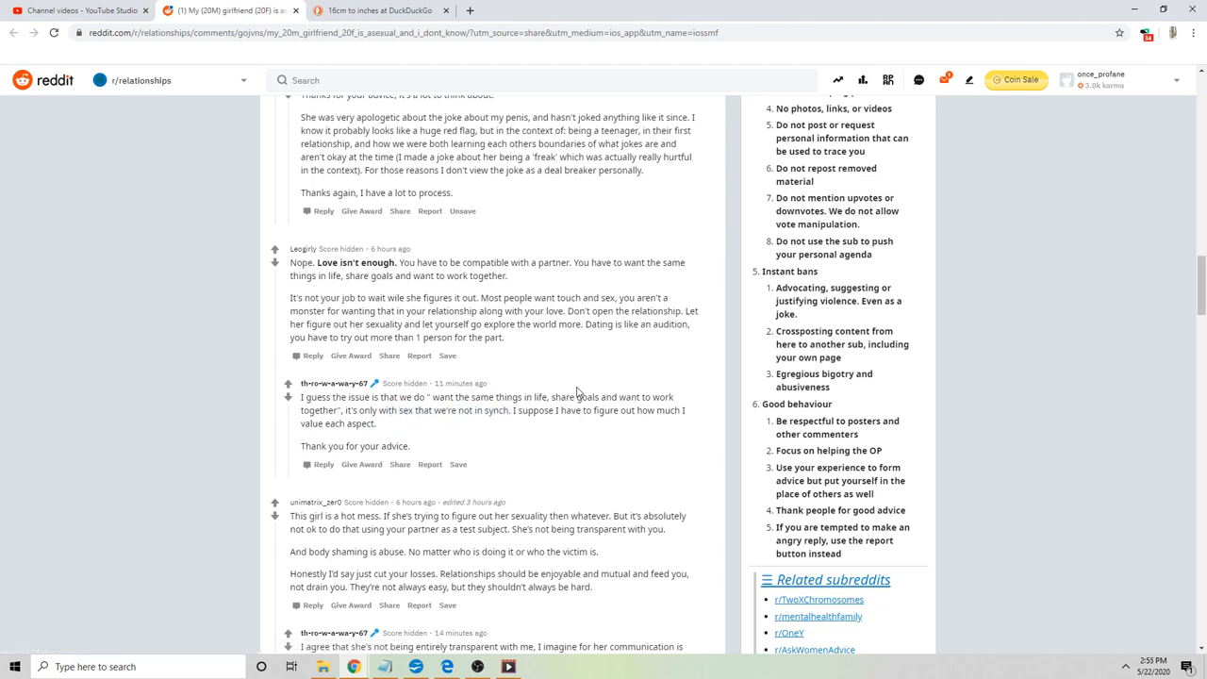
{"action": "mouse_move", "coordinate": [578, 394]}
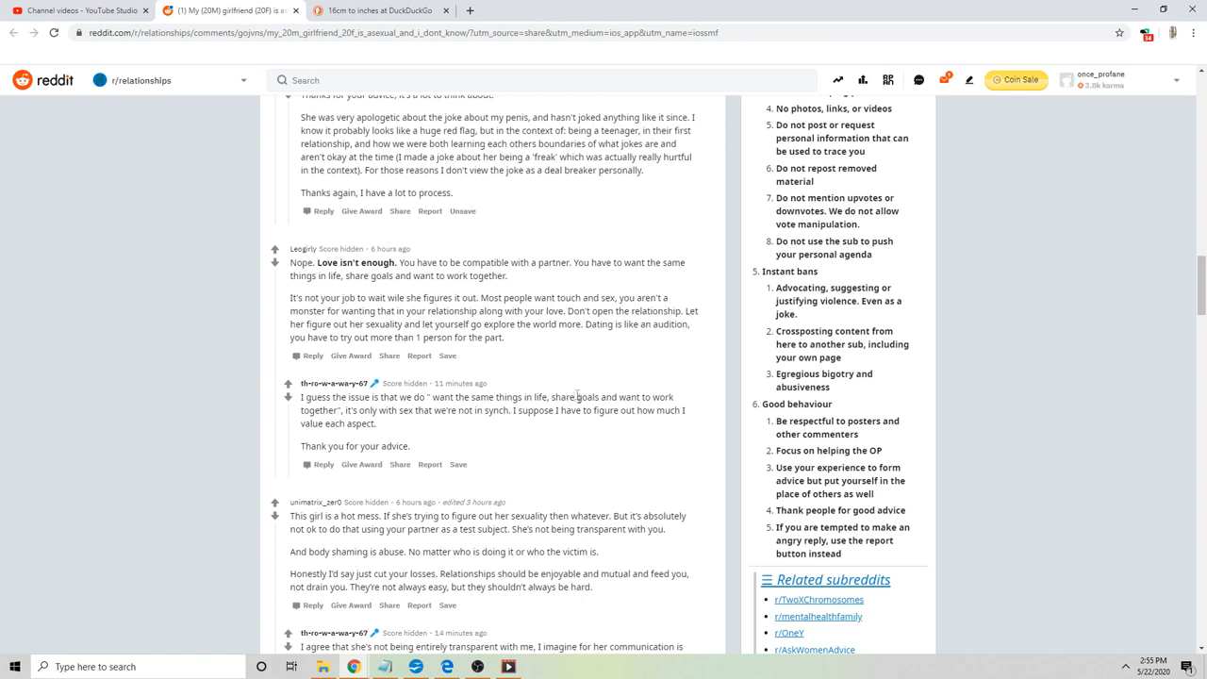
{"action": "mouse_move", "coordinate": [604, 436]}
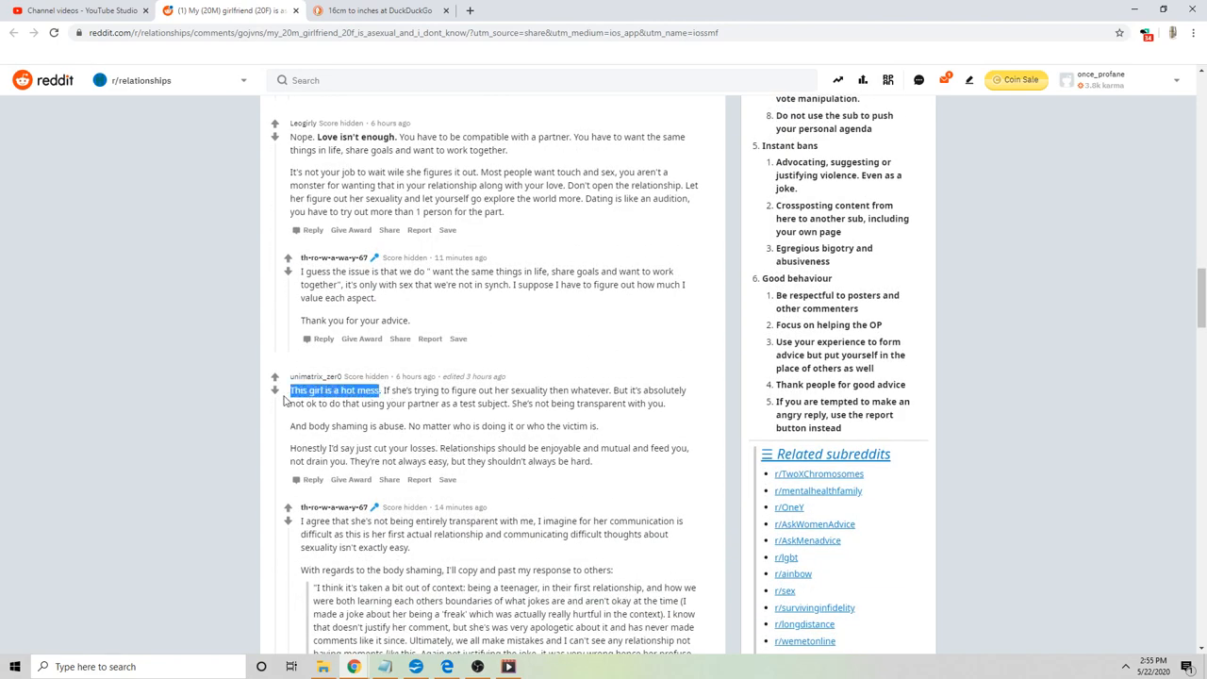
{"action": "scroll", "scroll_direction": "down", "scroll_amount": 3}
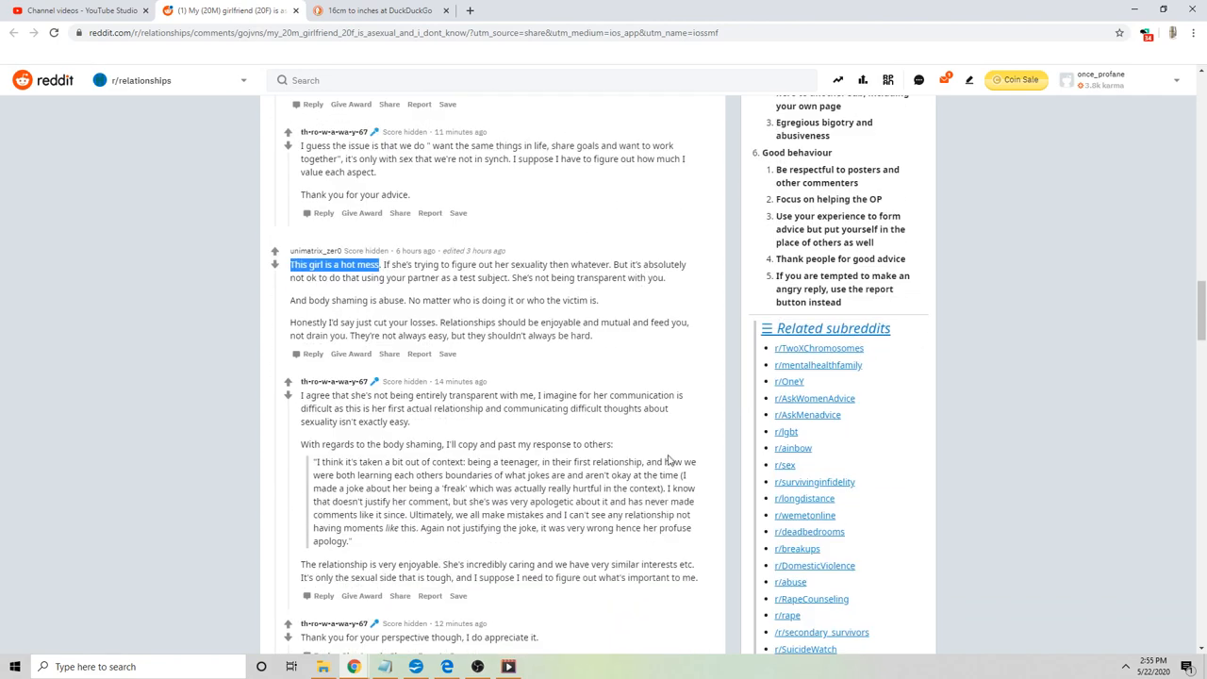
{"action": "mouse_move", "coordinate": [673, 448]}
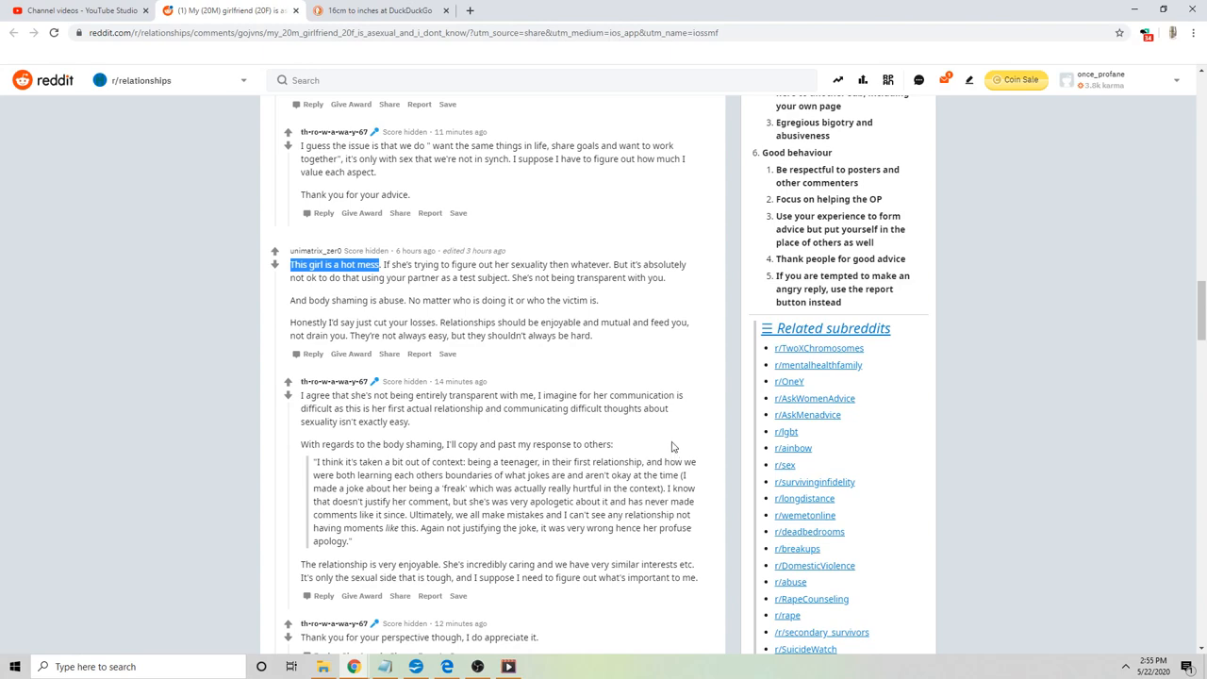
{"action": "scroll", "scroll_direction": "down", "scroll_amount": 3}
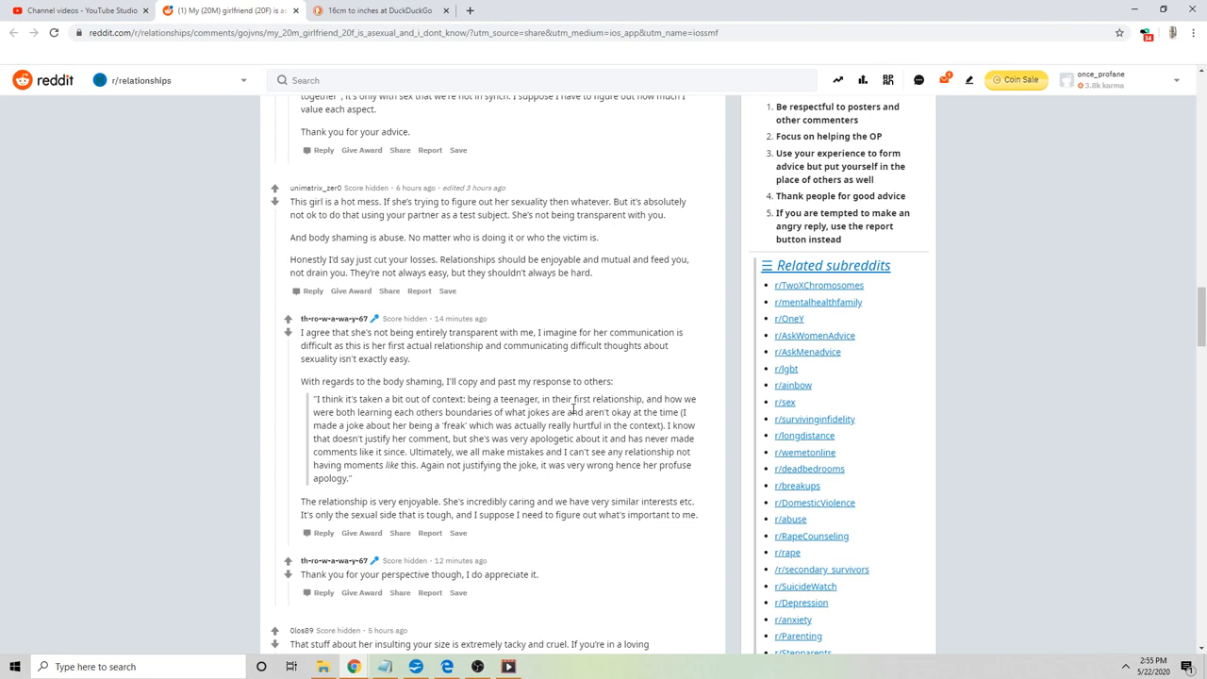
{"action": "left_click_drag", "start_coordinate": [301, 332], "coordinate": [347, 345]}
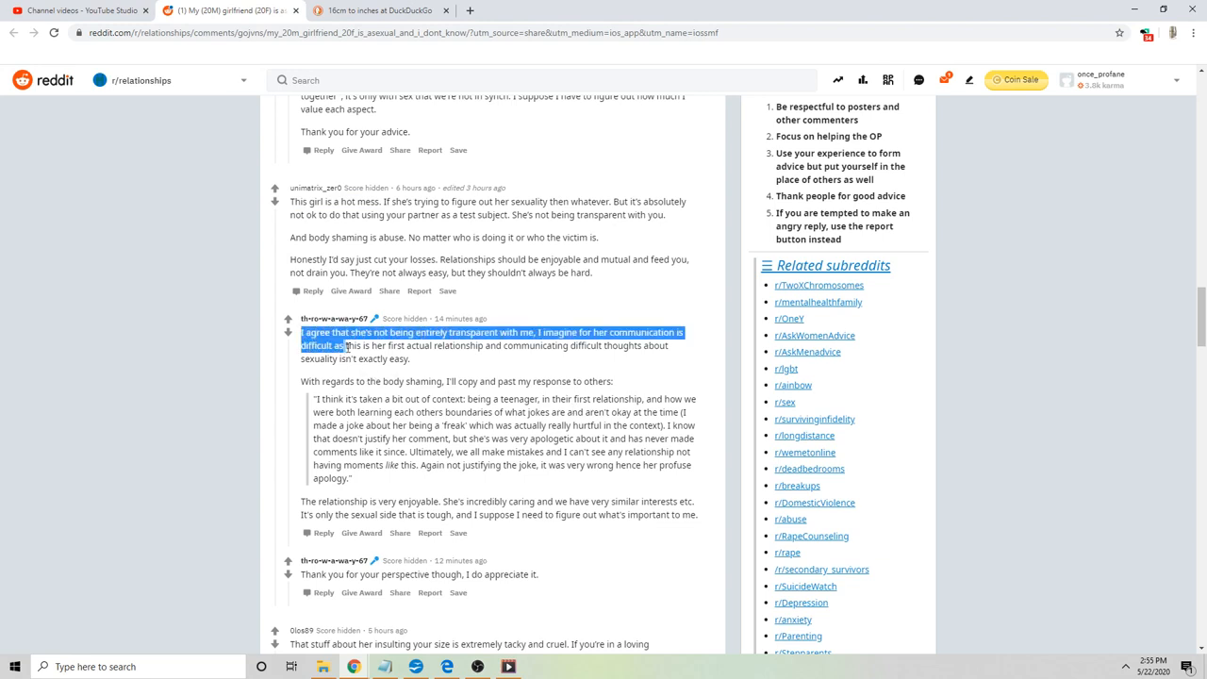
{"action": "left_click", "coordinate": [448, 377]}
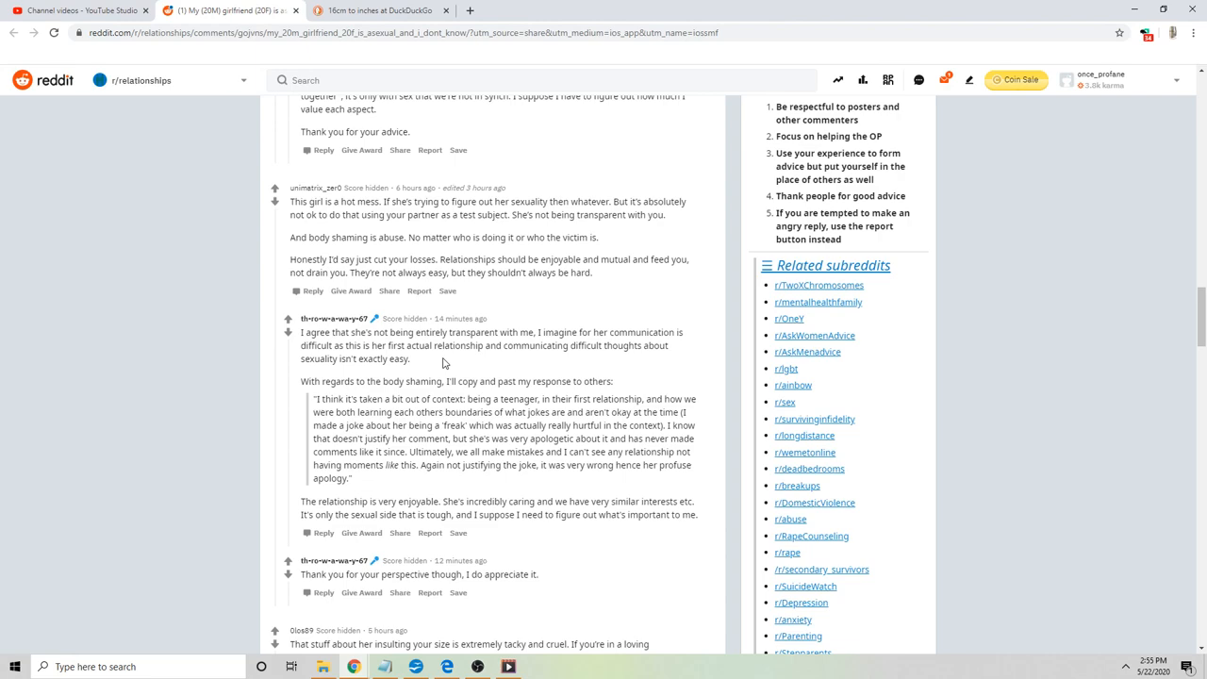
- Scroll down the comments to the OP's 'talk everything through this evening' paragraph
{"action": "scroll", "scroll_direction": "down", "scroll_amount": 3}
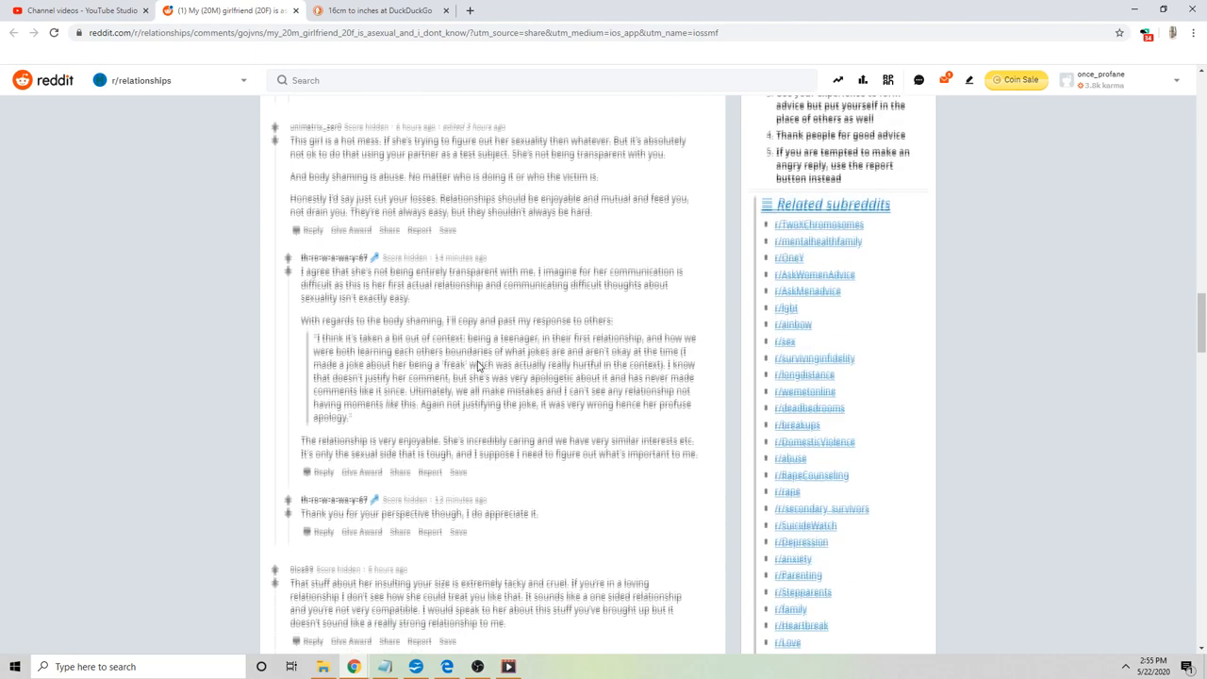
{"action": "scroll", "scroll_direction": "down", "scroll_amount": 3}
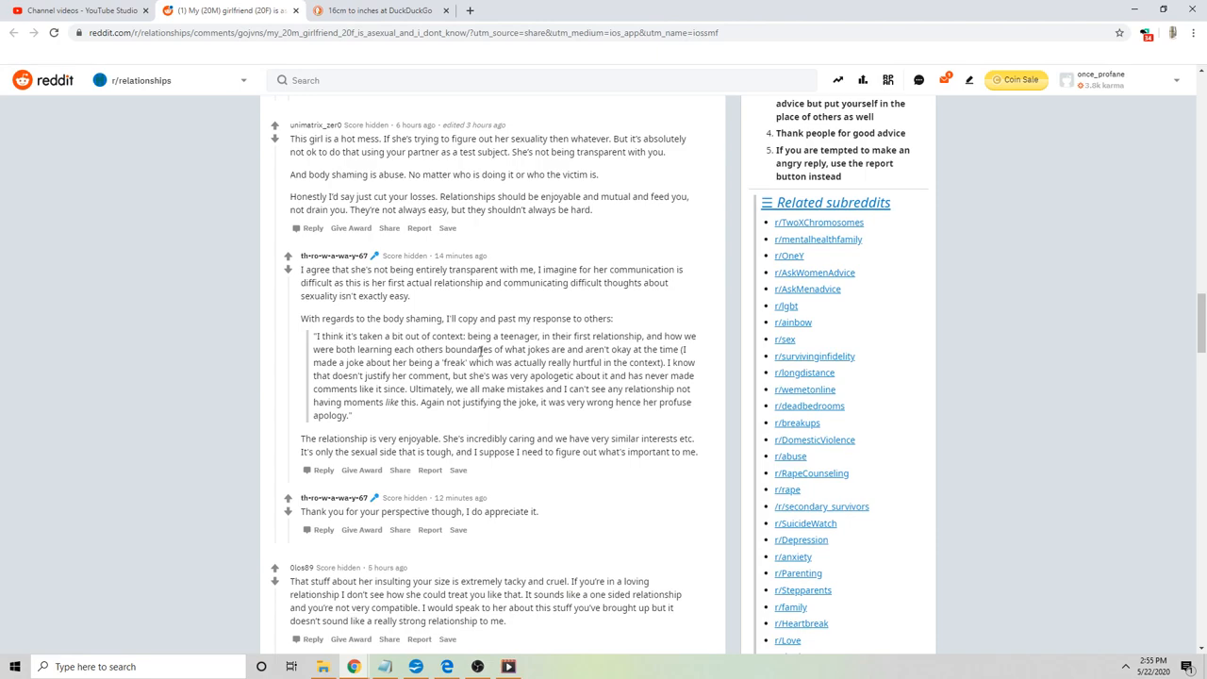
{"action": "scroll", "scroll_direction": "down", "scroll_amount": 3}
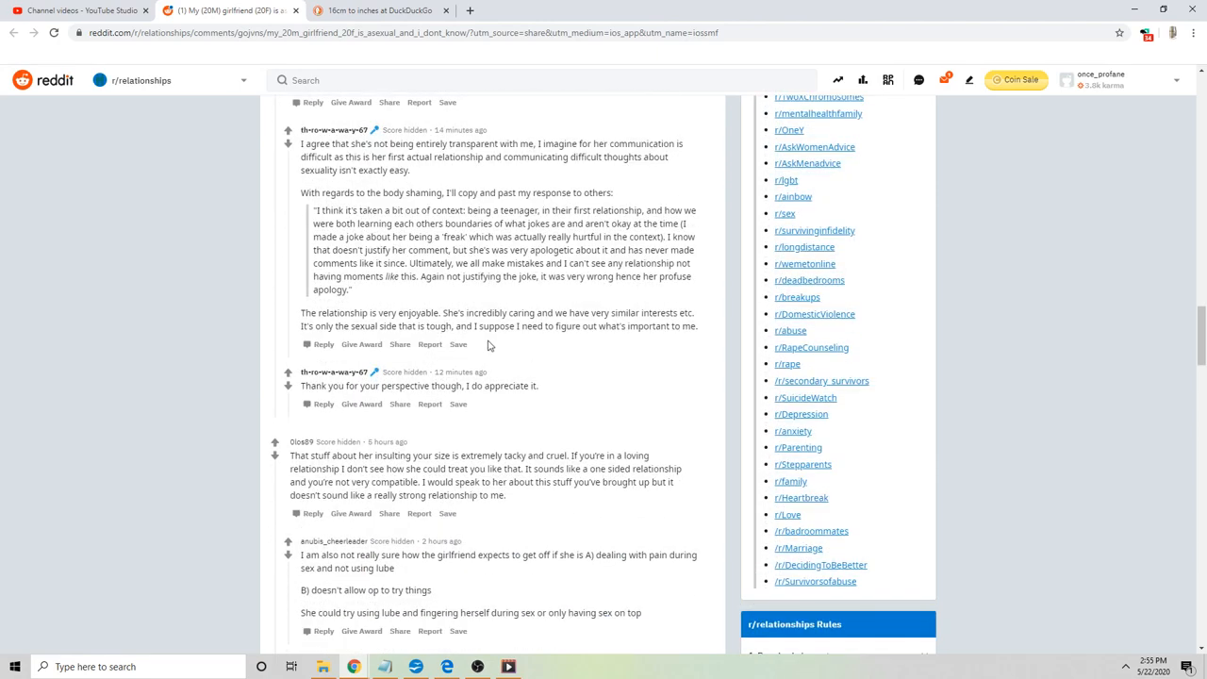
{"action": "scroll", "scroll_direction": "down", "scroll_amount": 3}
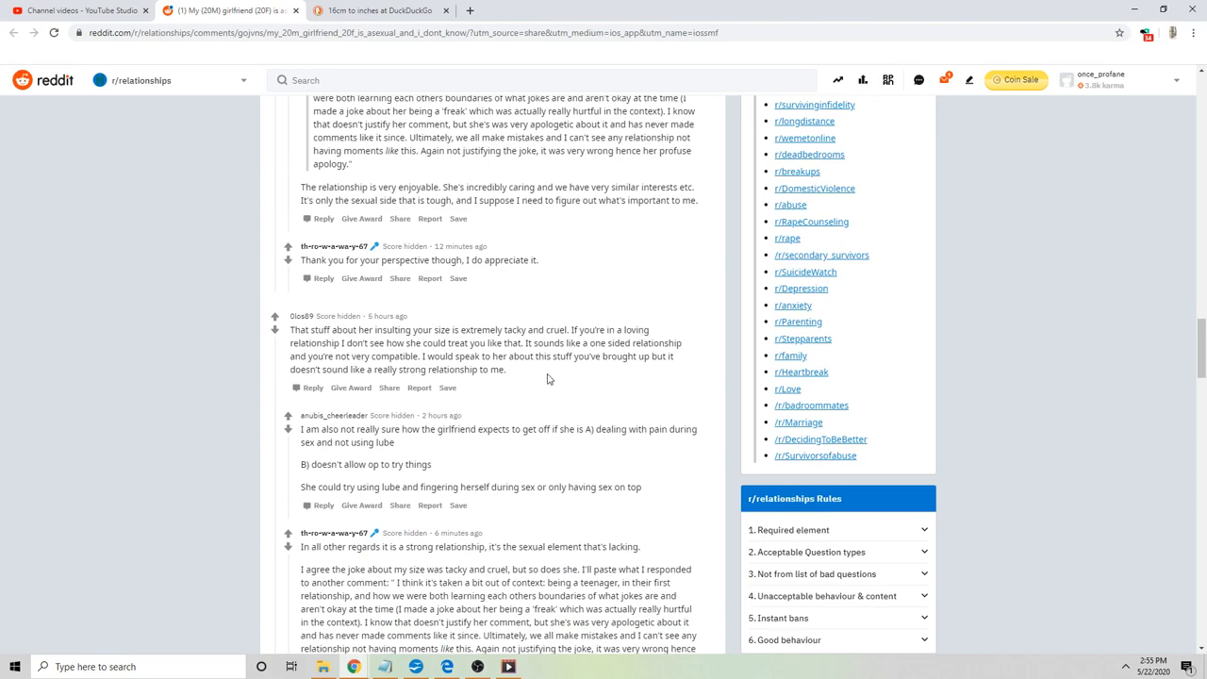
{"action": "scroll", "scroll_direction": "down", "scroll_amount": 3}
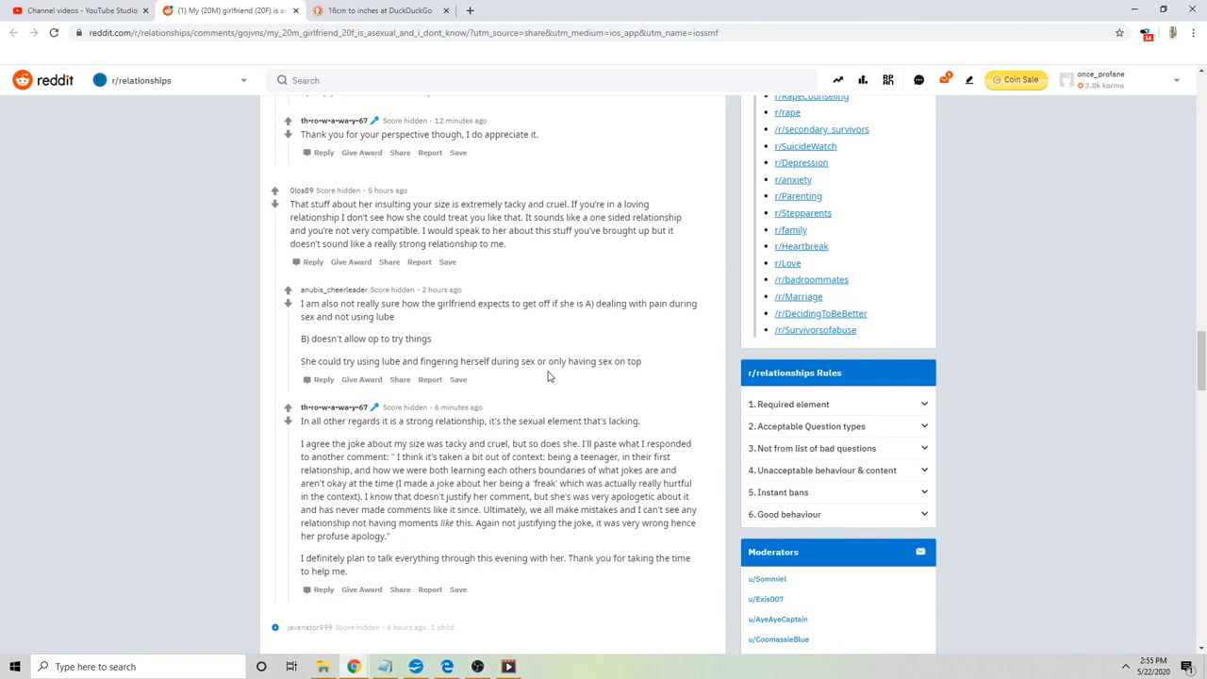
{"action": "scroll", "scroll_direction": "down", "scroll_amount": 3}
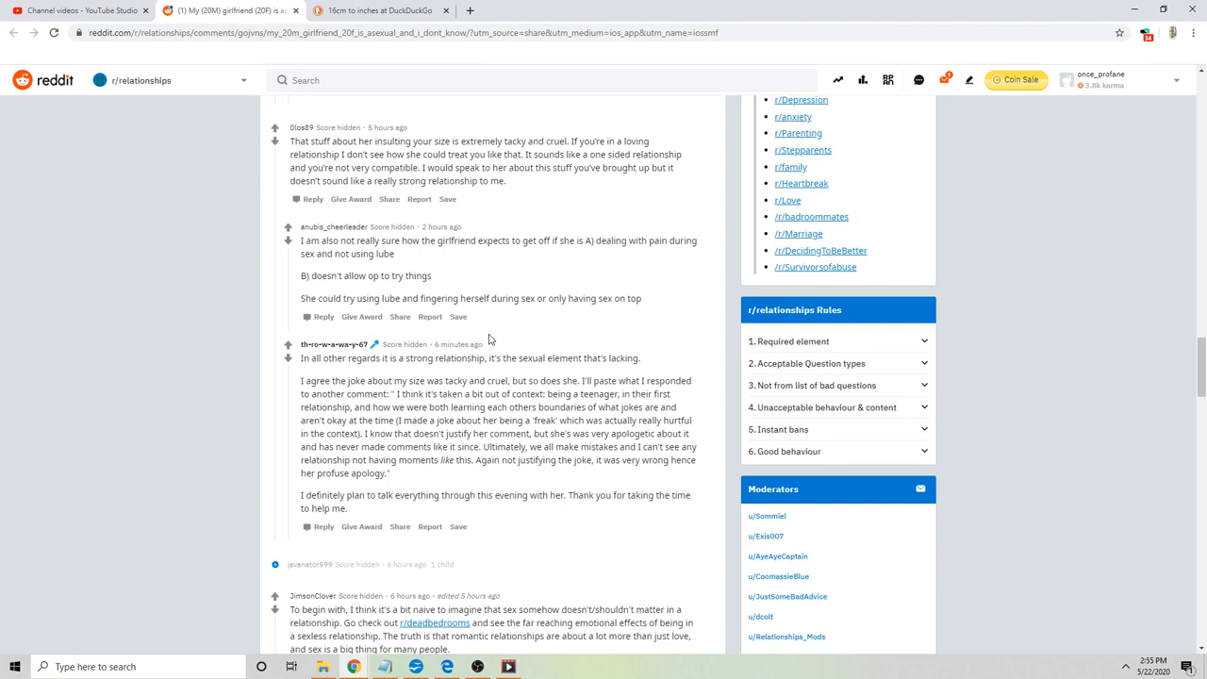
{"action": "mouse_move", "coordinate": [660, 345]}
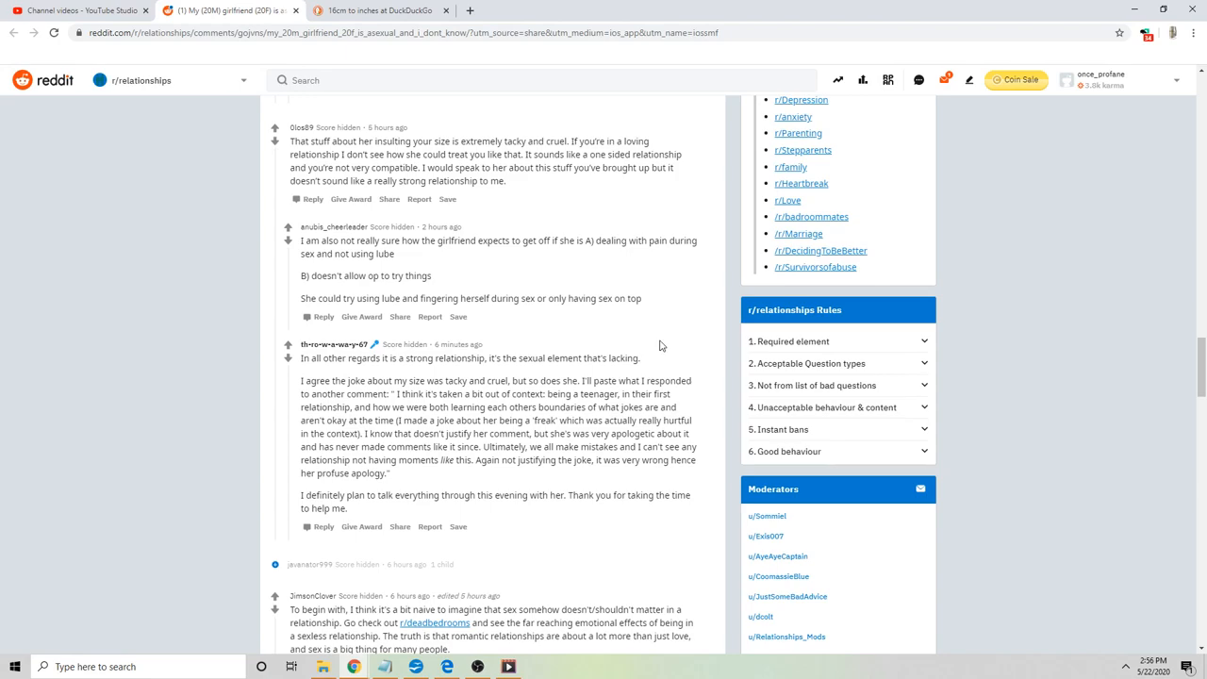
{"action": "mouse_move", "coordinate": [675, 375]}
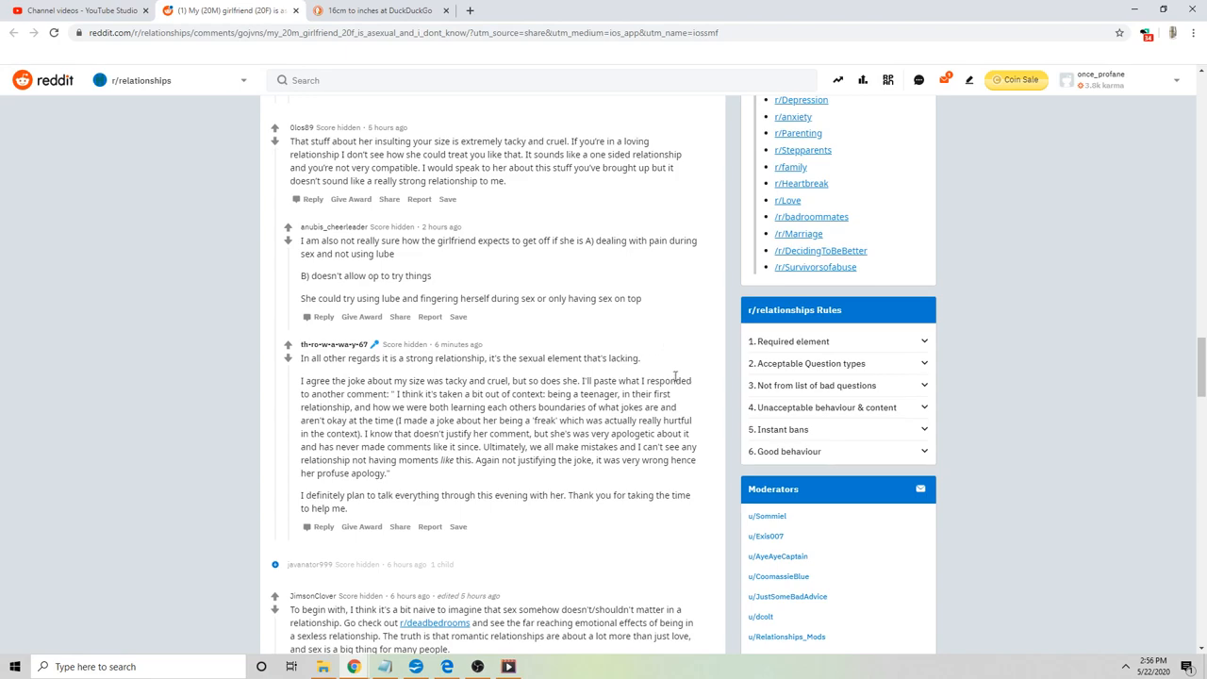
{"action": "scroll", "scroll_direction": "down", "scroll_amount": 3}
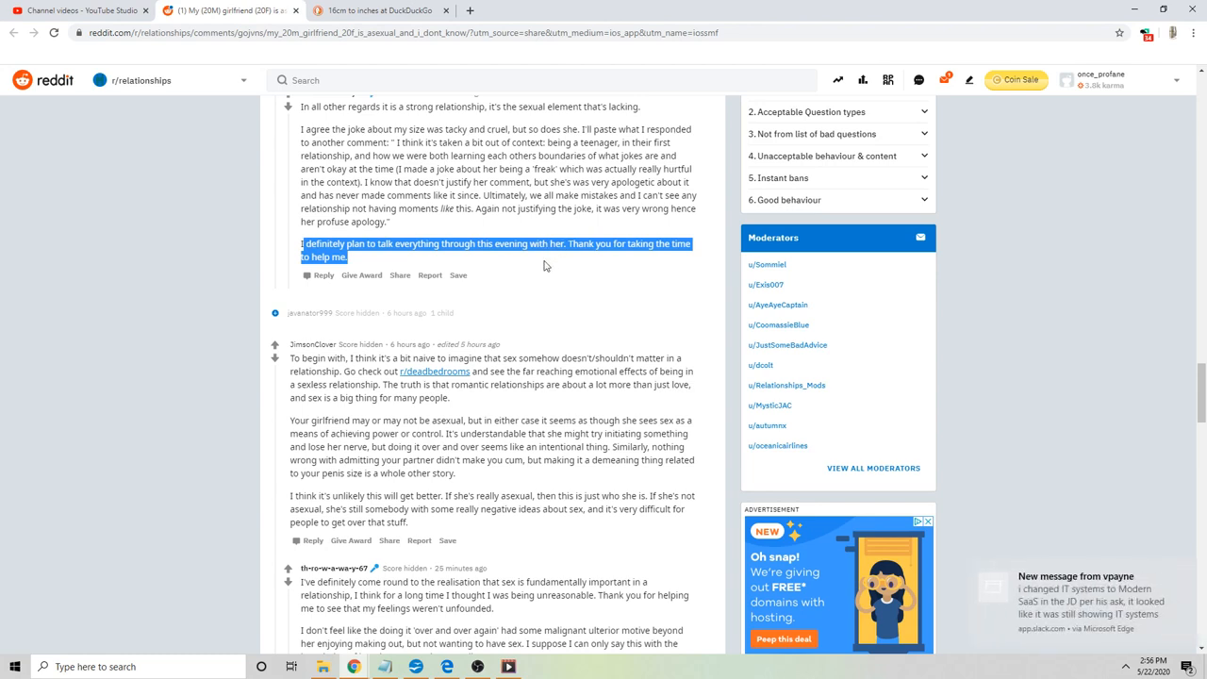
- Clear the closing-sentence highlight and scroll to the sexless-relationships comment and OP's thankful reply
{"action": "left_click", "coordinate": [525, 261]}
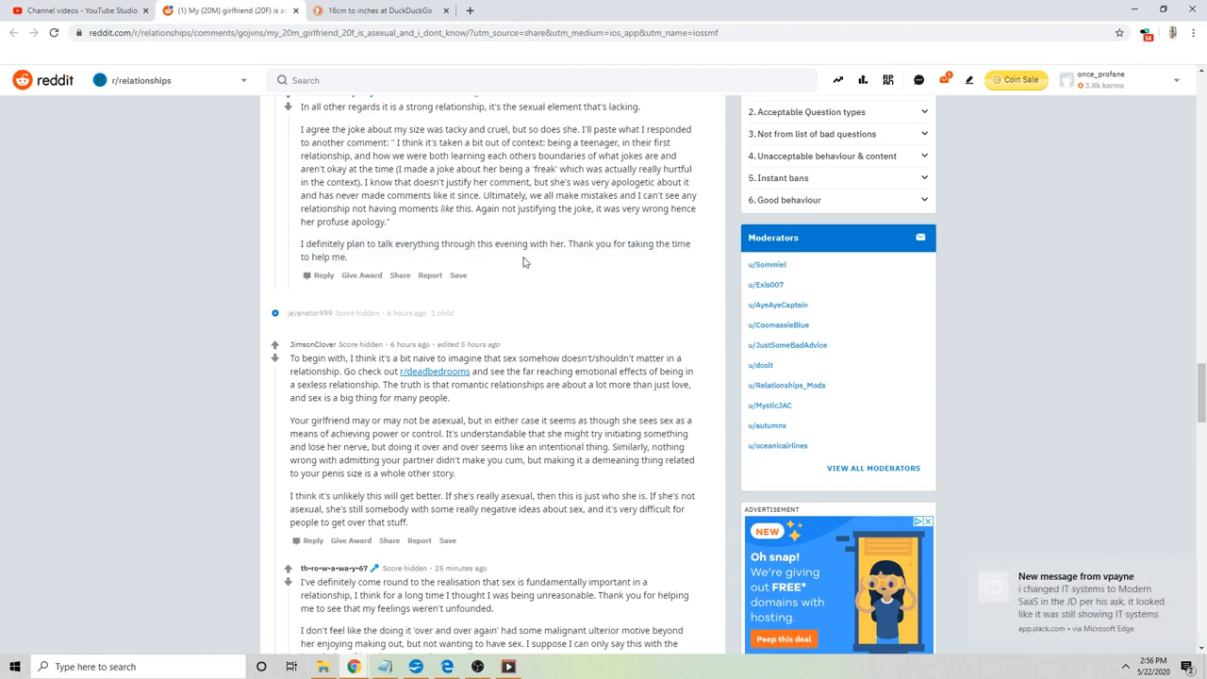
{"action": "mouse_move", "coordinate": [517, 267]}
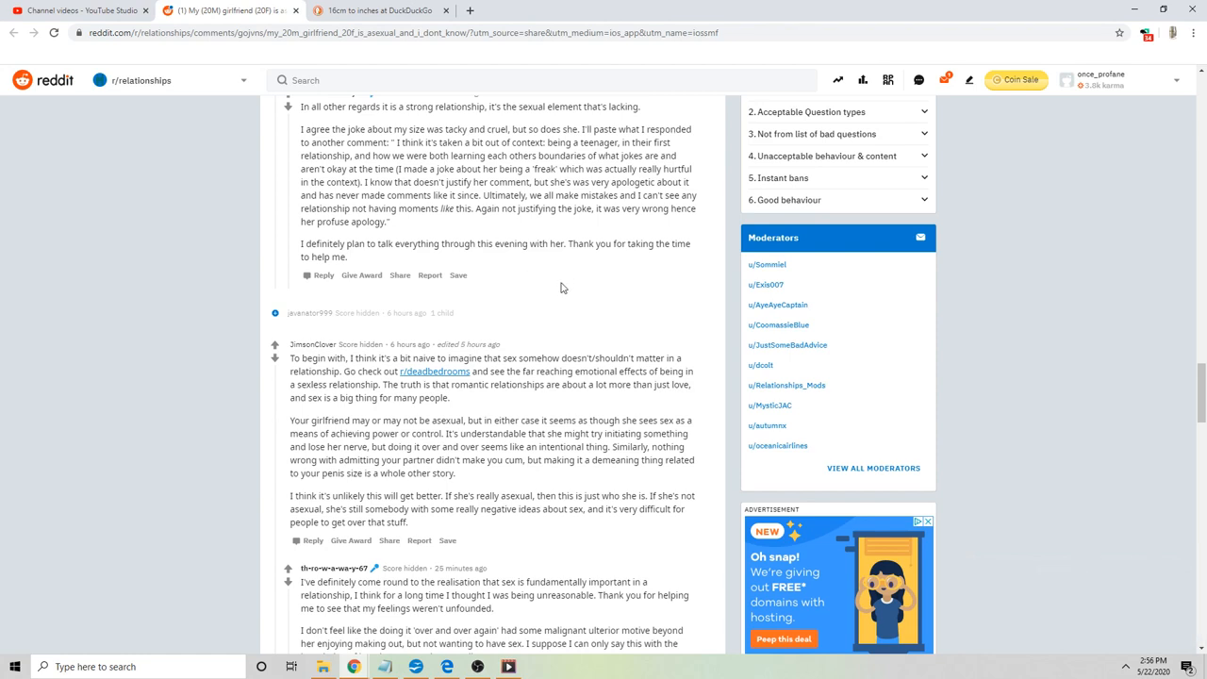
{"action": "scroll", "scroll_direction": "down", "scroll_amount": 3}
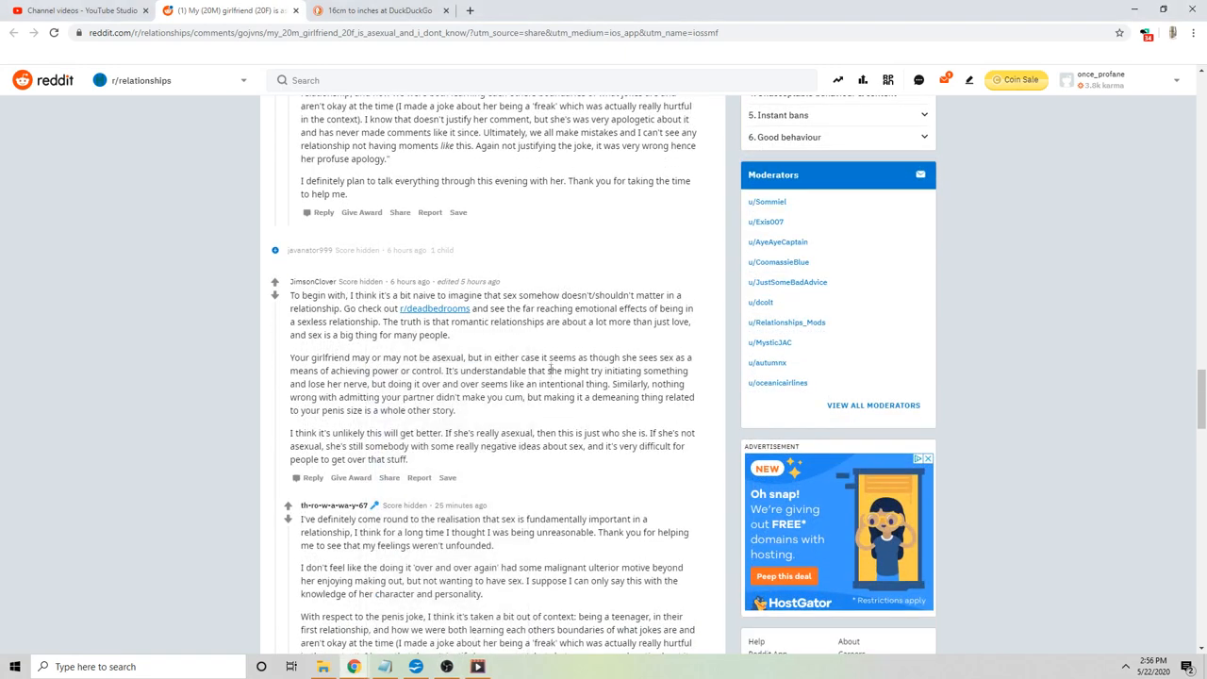
{"action": "scroll", "scroll_direction": "down", "scroll_amount": 3}
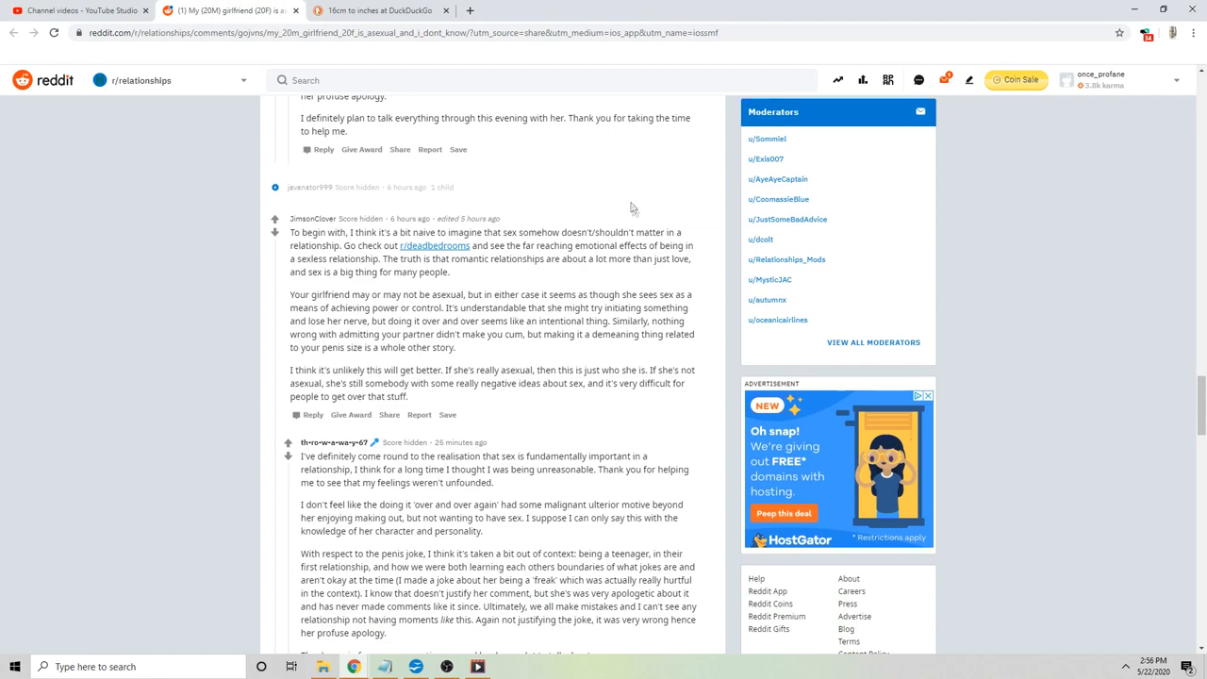
{"action": "scroll", "scroll_direction": "down", "scroll_amount": 3}
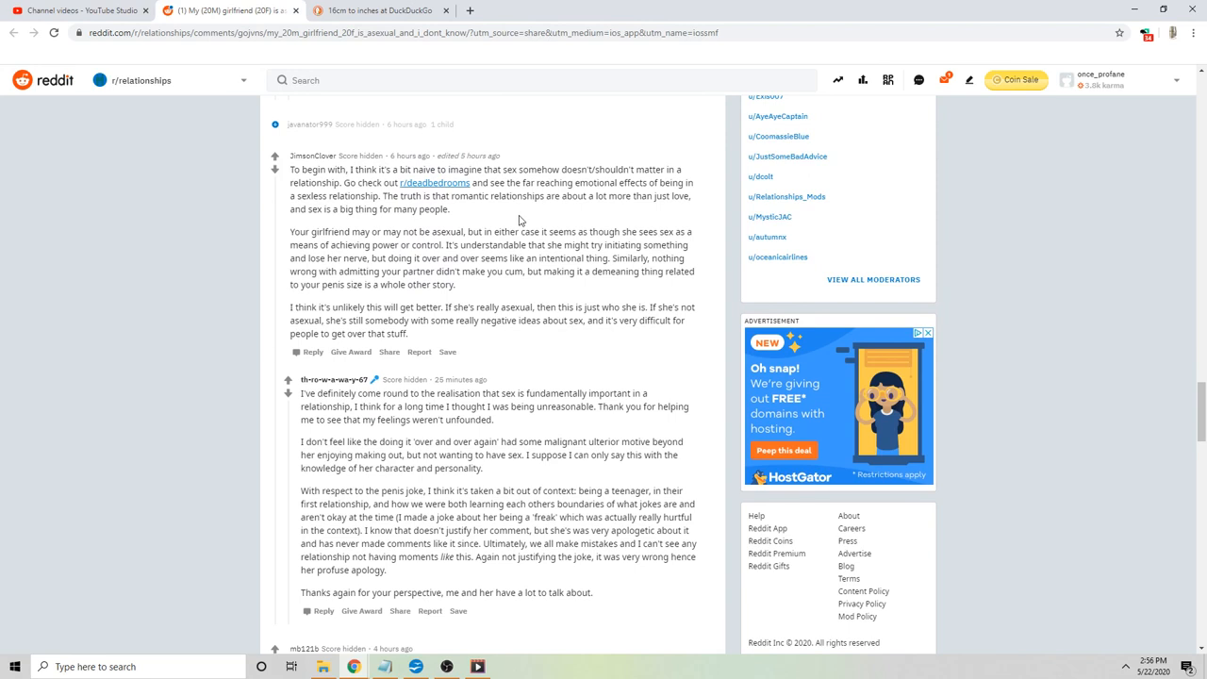
{"action": "mouse_move", "coordinate": [462, 193]}
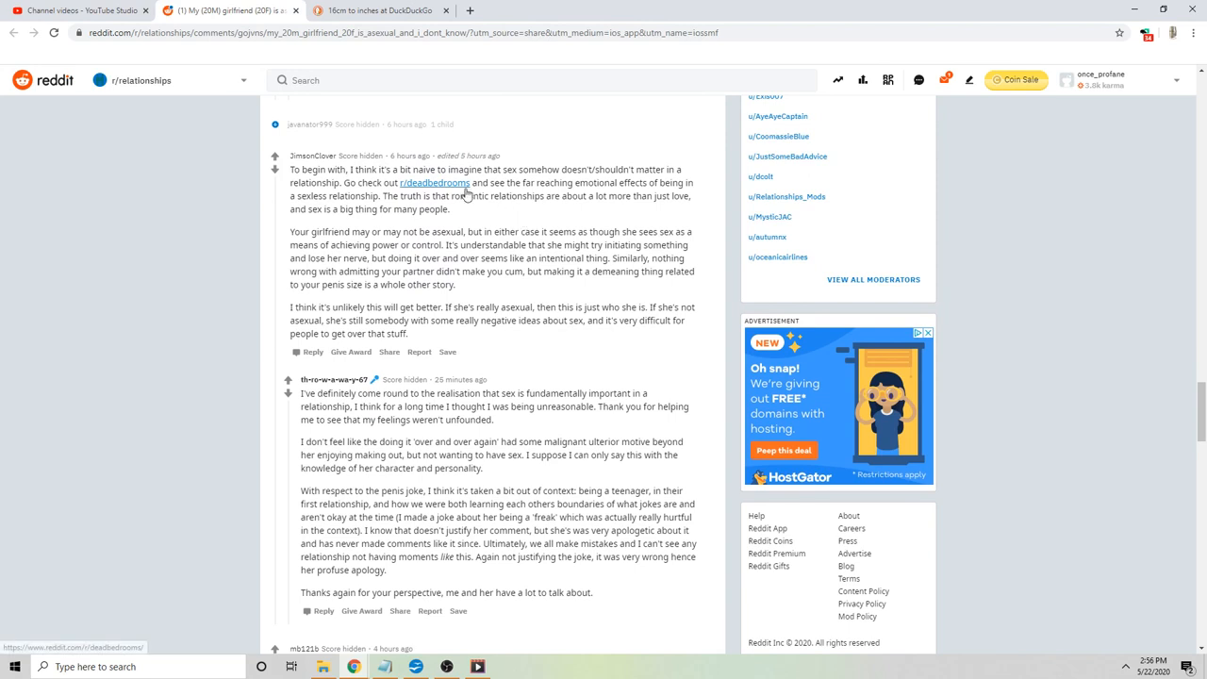
{"action": "mouse_move", "coordinate": [486, 201]}
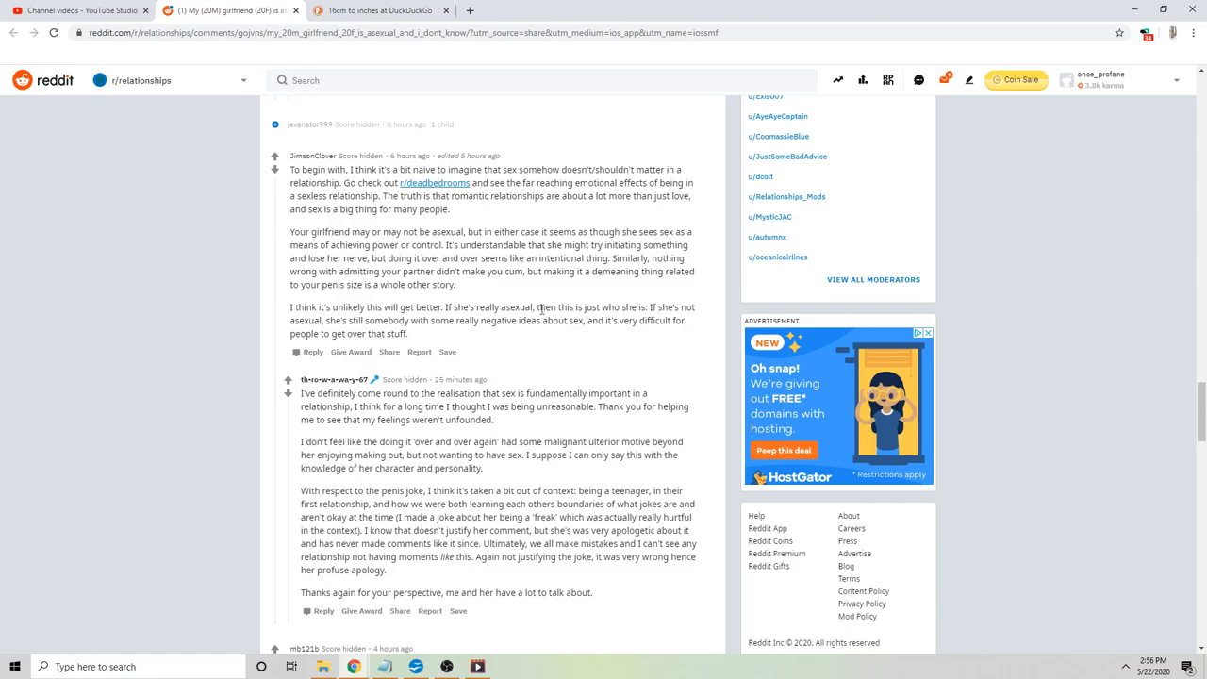
{"action": "scroll", "scroll_direction": "down", "scroll_amount": 3}
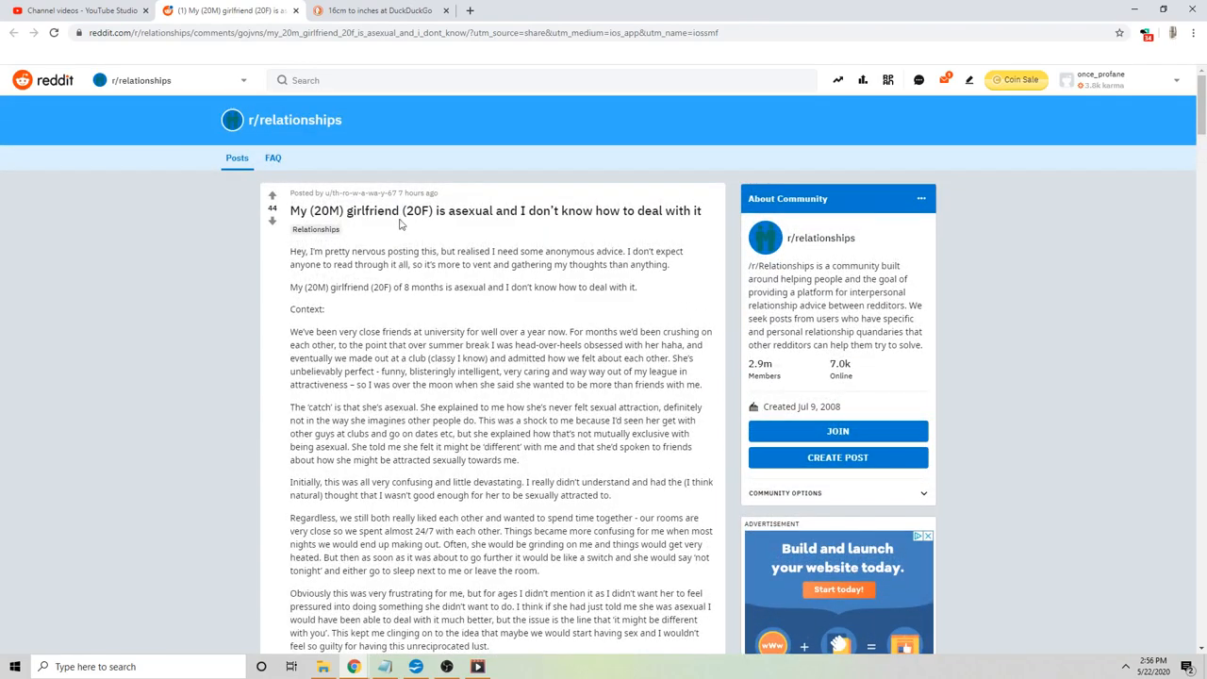
{"action": "mouse_move", "coordinate": [545, 409]}
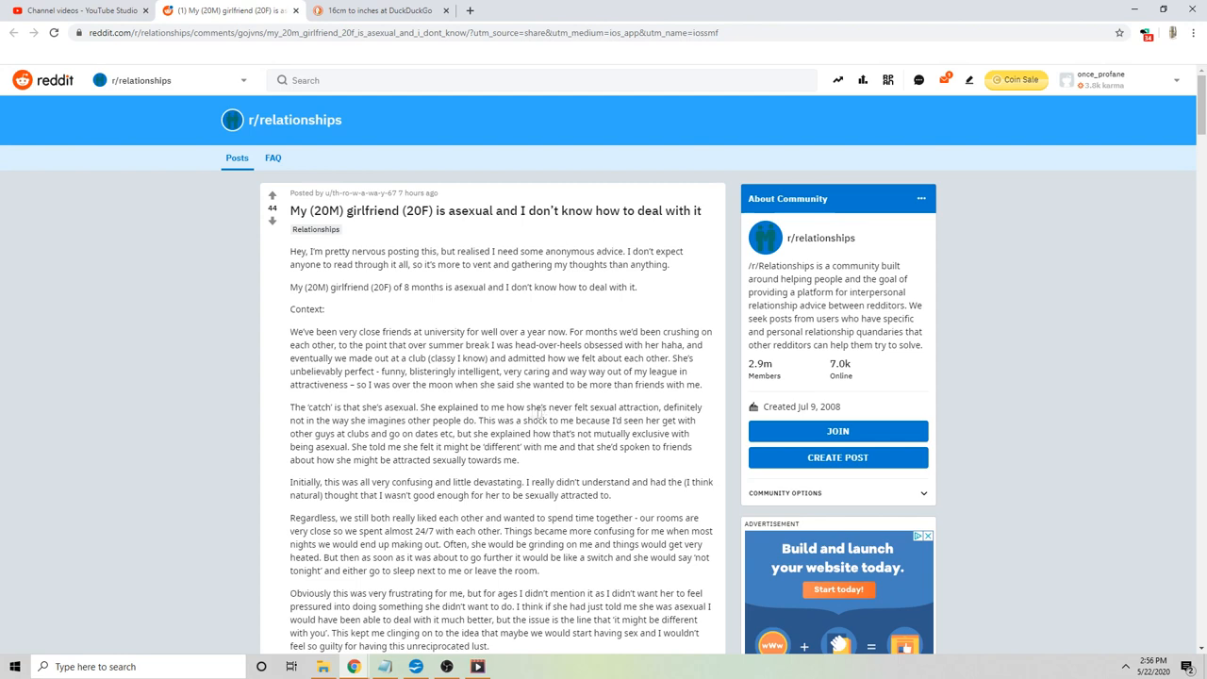
- Briefly highlight the passage about admitting feelings at the club, then clear it
{"action": "left_click_drag", "start_coordinate": [412, 358], "coordinate": [500, 370]}
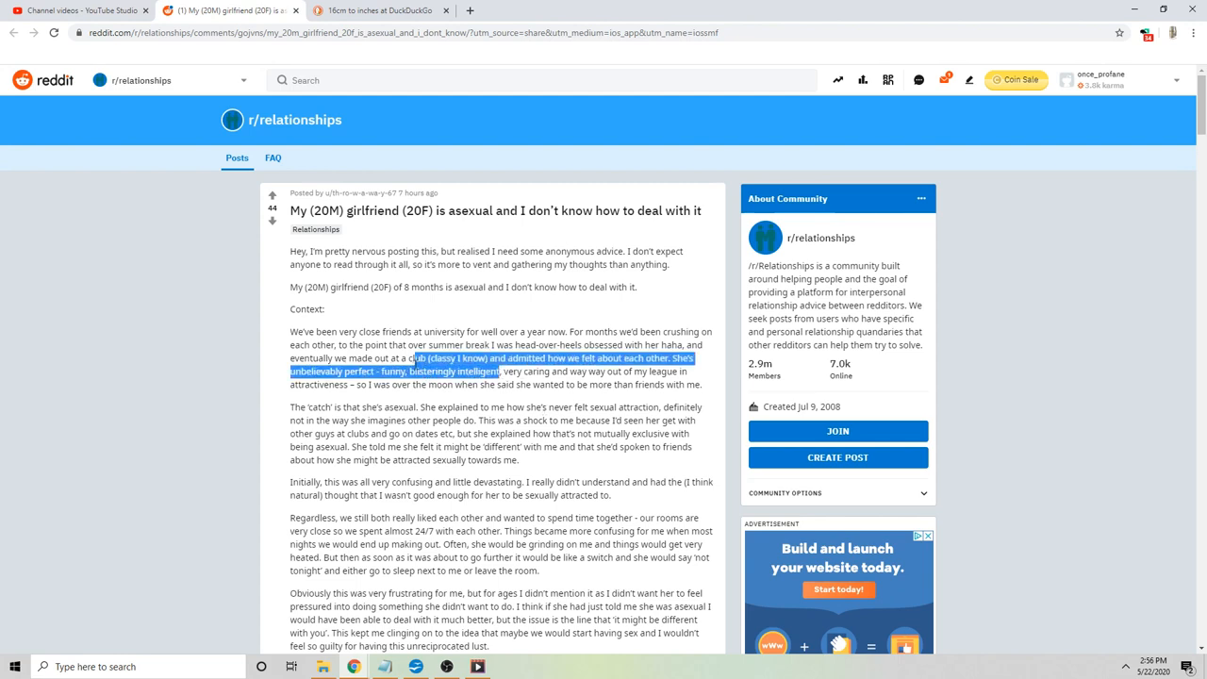
{"action": "left_click", "coordinate": [316, 359]}
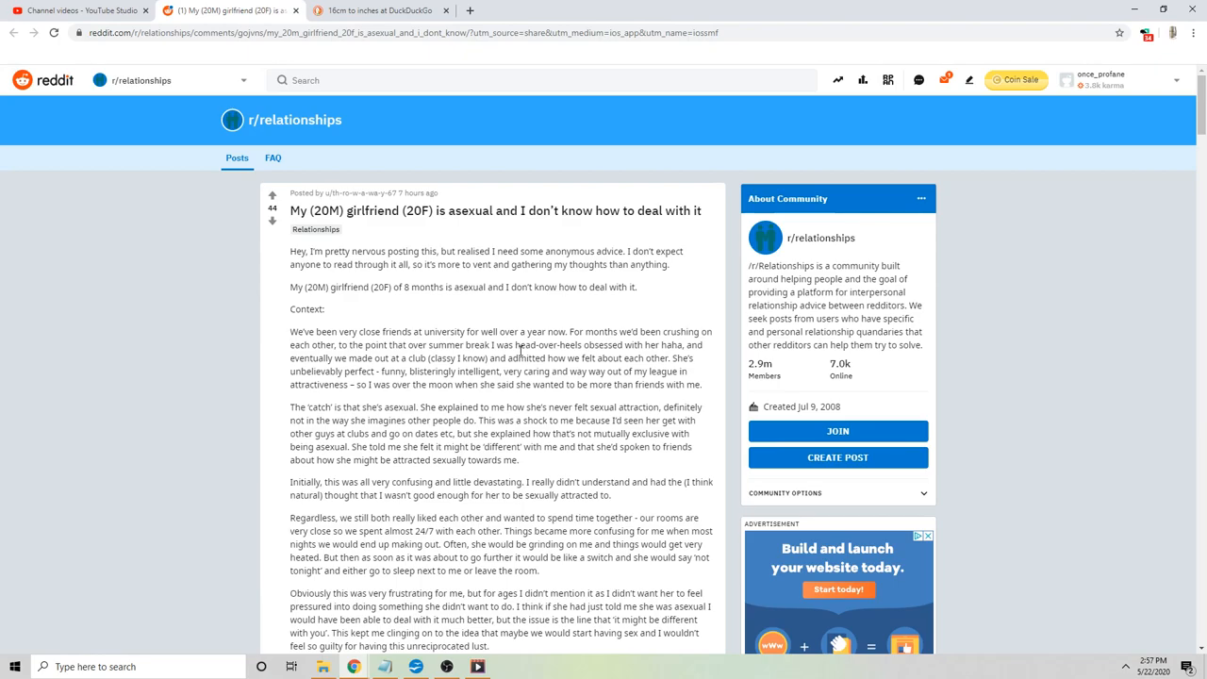
- Scroll through the post's middle paragraphs until the TL;DR summary and closing question show
{"action": "scroll", "scroll_direction": "down", "scroll_amount": 3}
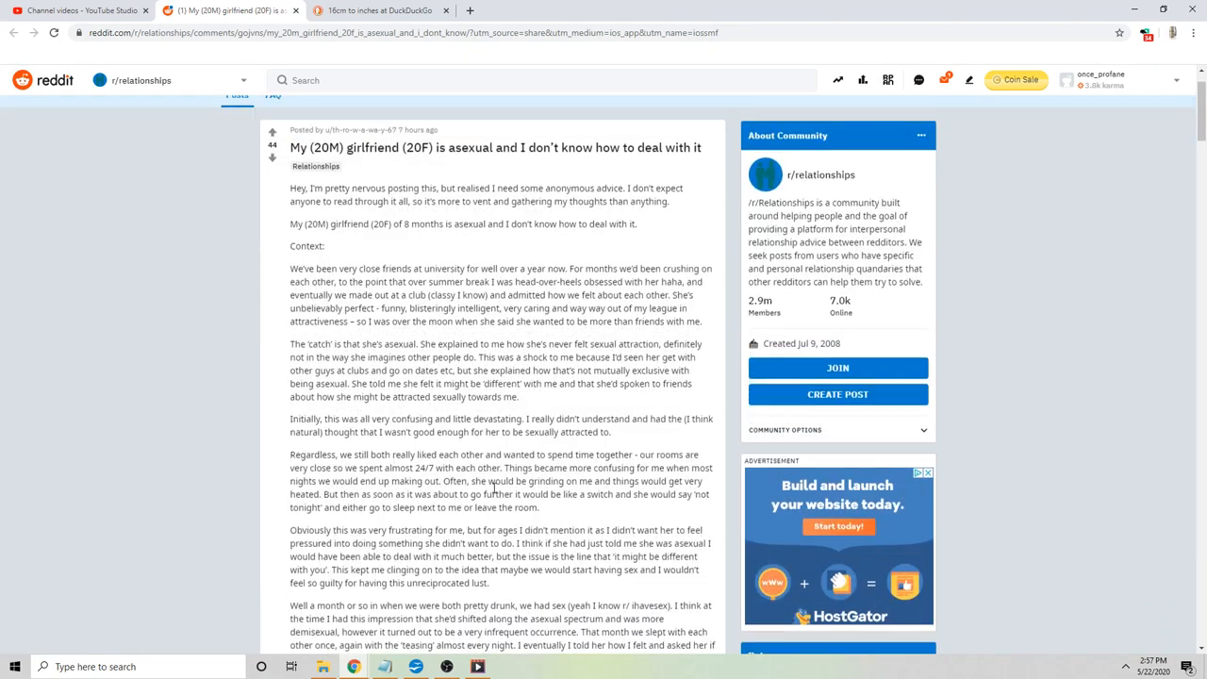
{"action": "scroll", "scroll_direction": "down", "scroll_amount": 3}
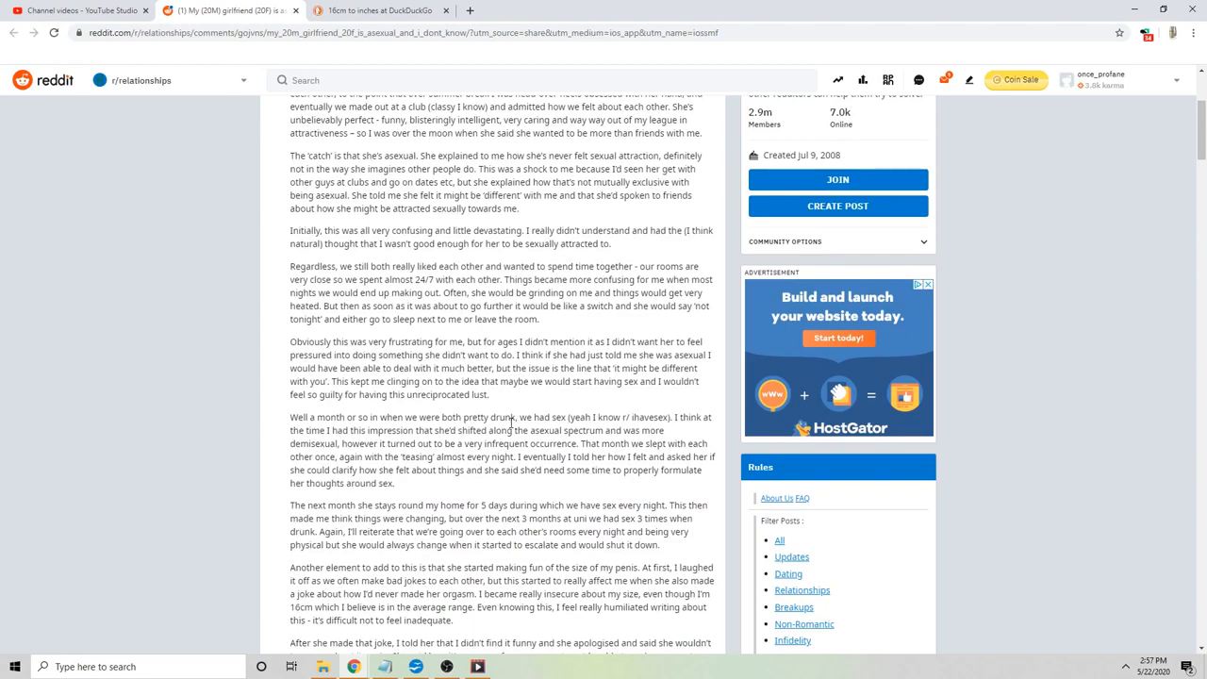
{"action": "scroll", "scroll_direction": "down", "scroll_amount": 3}
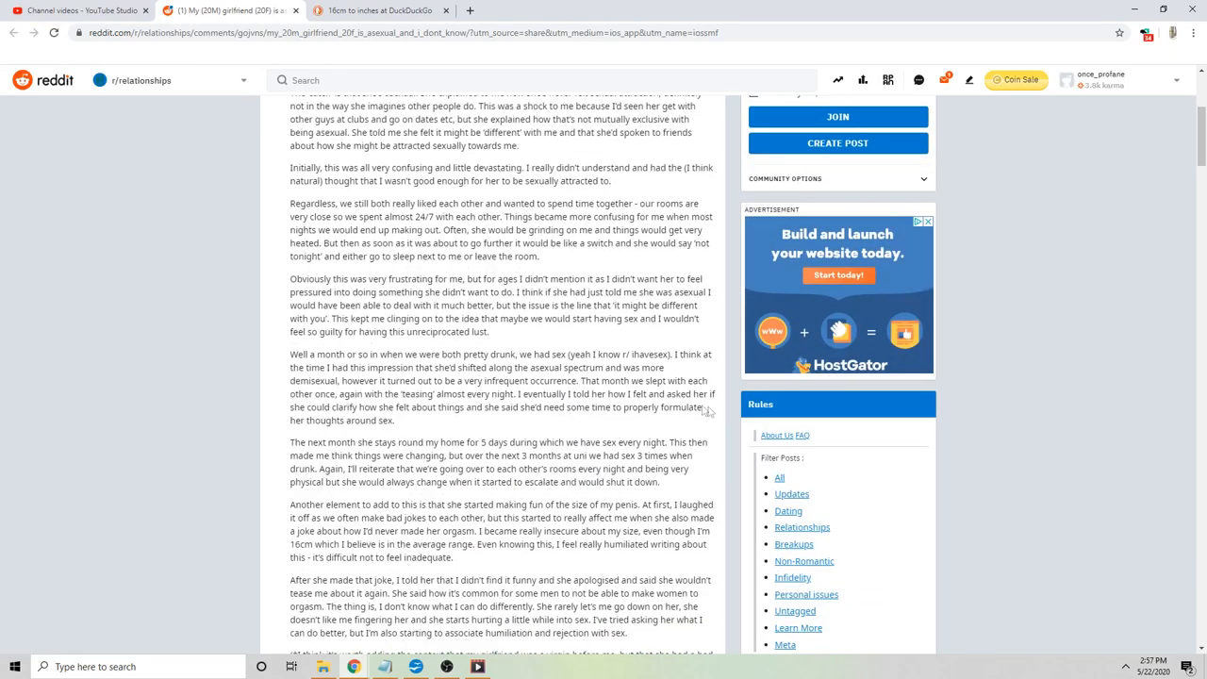
{"action": "scroll", "scroll_direction": "down", "scroll_amount": 3}
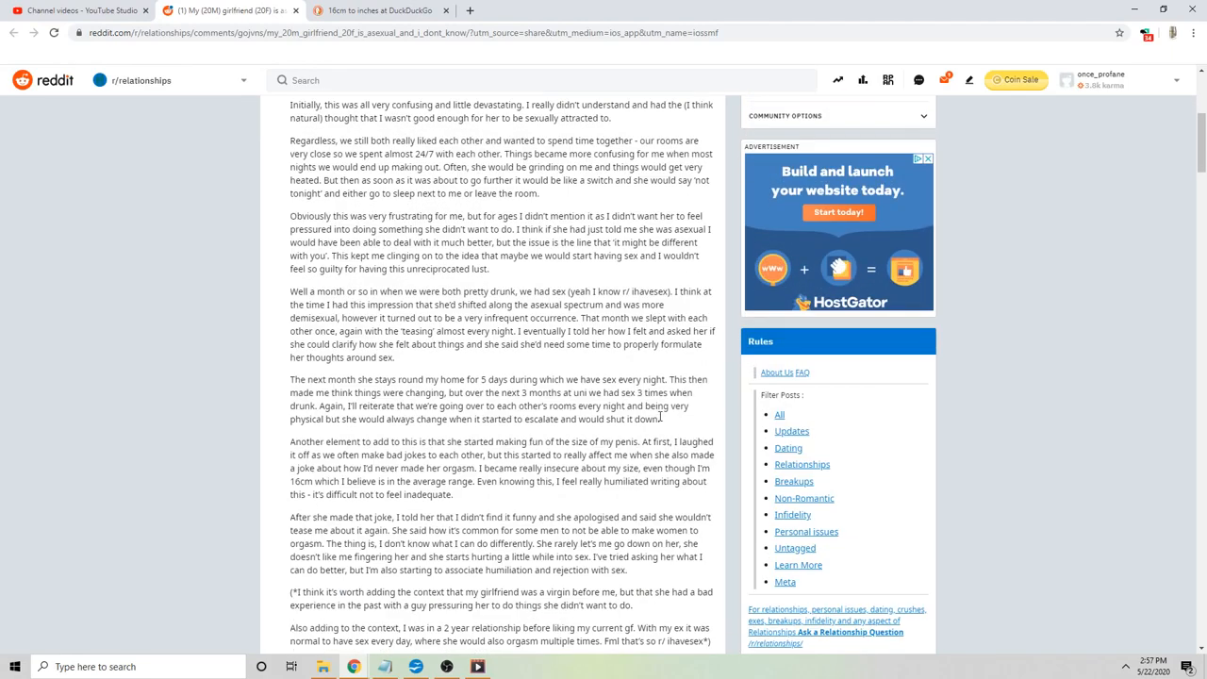
{"action": "scroll", "scroll_direction": "down", "scroll_amount": 3}
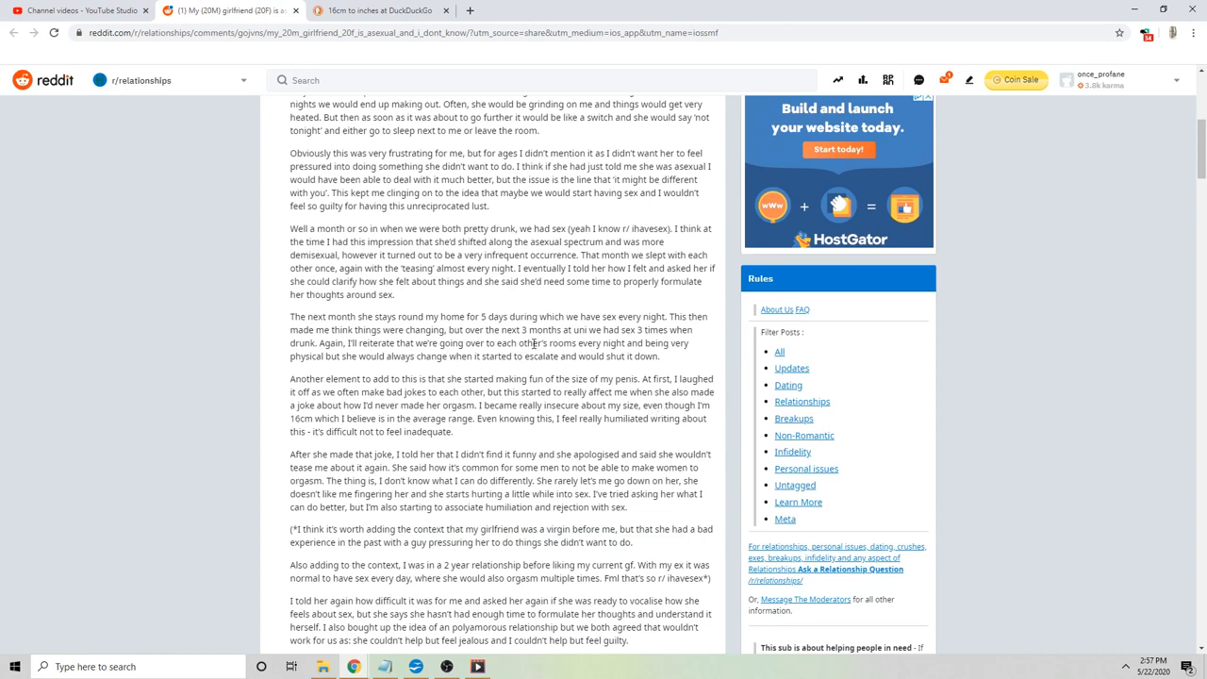
{"action": "mouse_move", "coordinate": [592, 297]}
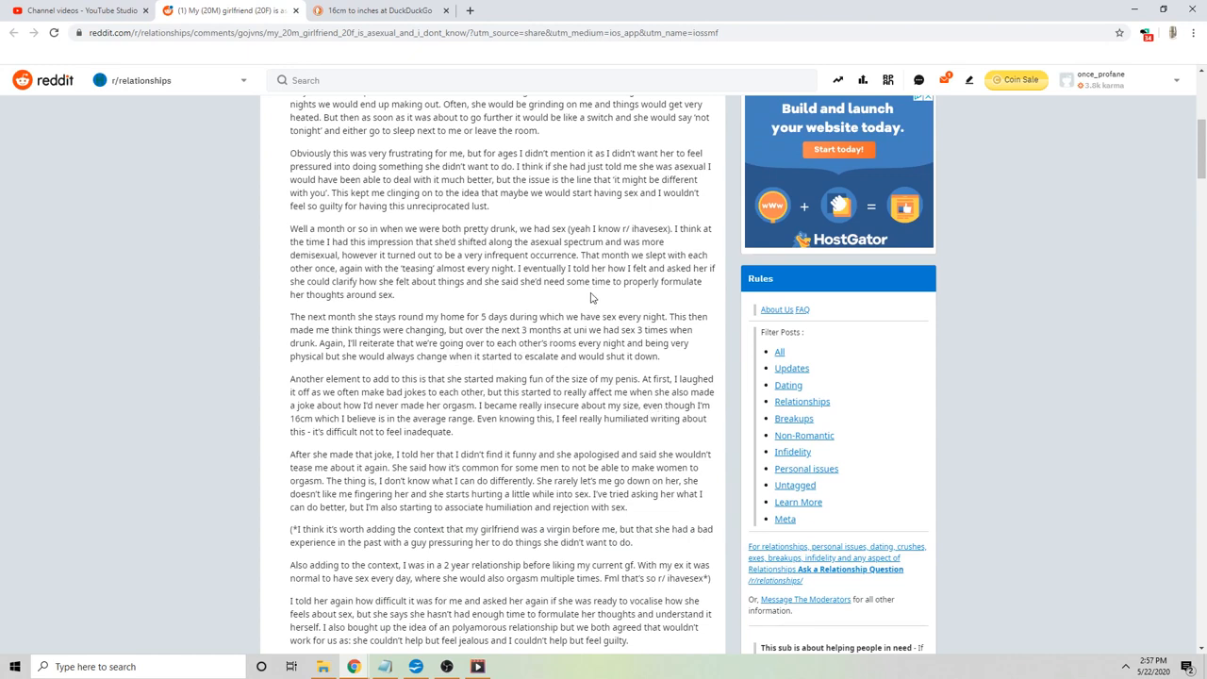
{"action": "mouse_move", "coordinate": [533, 303]}
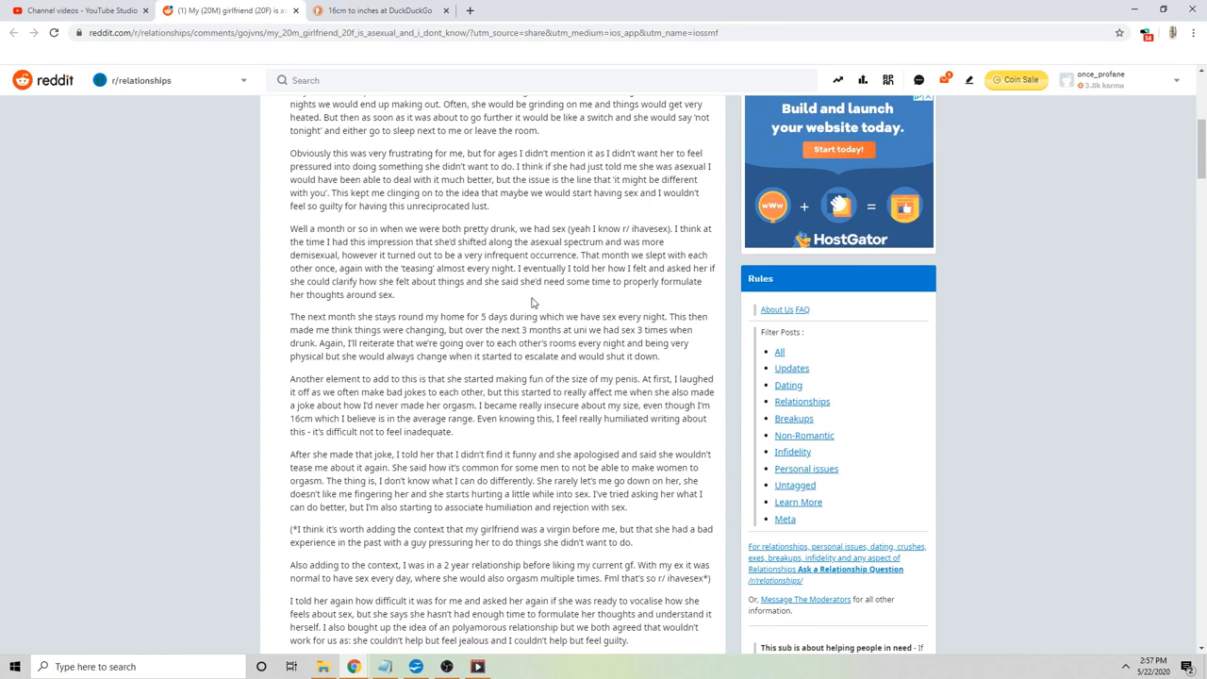
{"action": "mouse_move", "coordinate": [526, 310]}
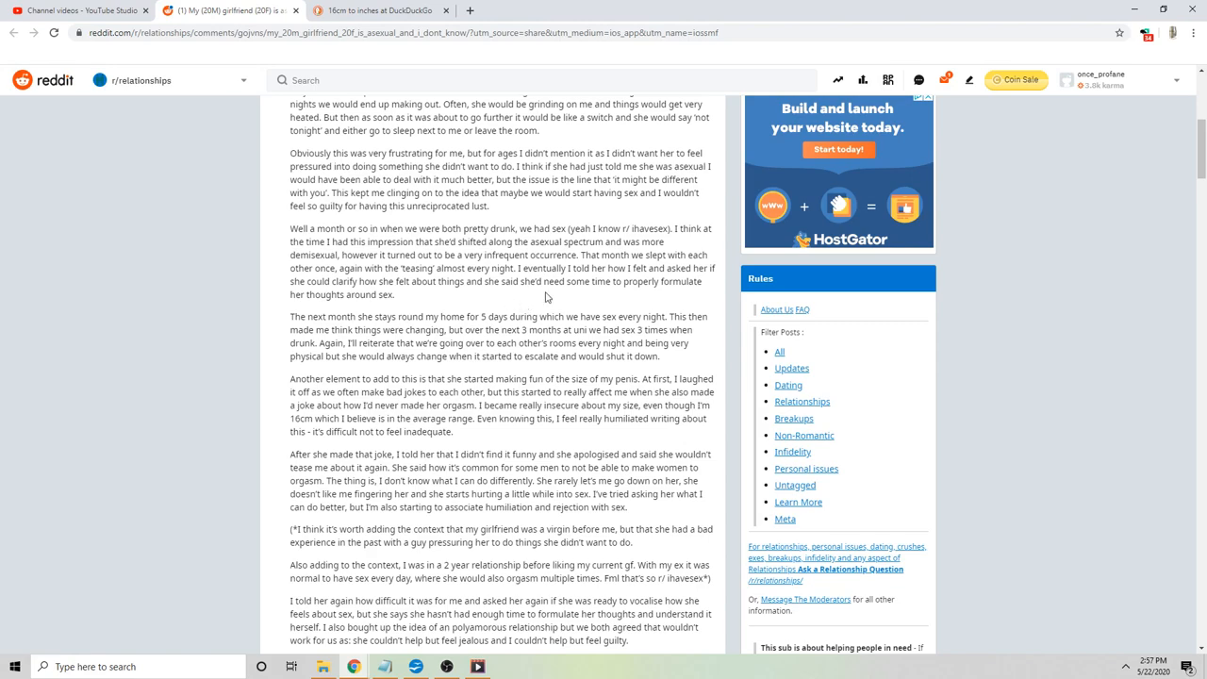
{"action": "scroll", "scroll_direction": "down", "scroll_amount": 3}
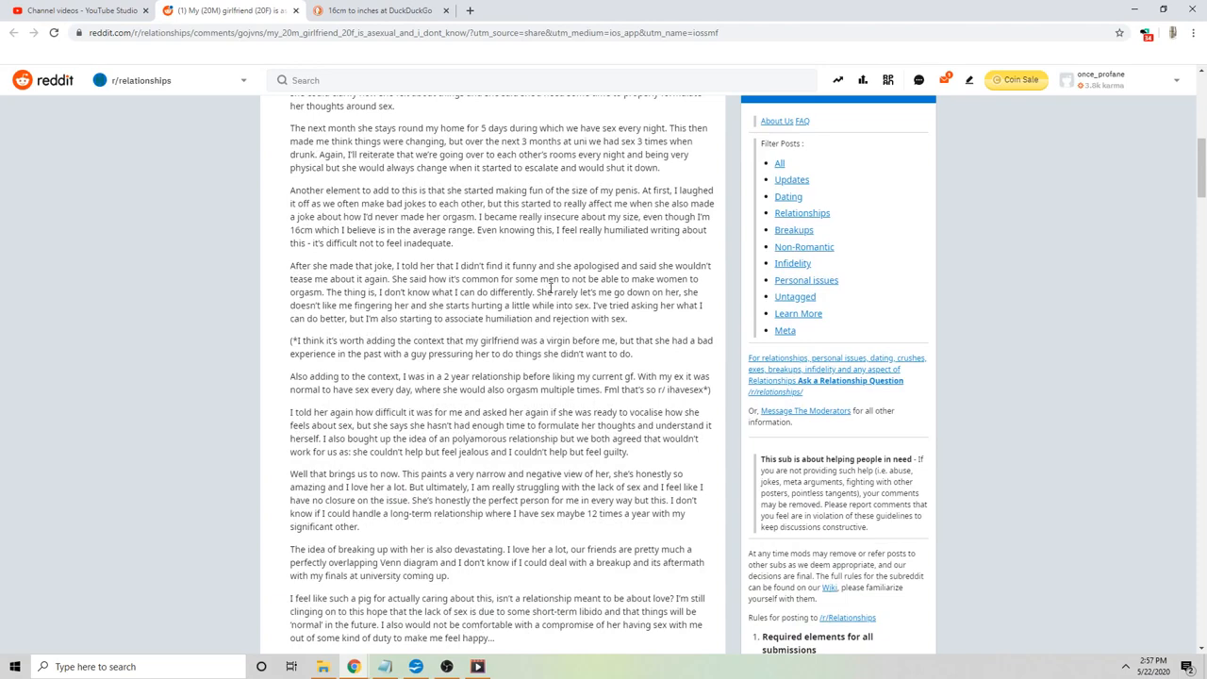
{"action": "scroll", "scroll_direction": "down", "scroll_amount": 3}
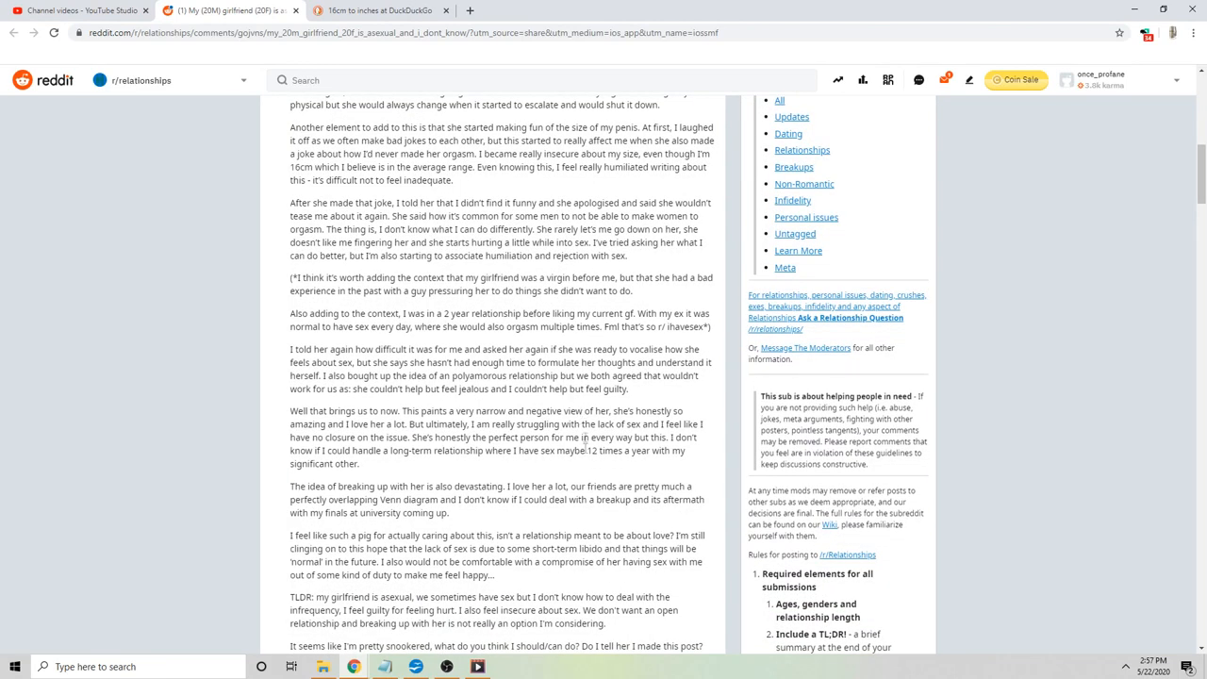
{"action": "mouse_move", "coordinate": [446, 667]}
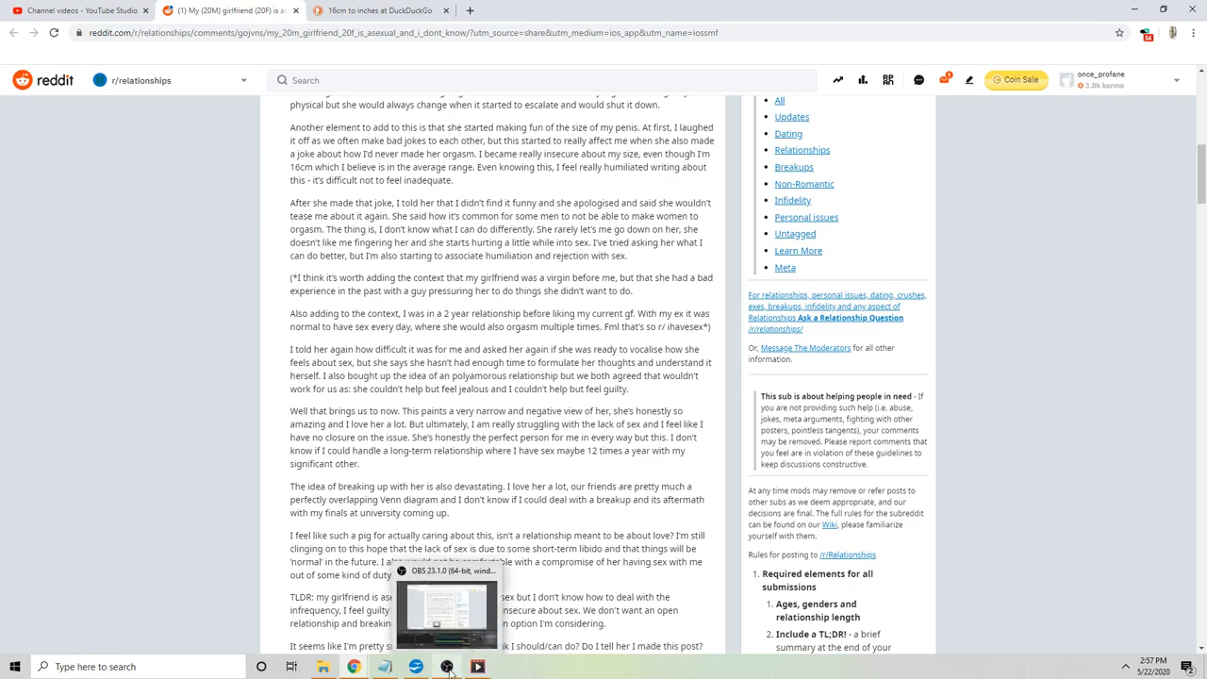